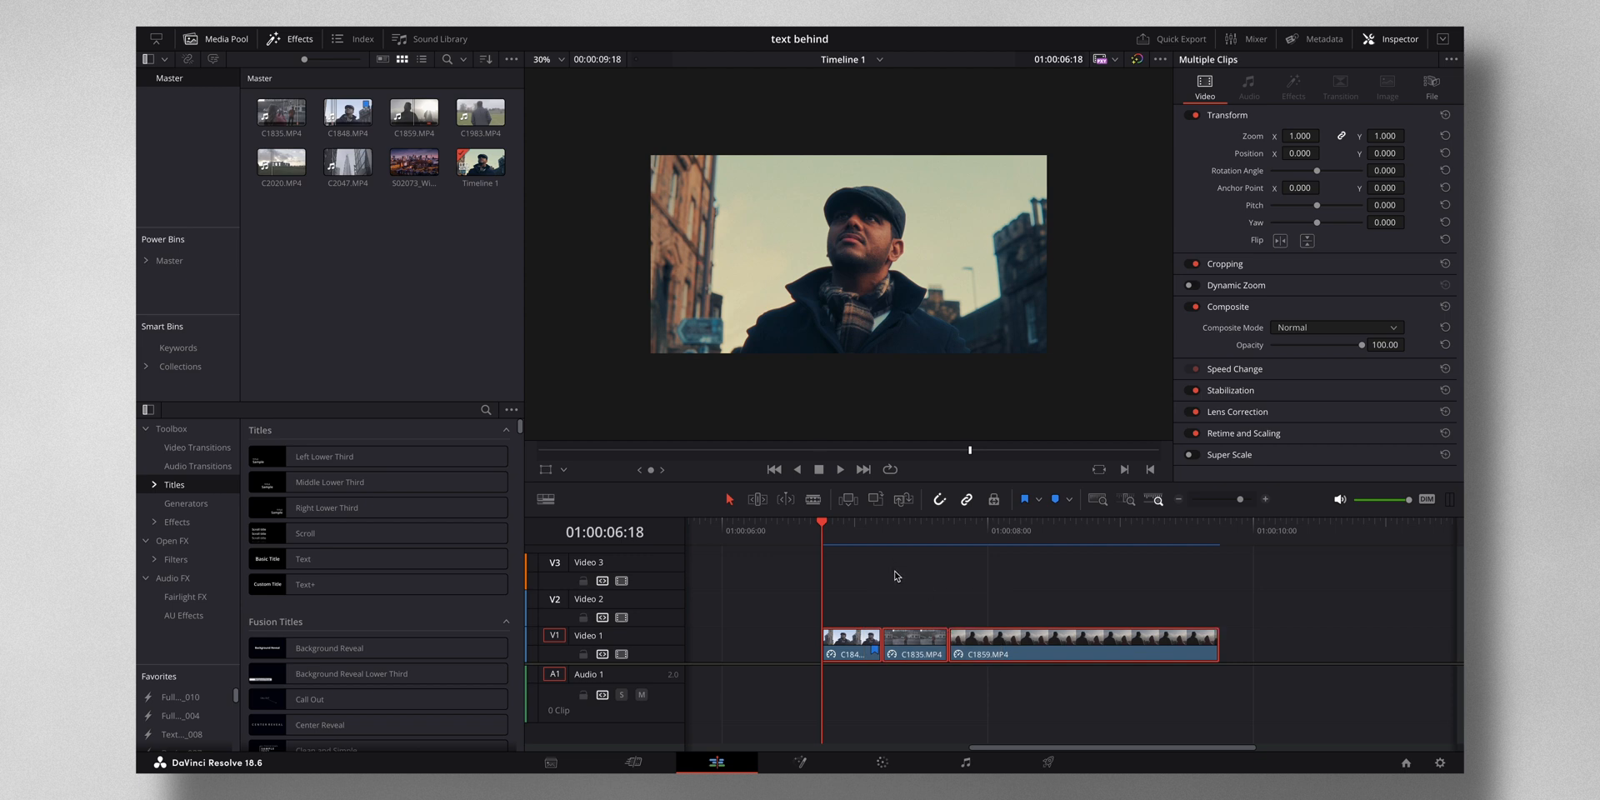
Duplicate the three selected clips onto Video 3 and adjust the Video 3 track options
click(850, 643)
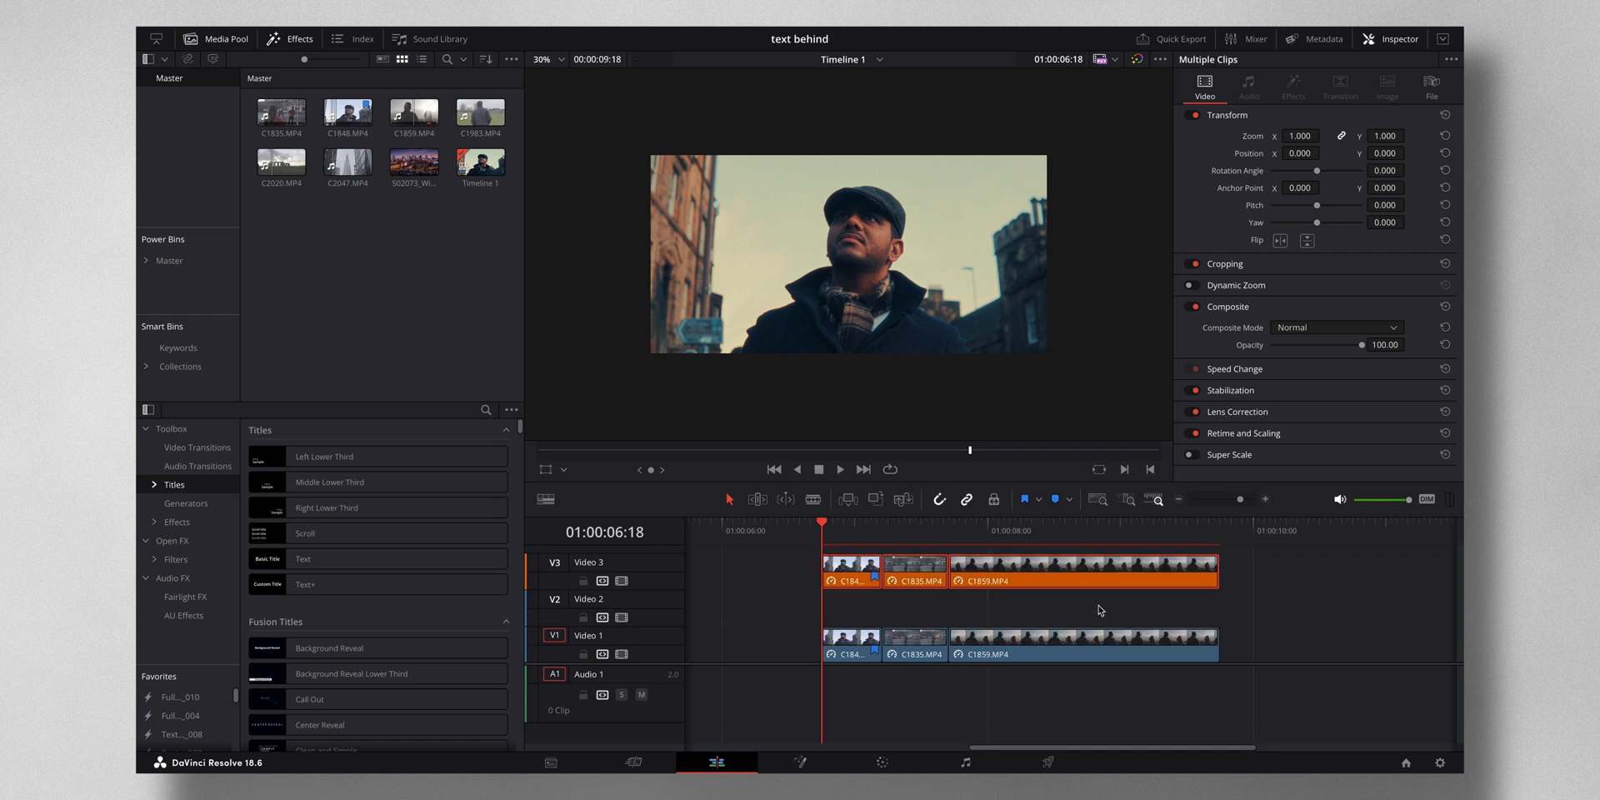
mouse_move(957, 610)
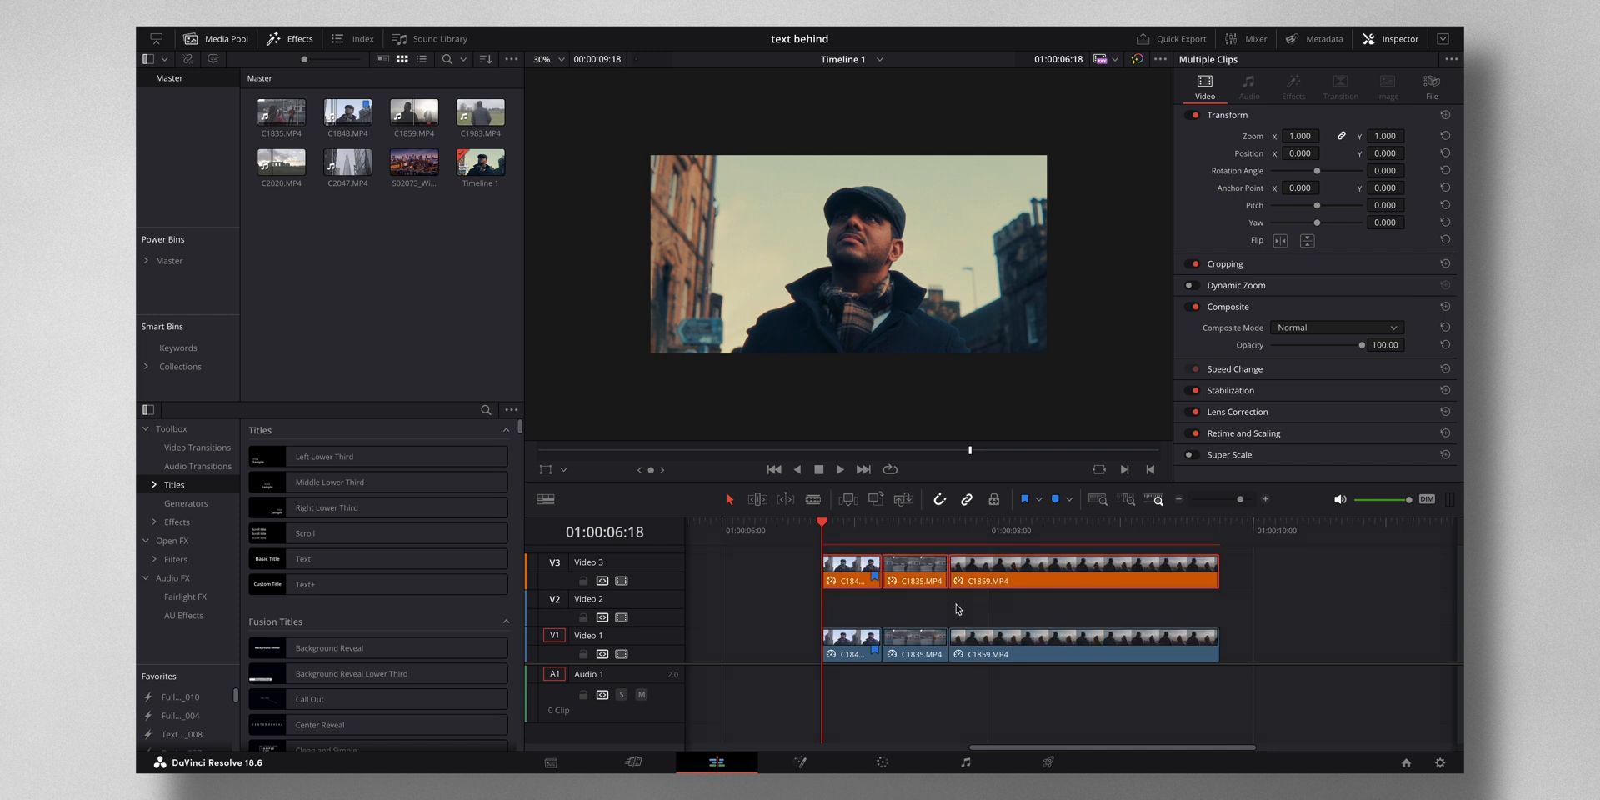
right_click(603, 568)
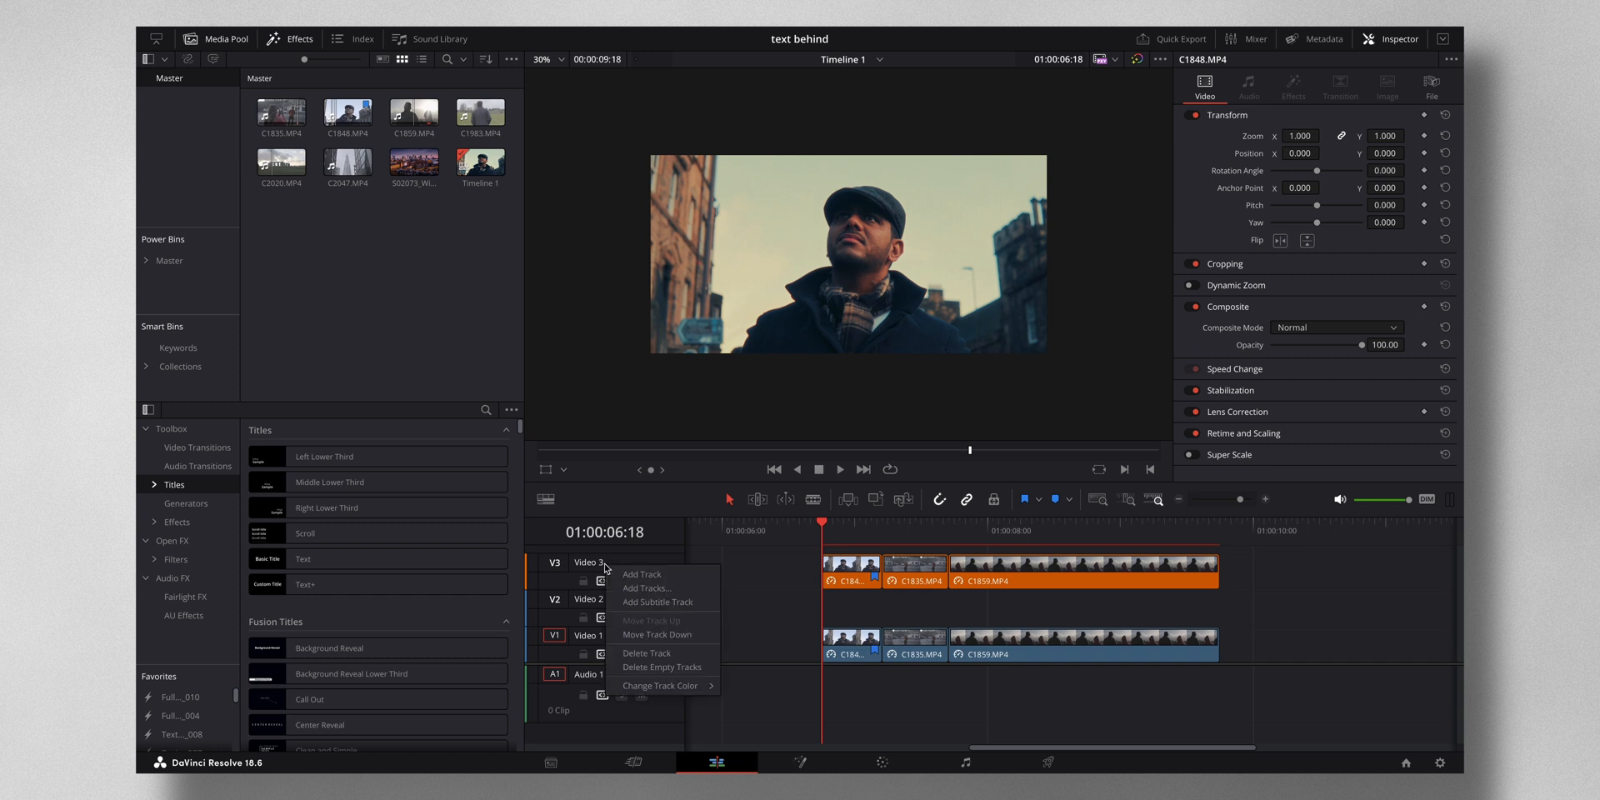
click(662, 684)
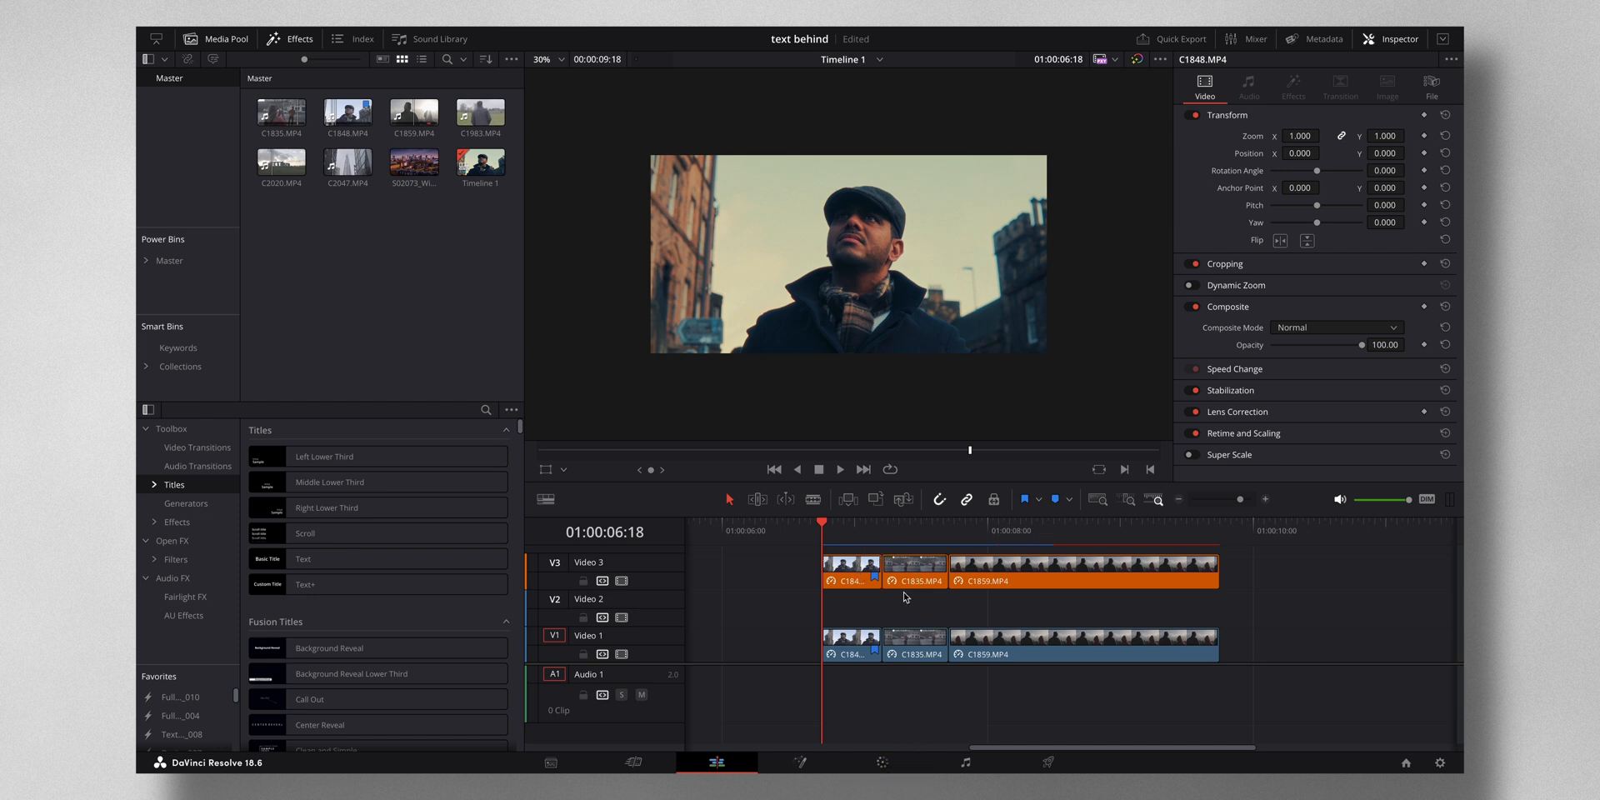
mouse_move(903, 602)
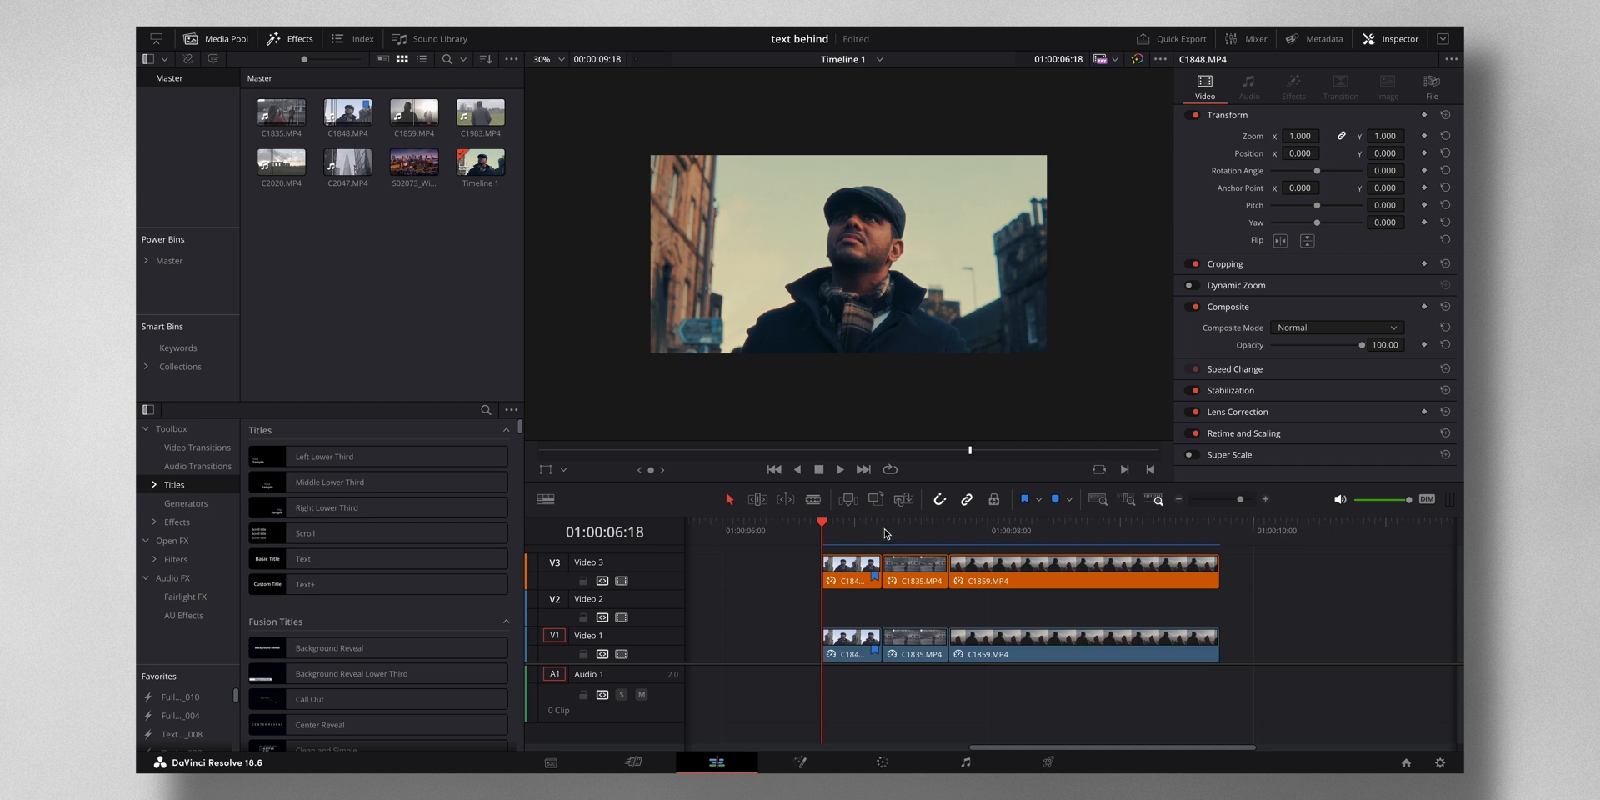
Scrub into the second clip to preview it, then return the playhead to 01:00:07:00 in the first clip
click(848, 521)
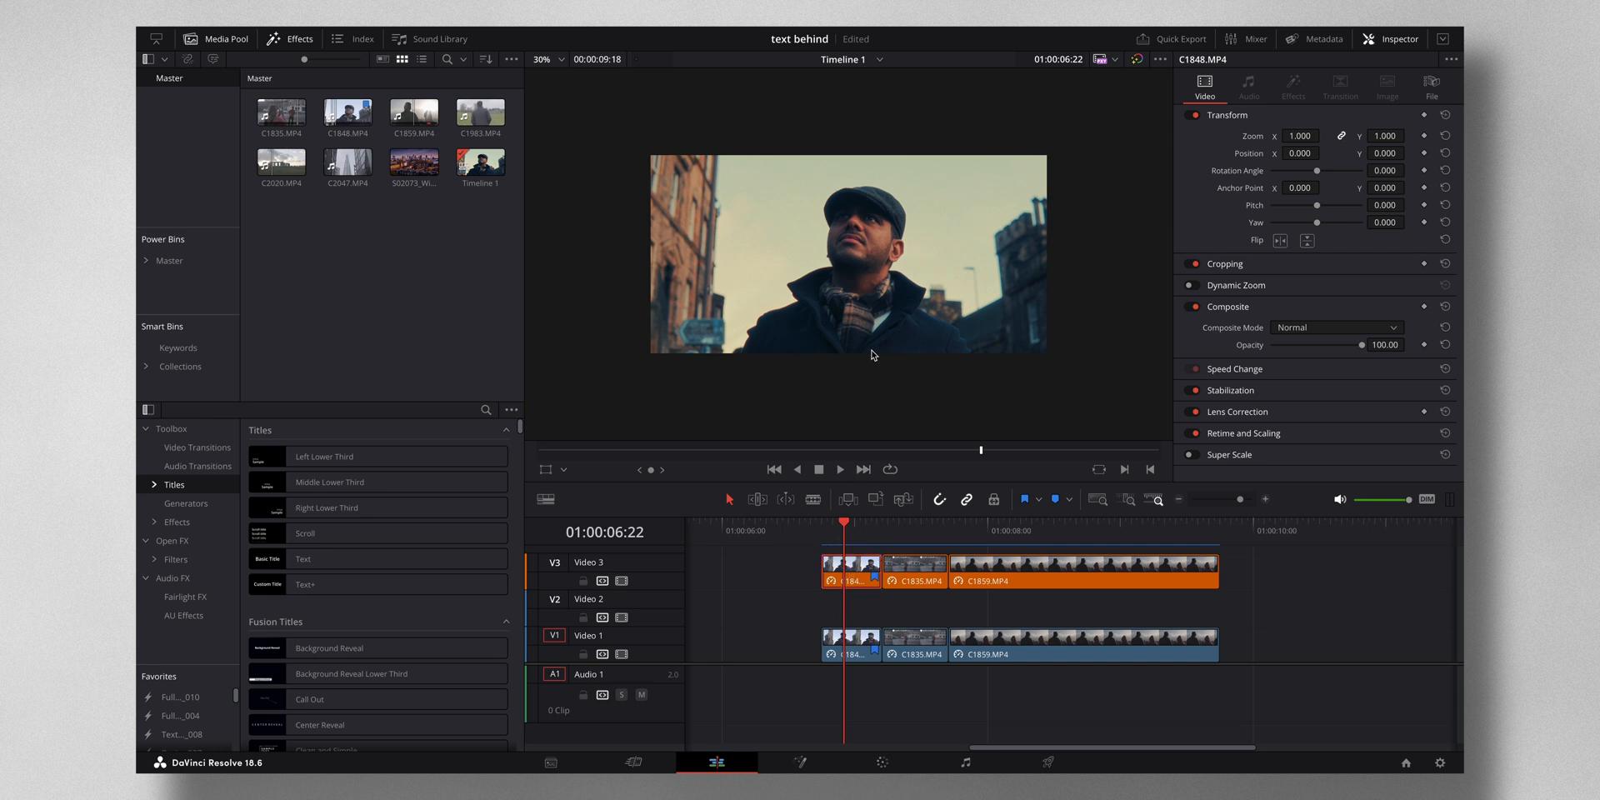
mouse_move(778, 284)
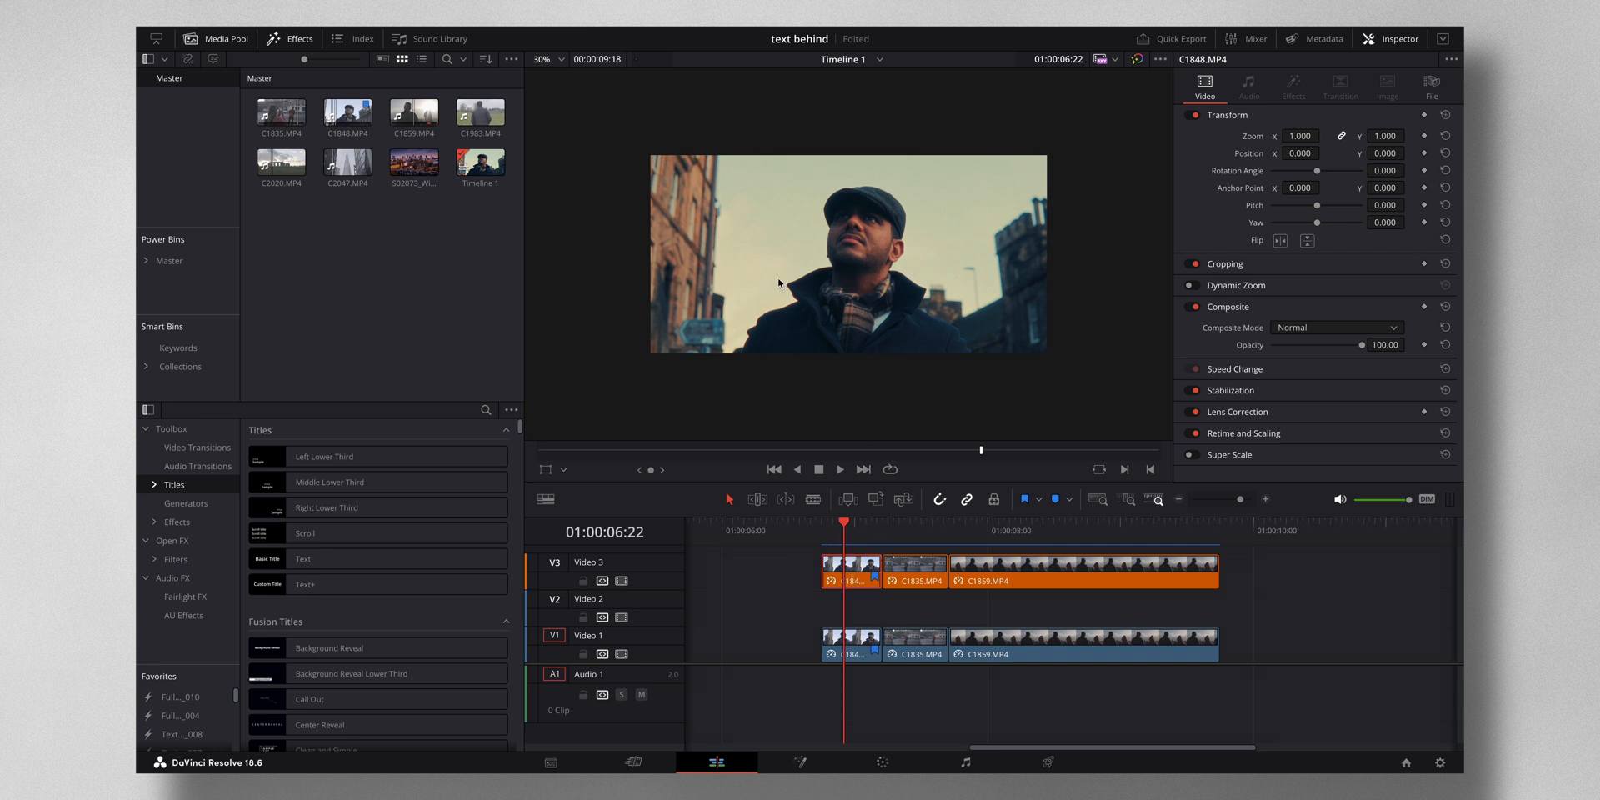
mouse_move(993, 225)
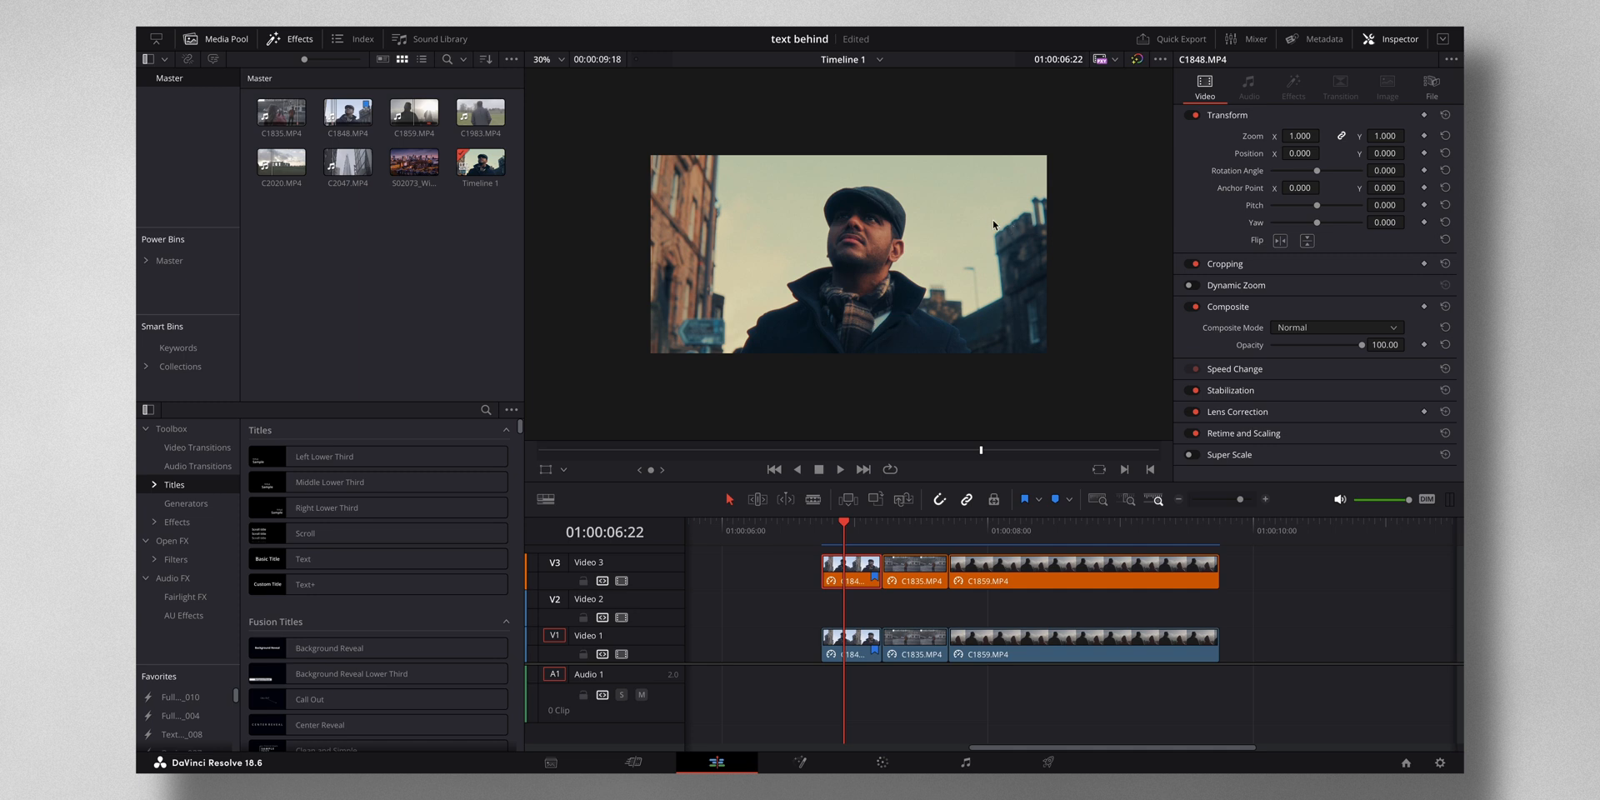
mouse_move(906, 529)
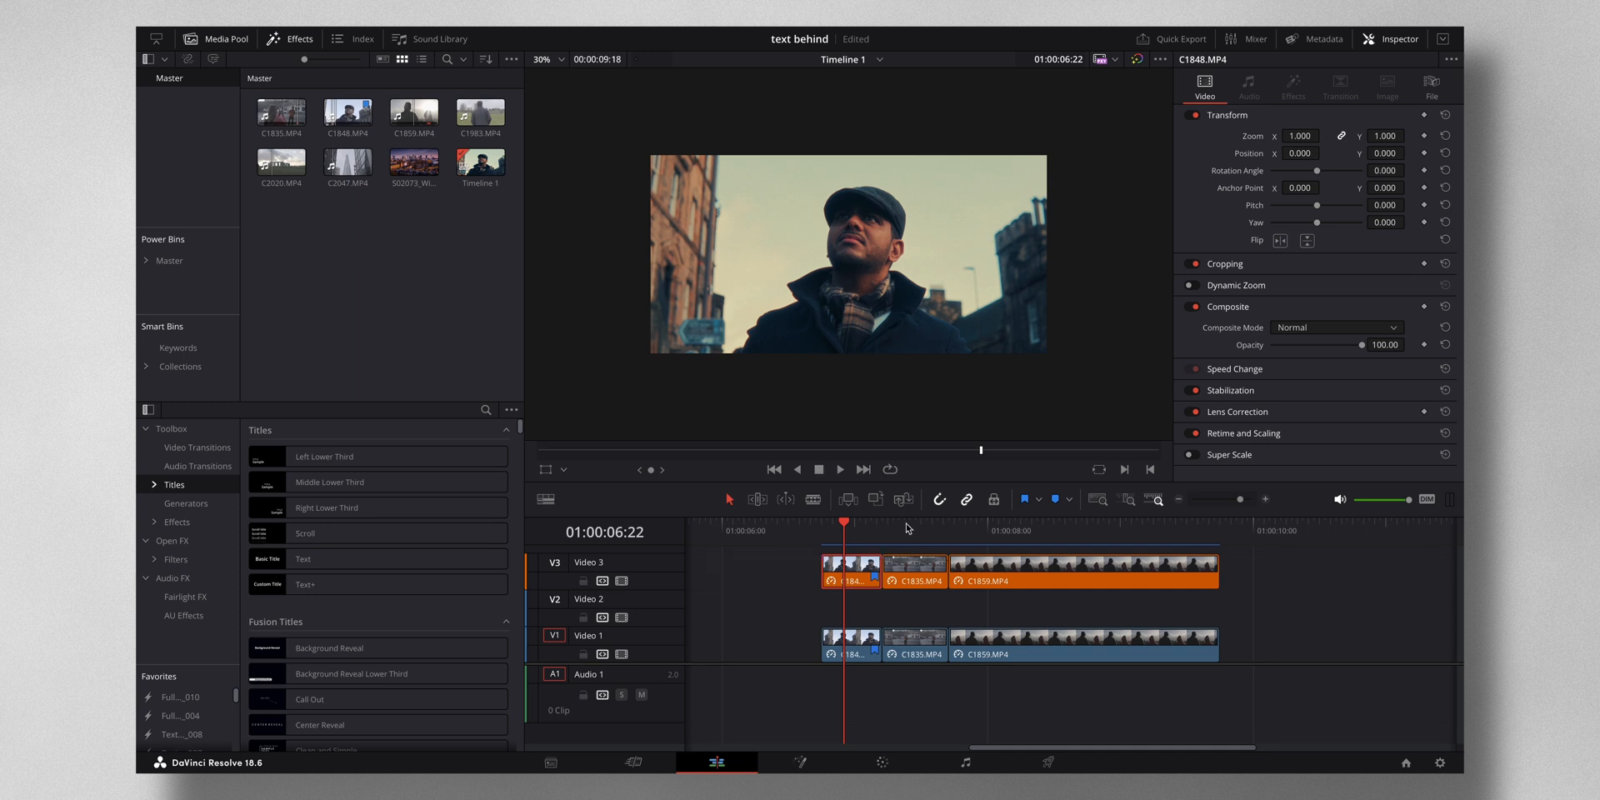
click(903, 522)
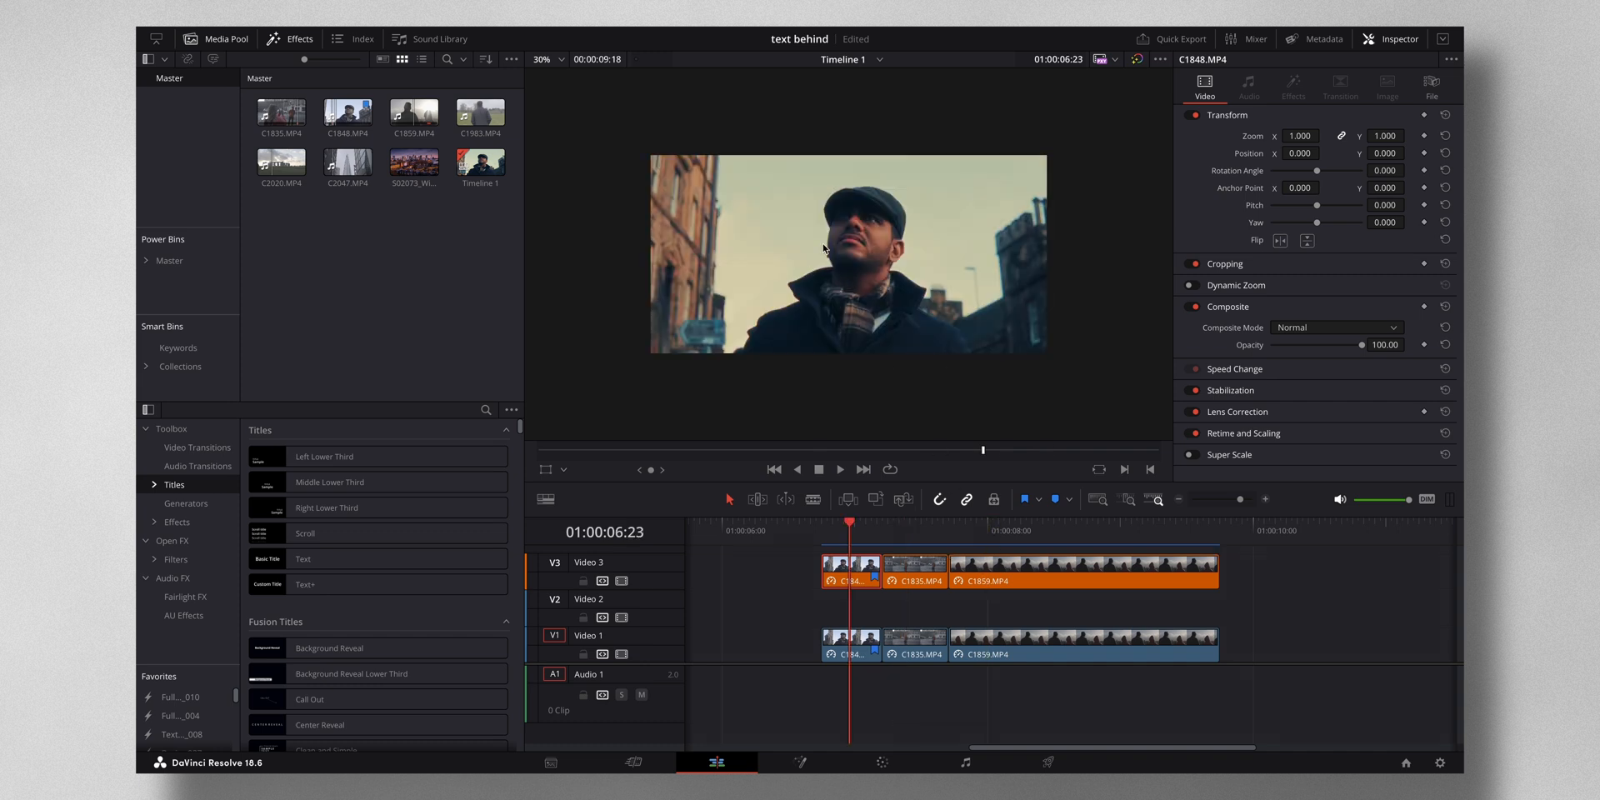
click(915, 522)
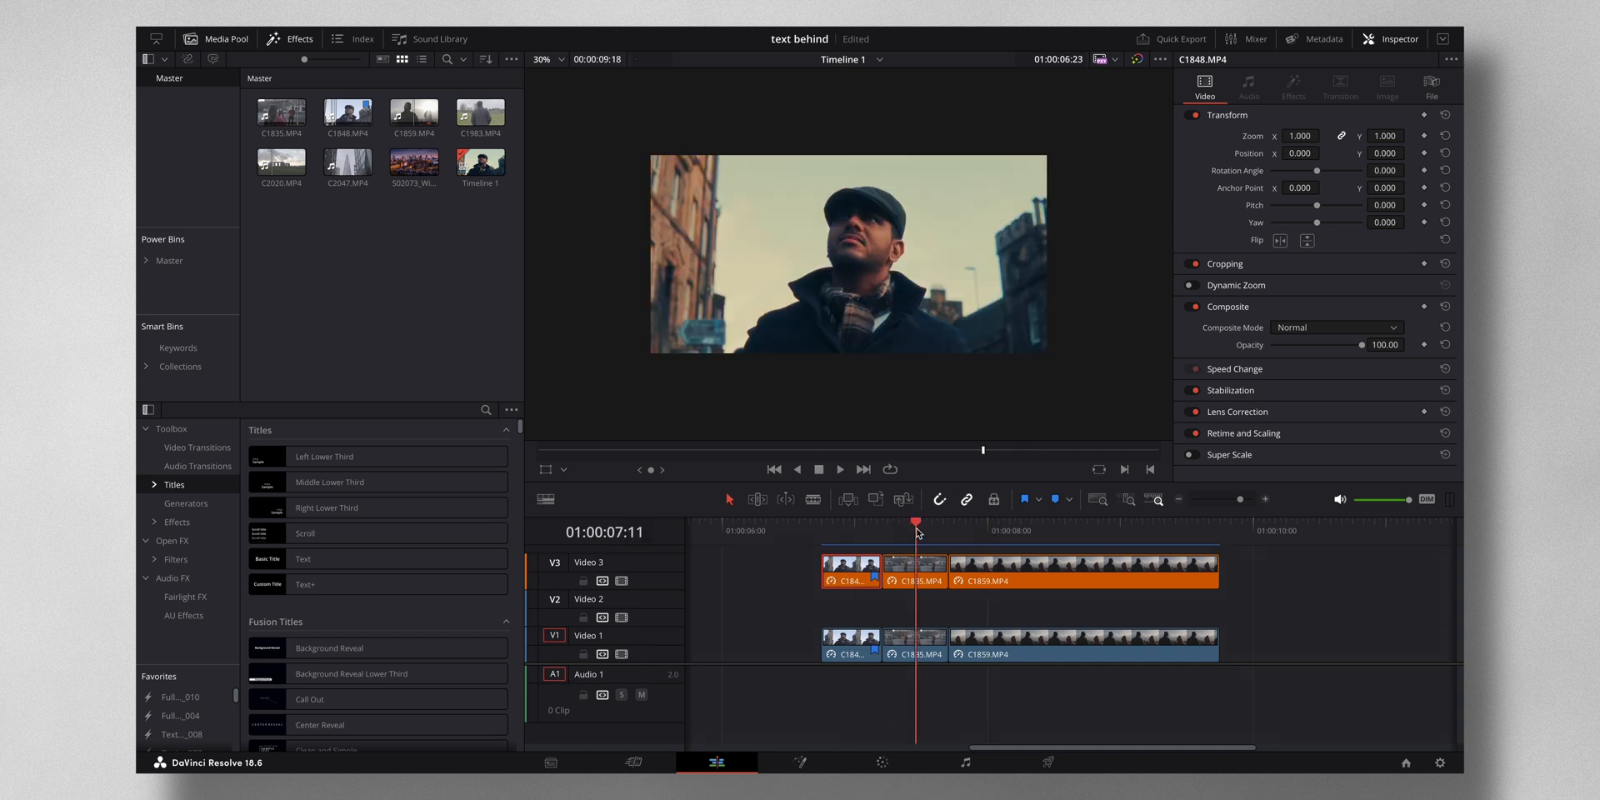
click(915, 521)
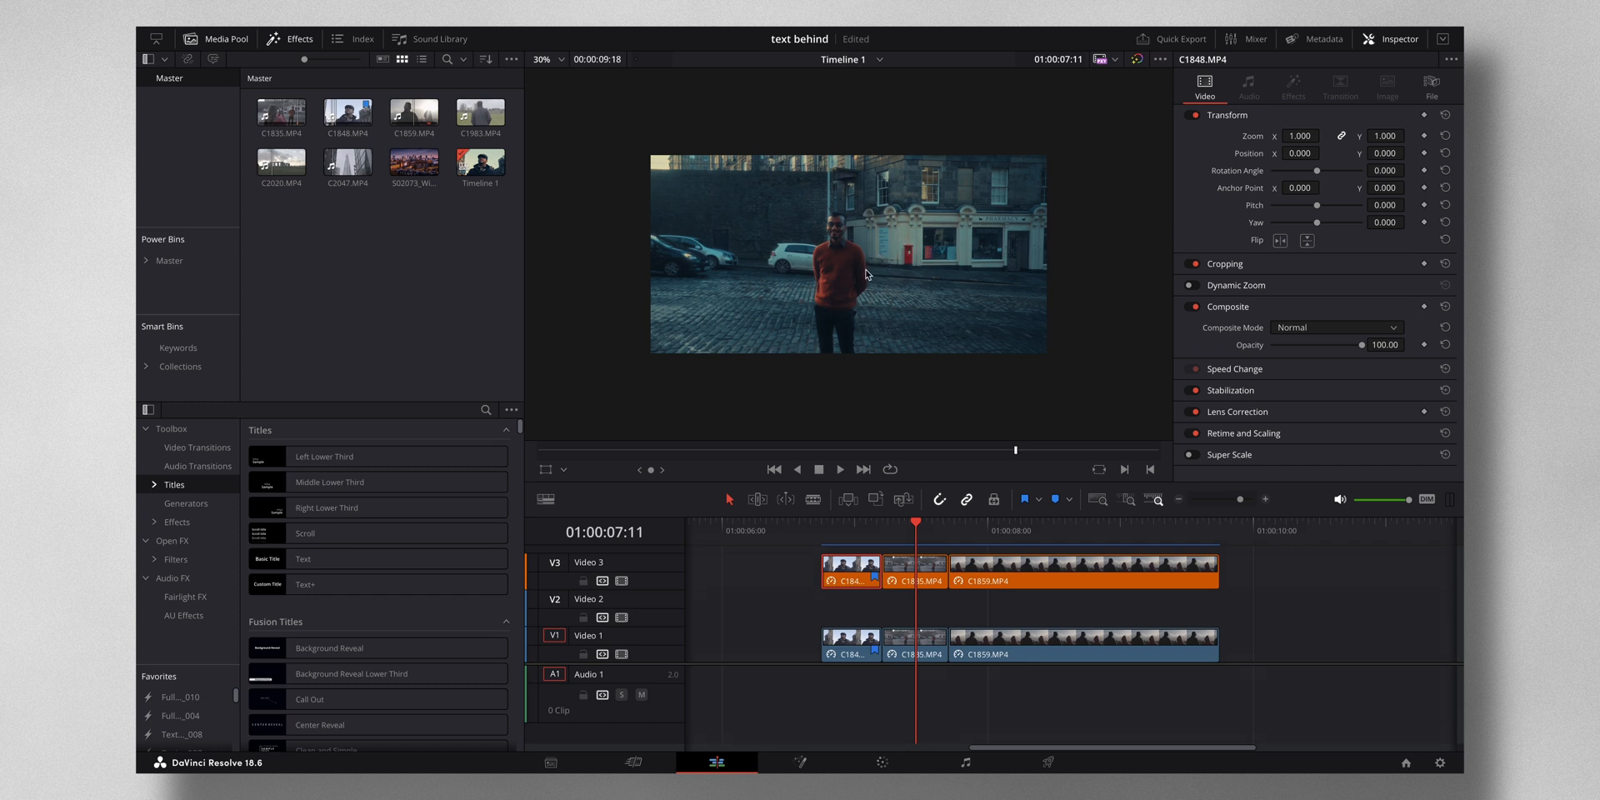
mouse_move(863, 515)
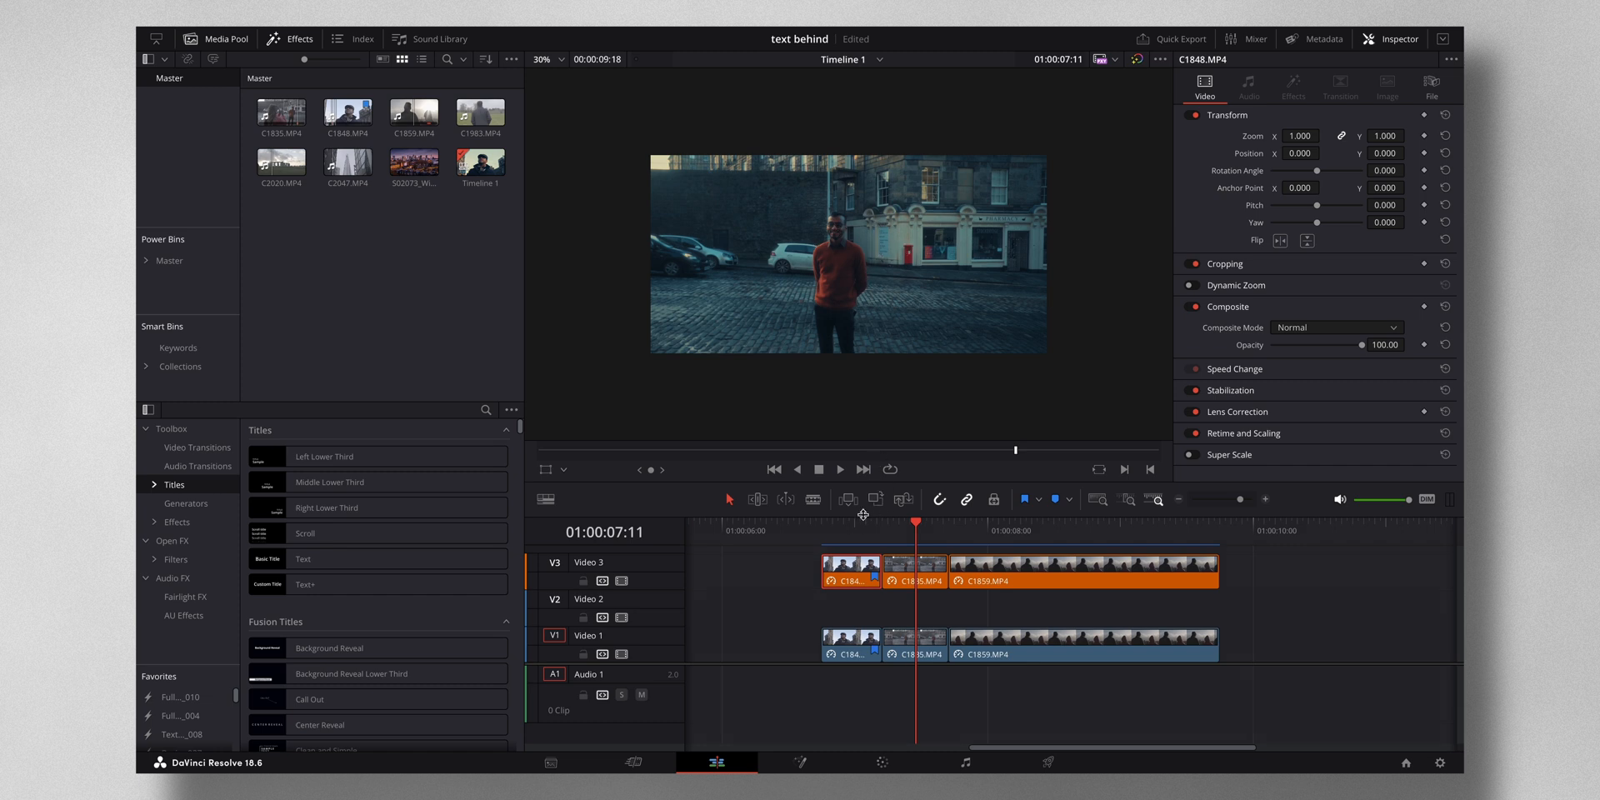
click(855, 521)
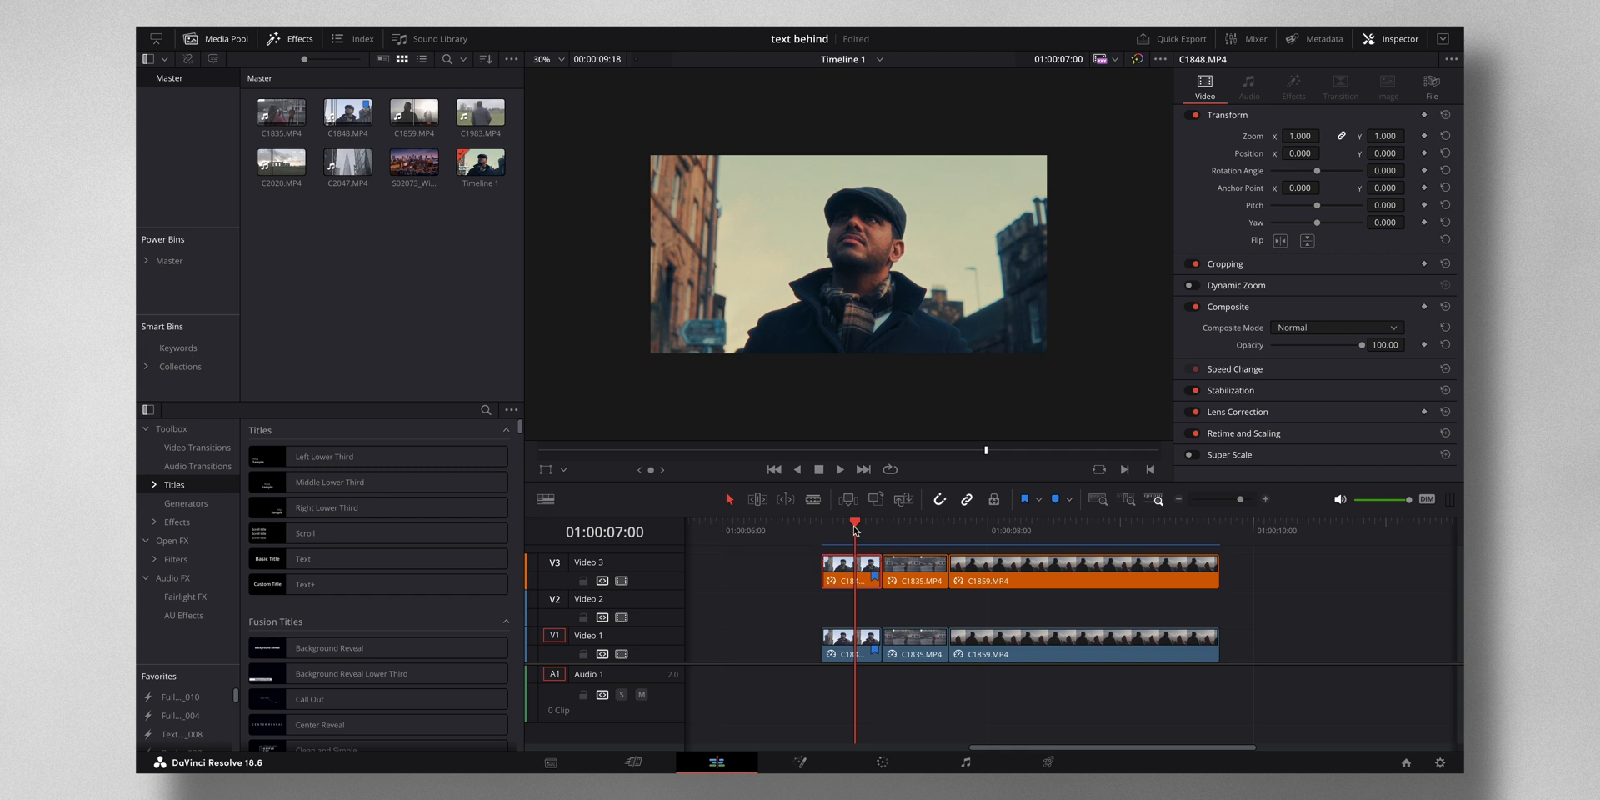
mouse_move(915, 532)
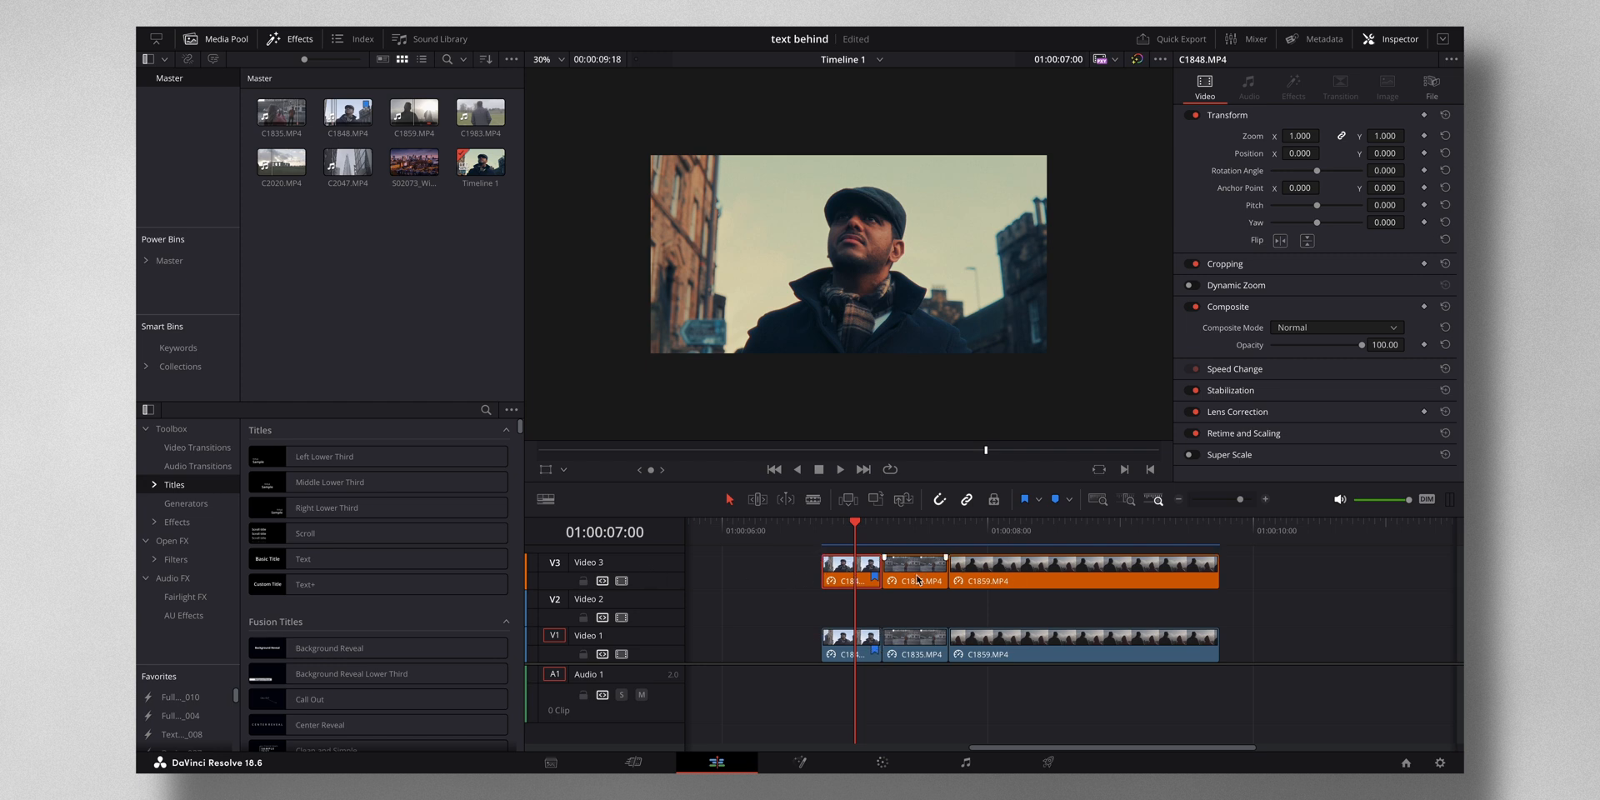
Switch to the Color page with the man-in-cap clip loaded for grading
click(882, 762)
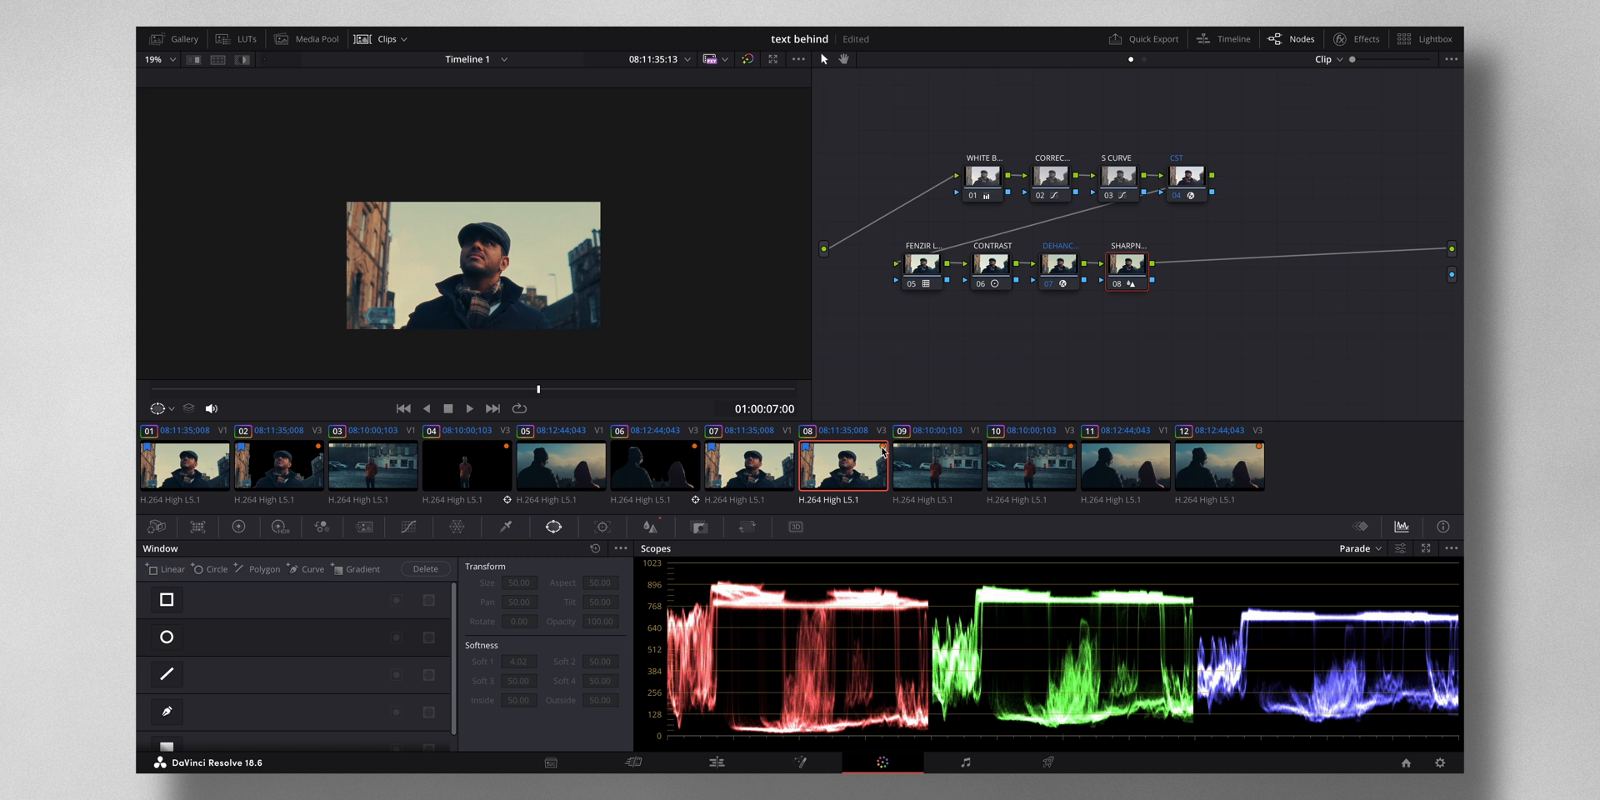
mouse_move(1135, 270)
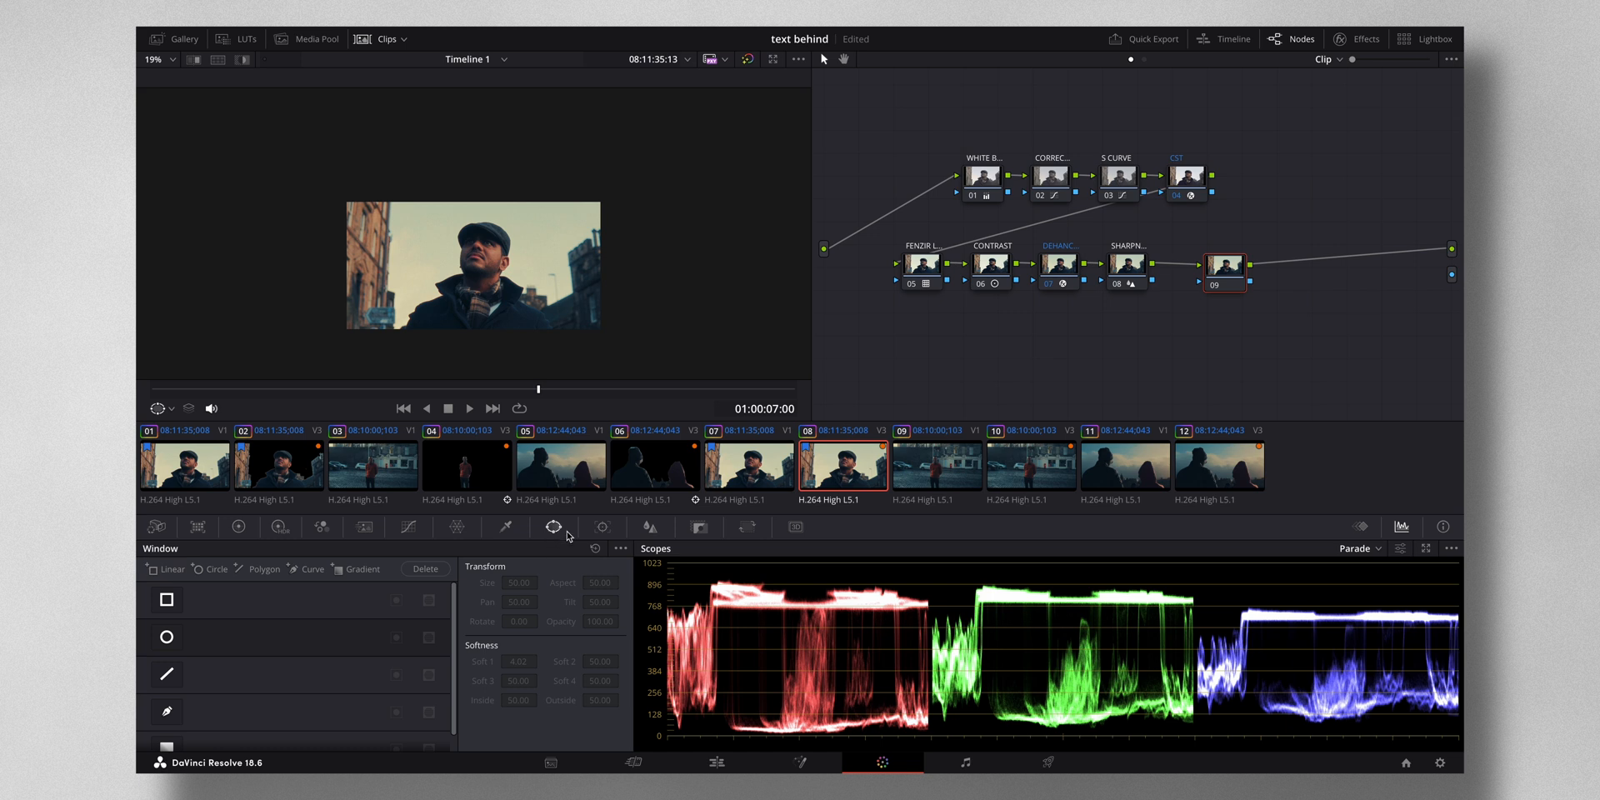
mouse_move(508, 528)
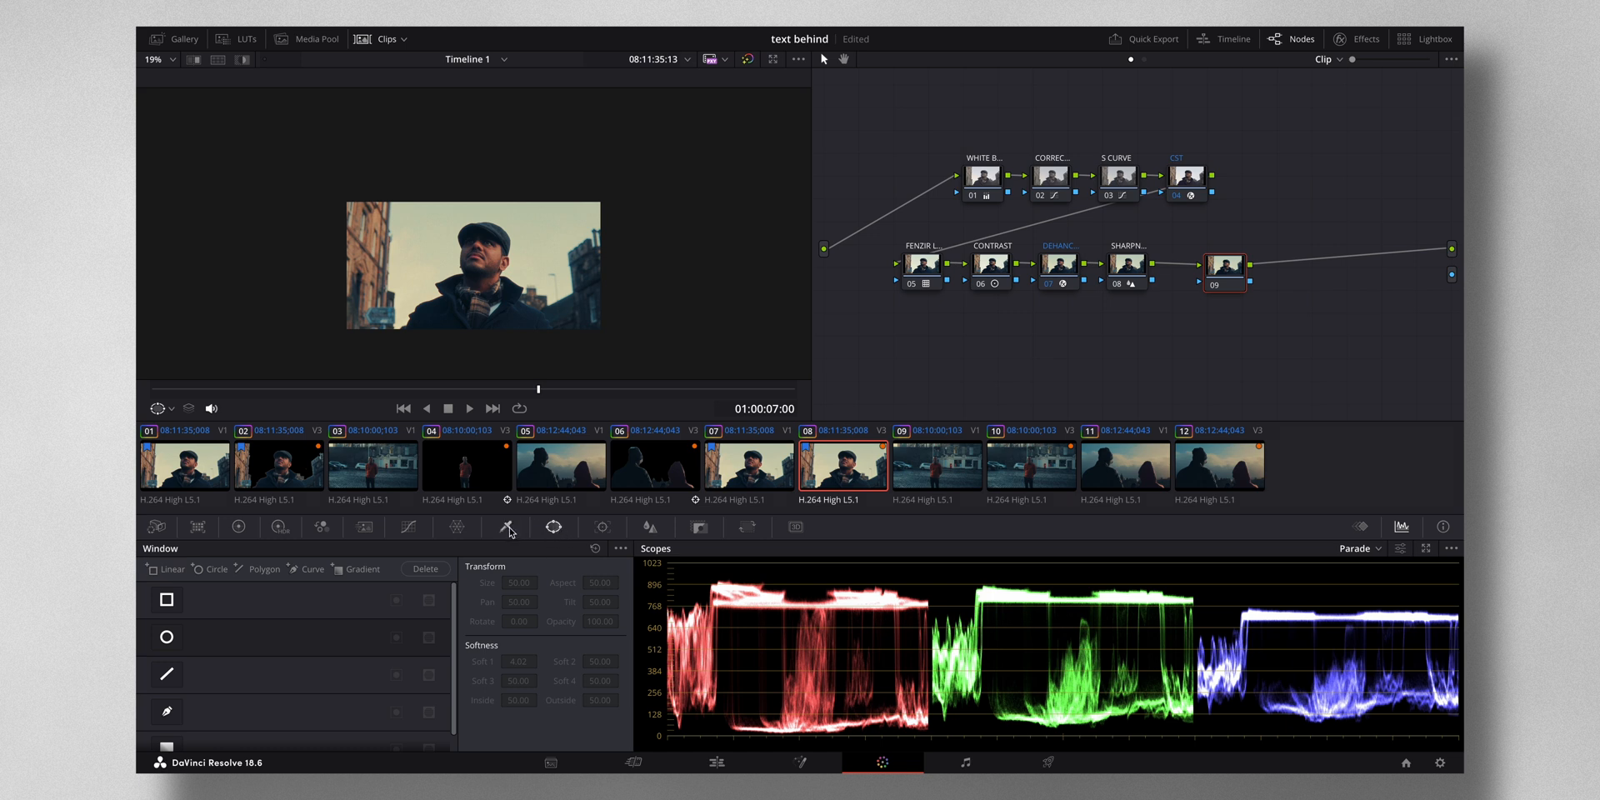
Bring up the Qualifier palette and set the viewer overlay for qualifying the sky
click(507, 526)
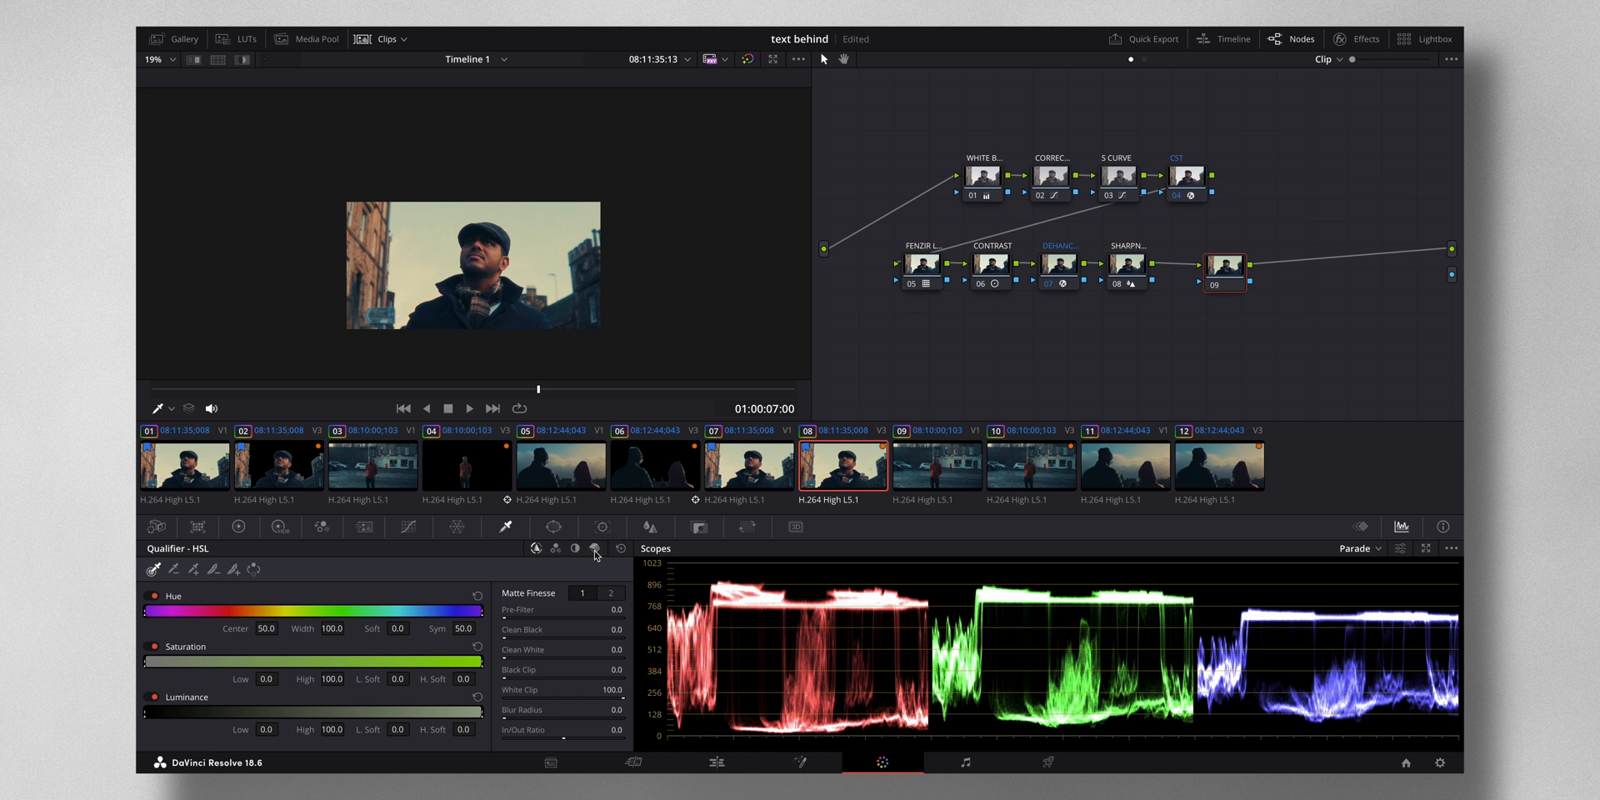
mouse_move(595, 551)
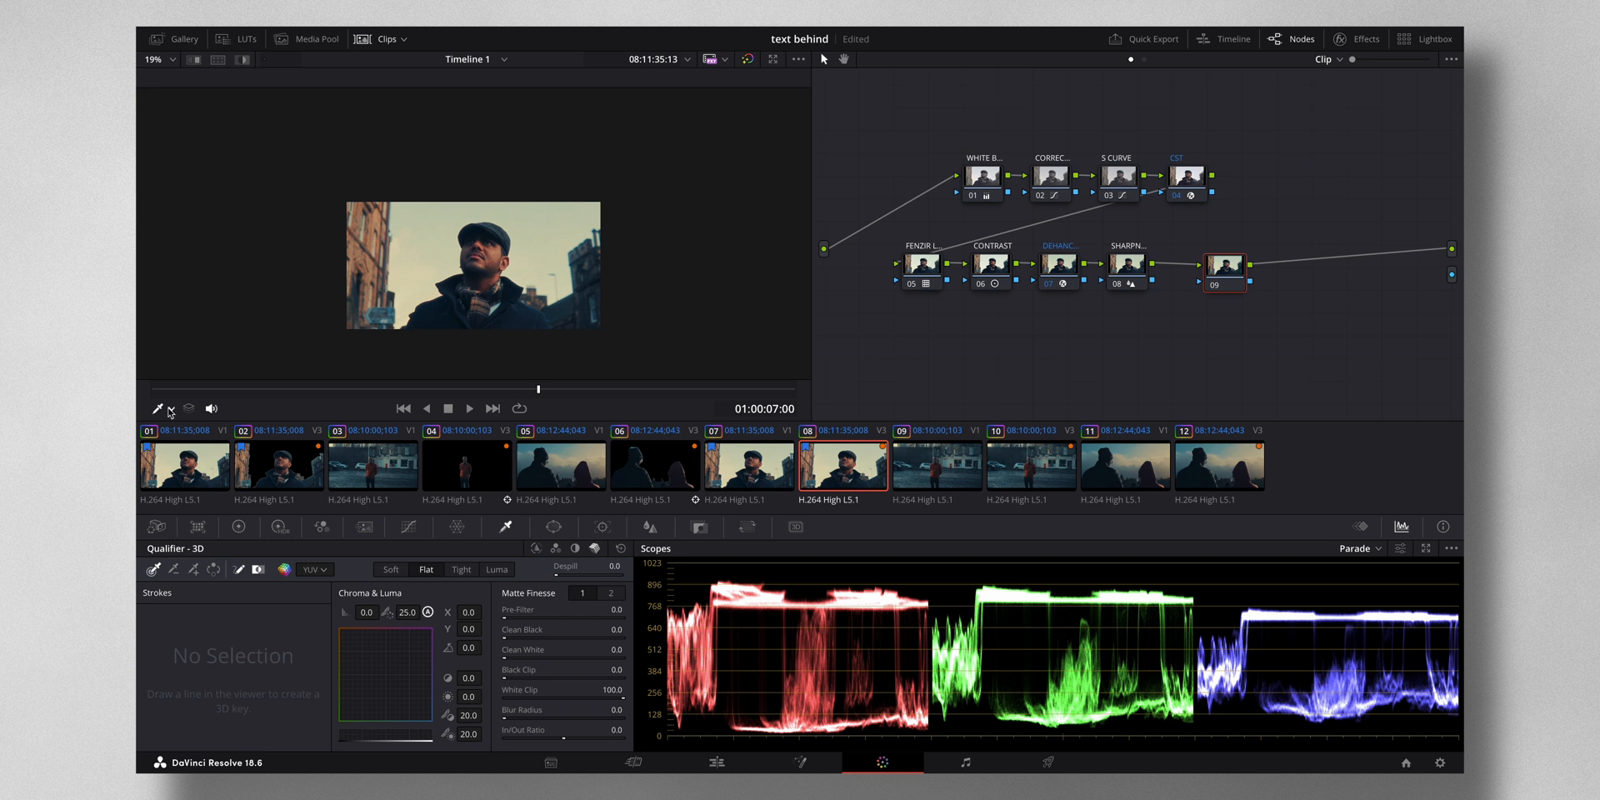
click(173, 408)
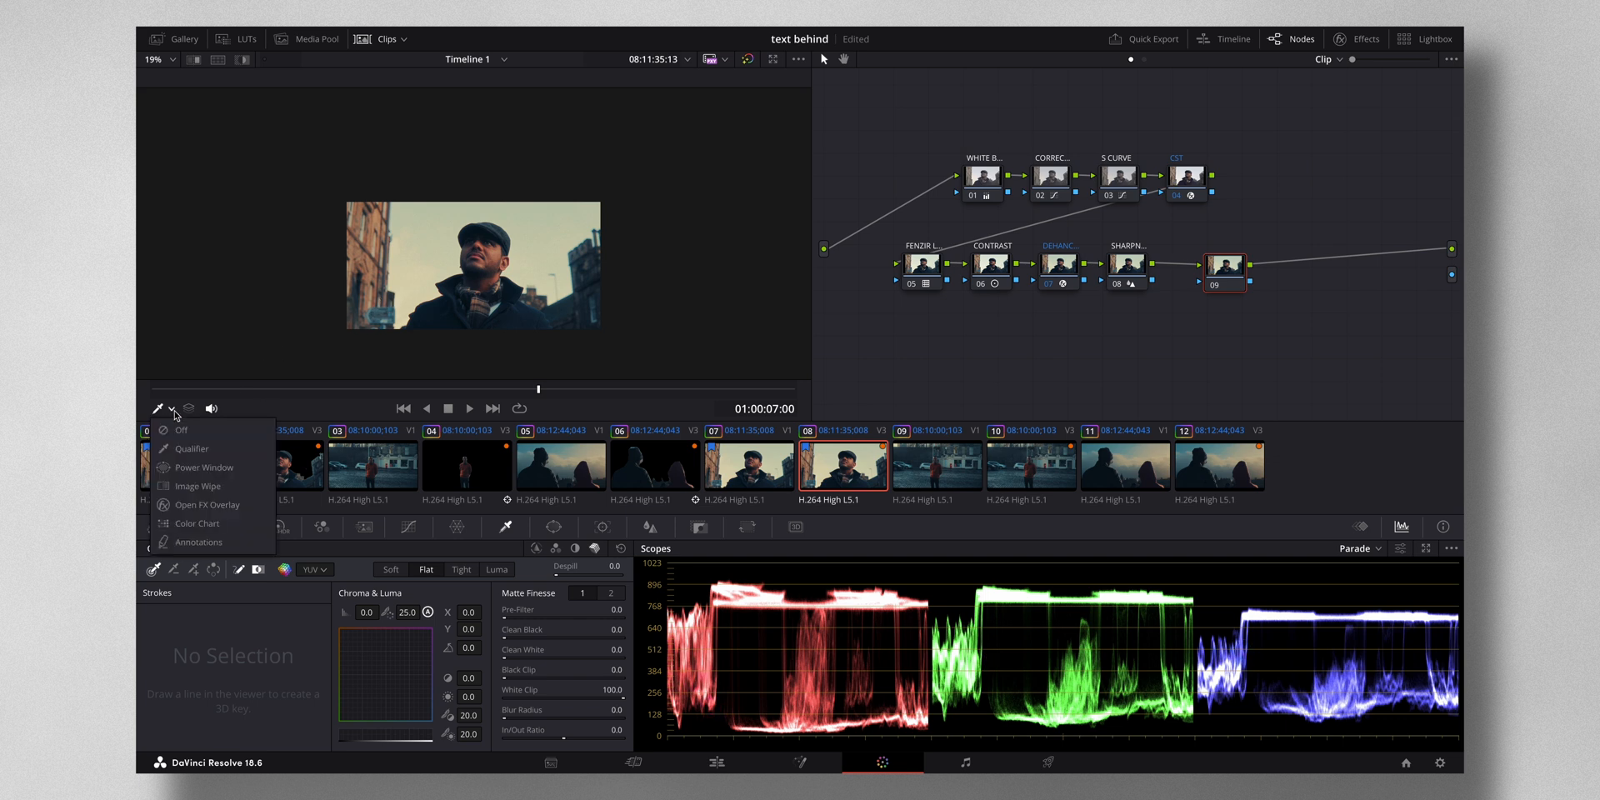
mouse_move(190, 448)
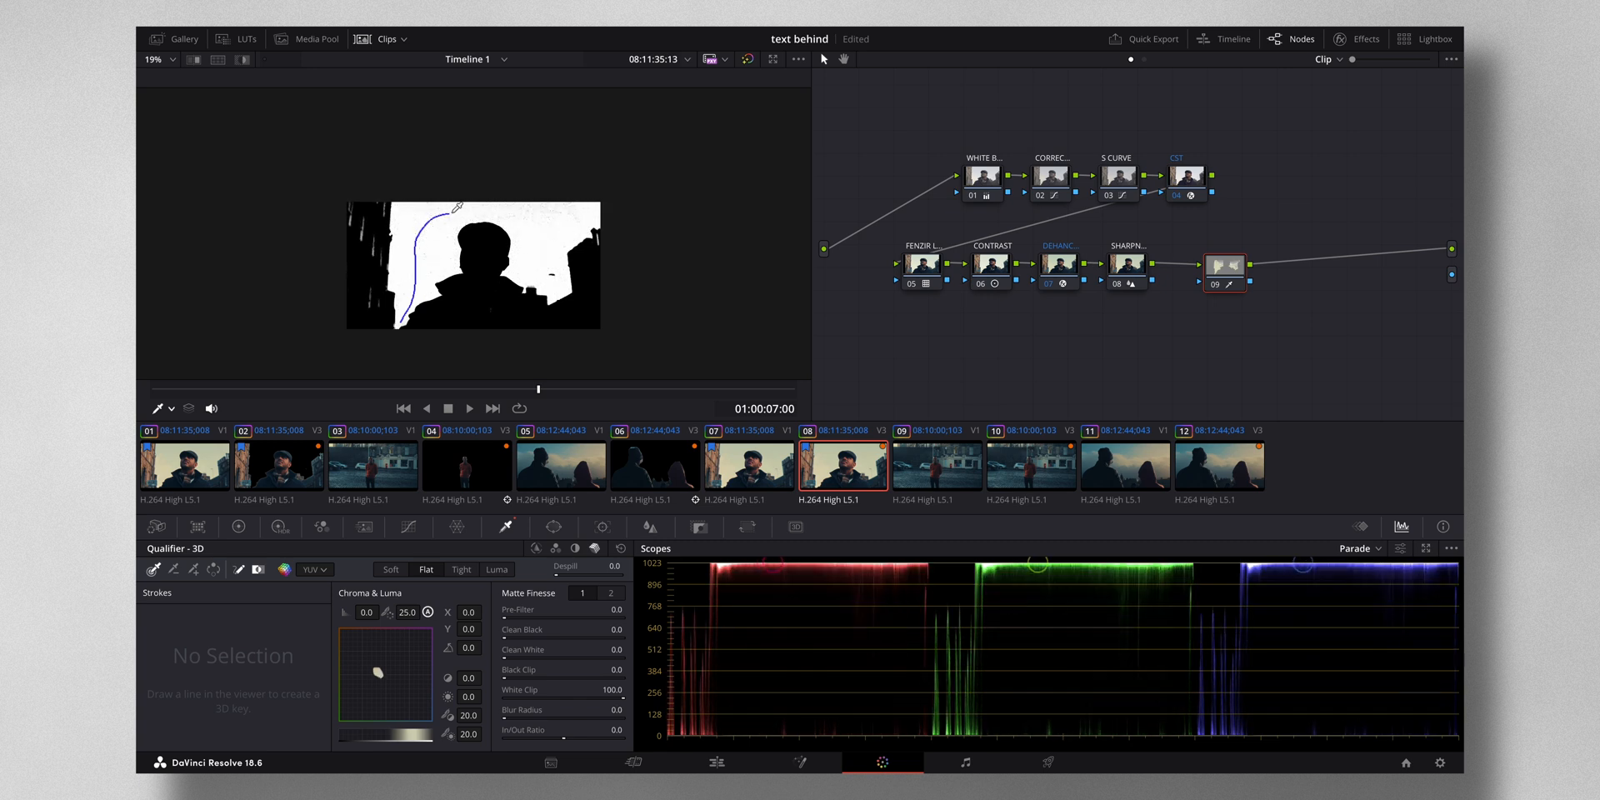
Sample the sky around the man's head with a 3D qualifier stroke and preview the highlight
drag(470, 204, 535, 237)
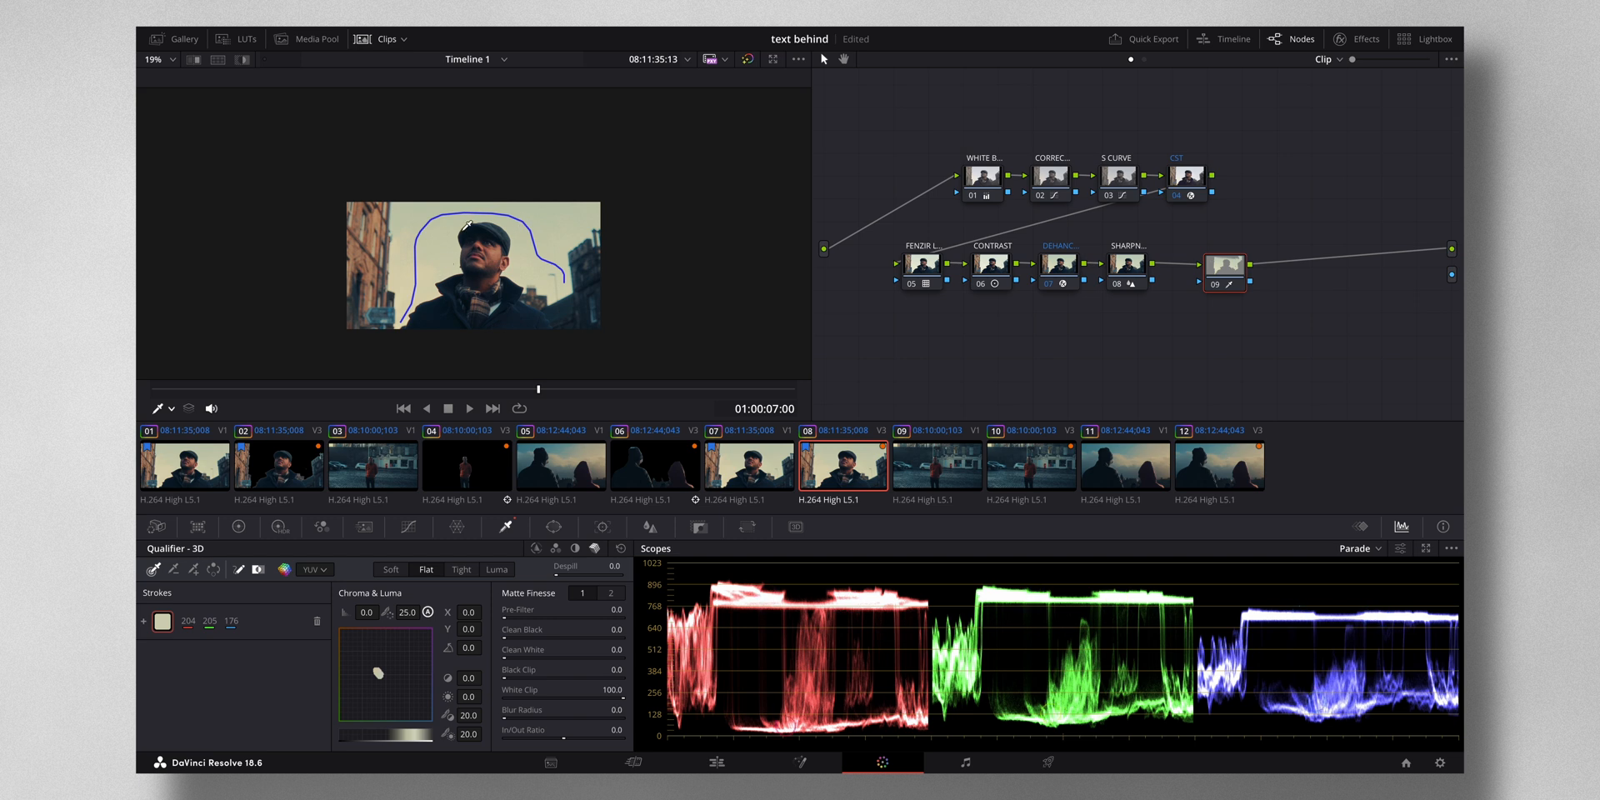
mouse_move(256, 77)
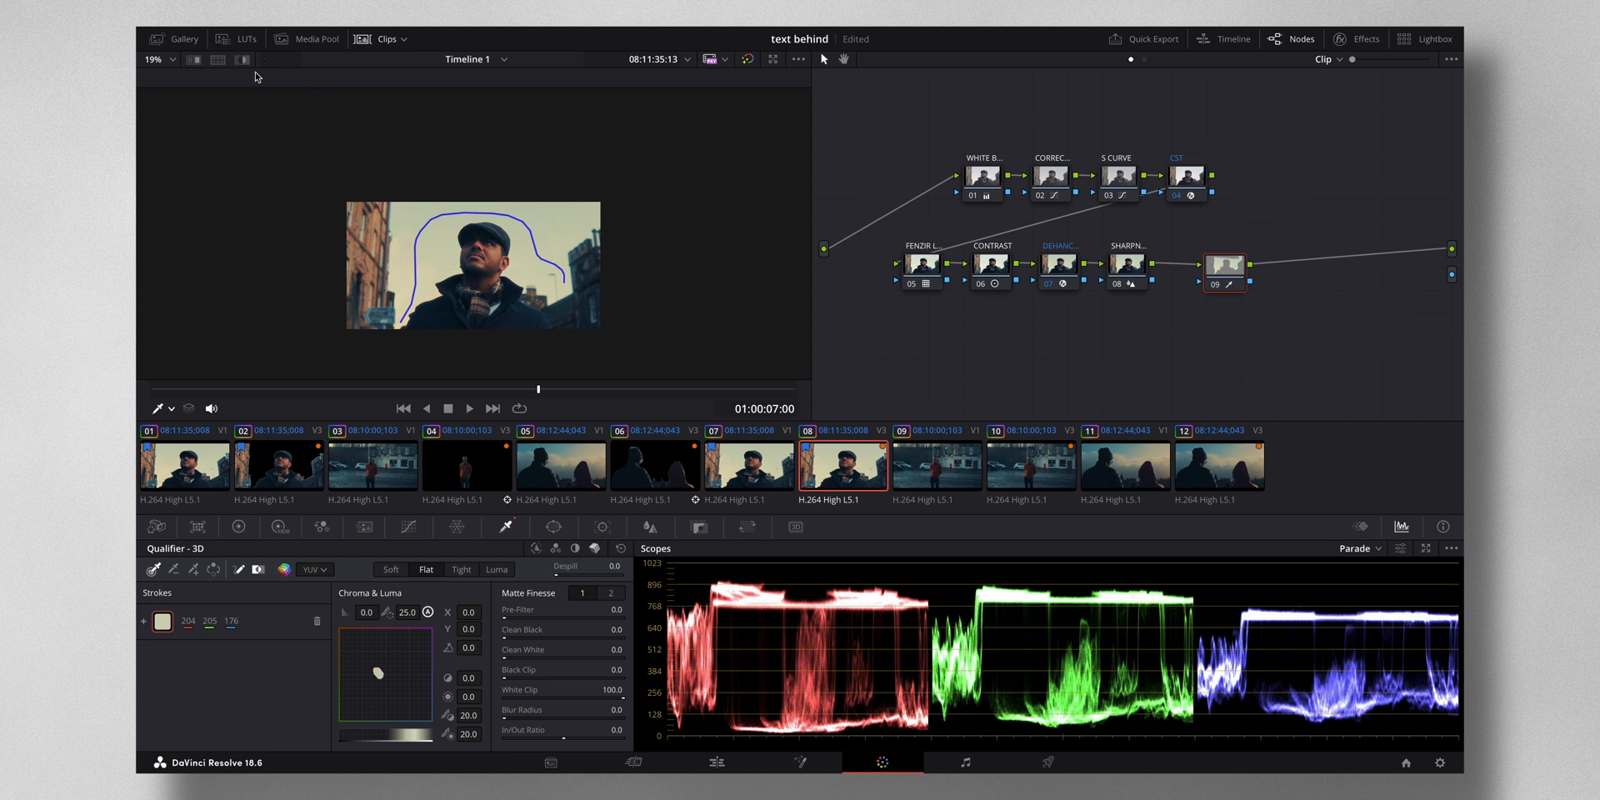
mouse_move(242, 60)
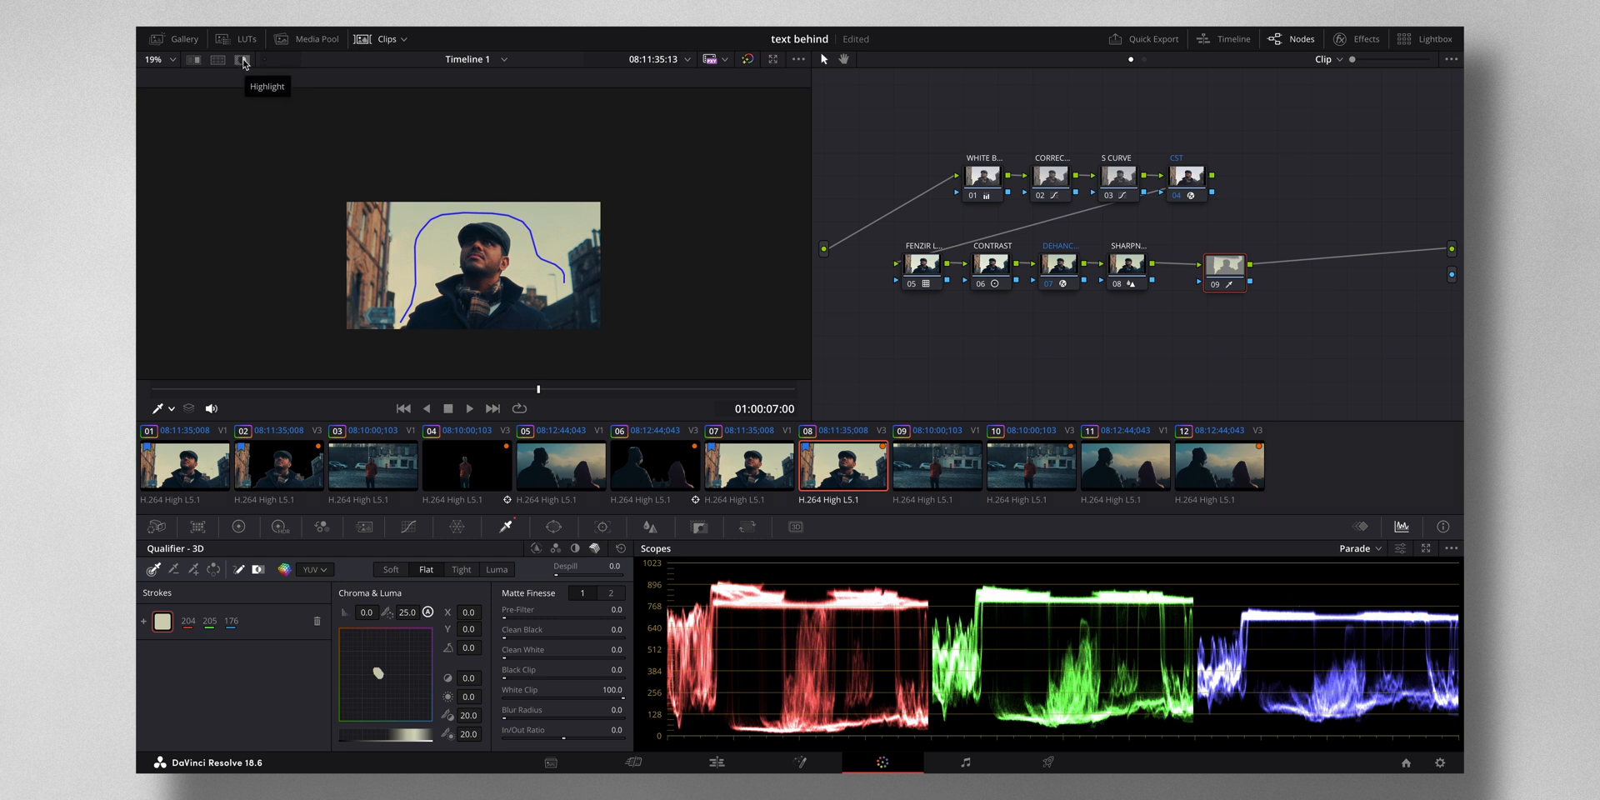
click(243, 60)
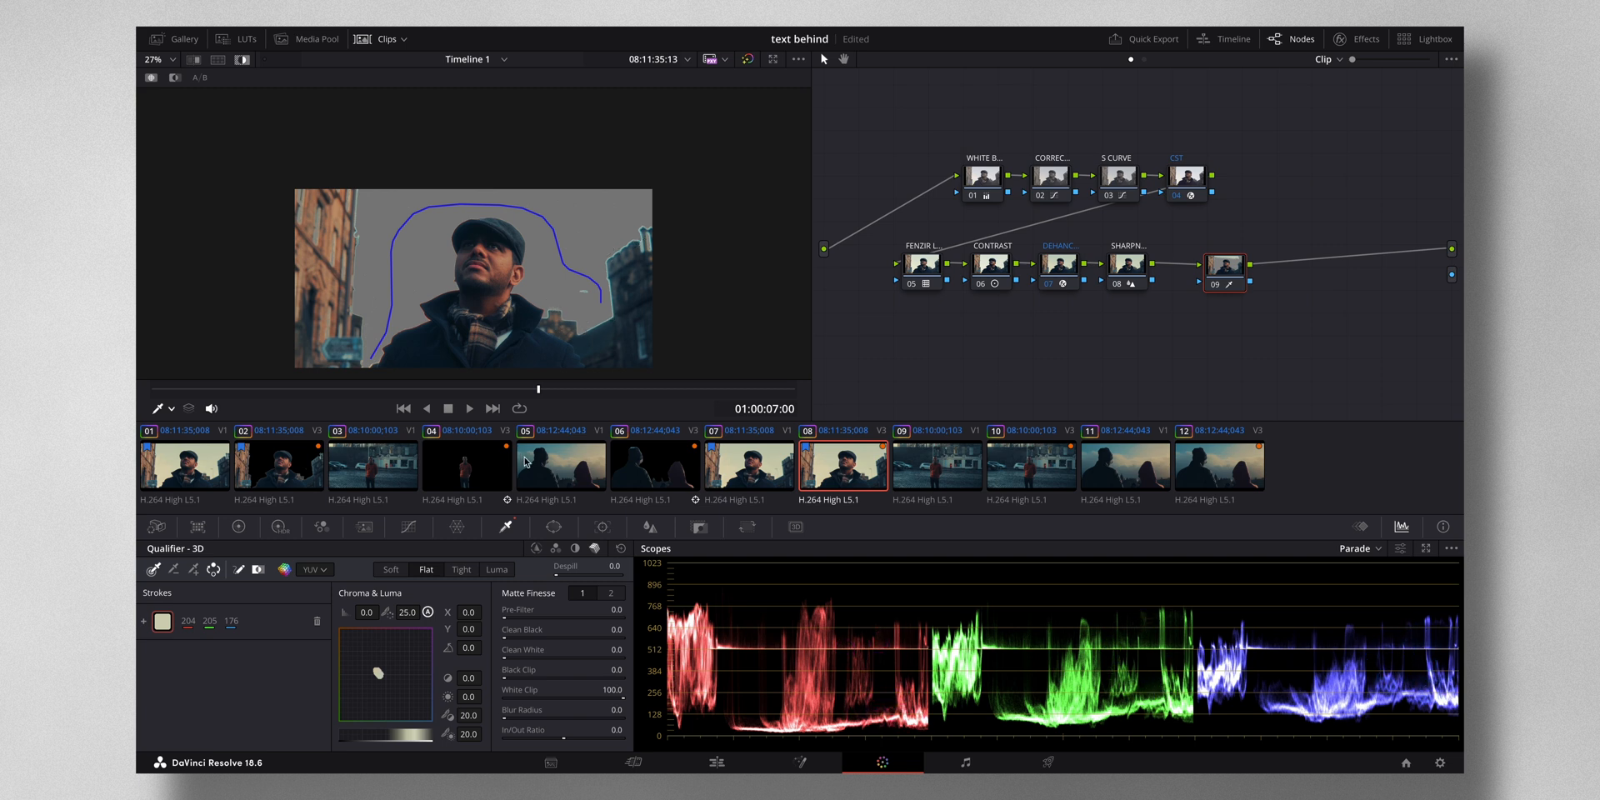
mouse_move(514, 619)
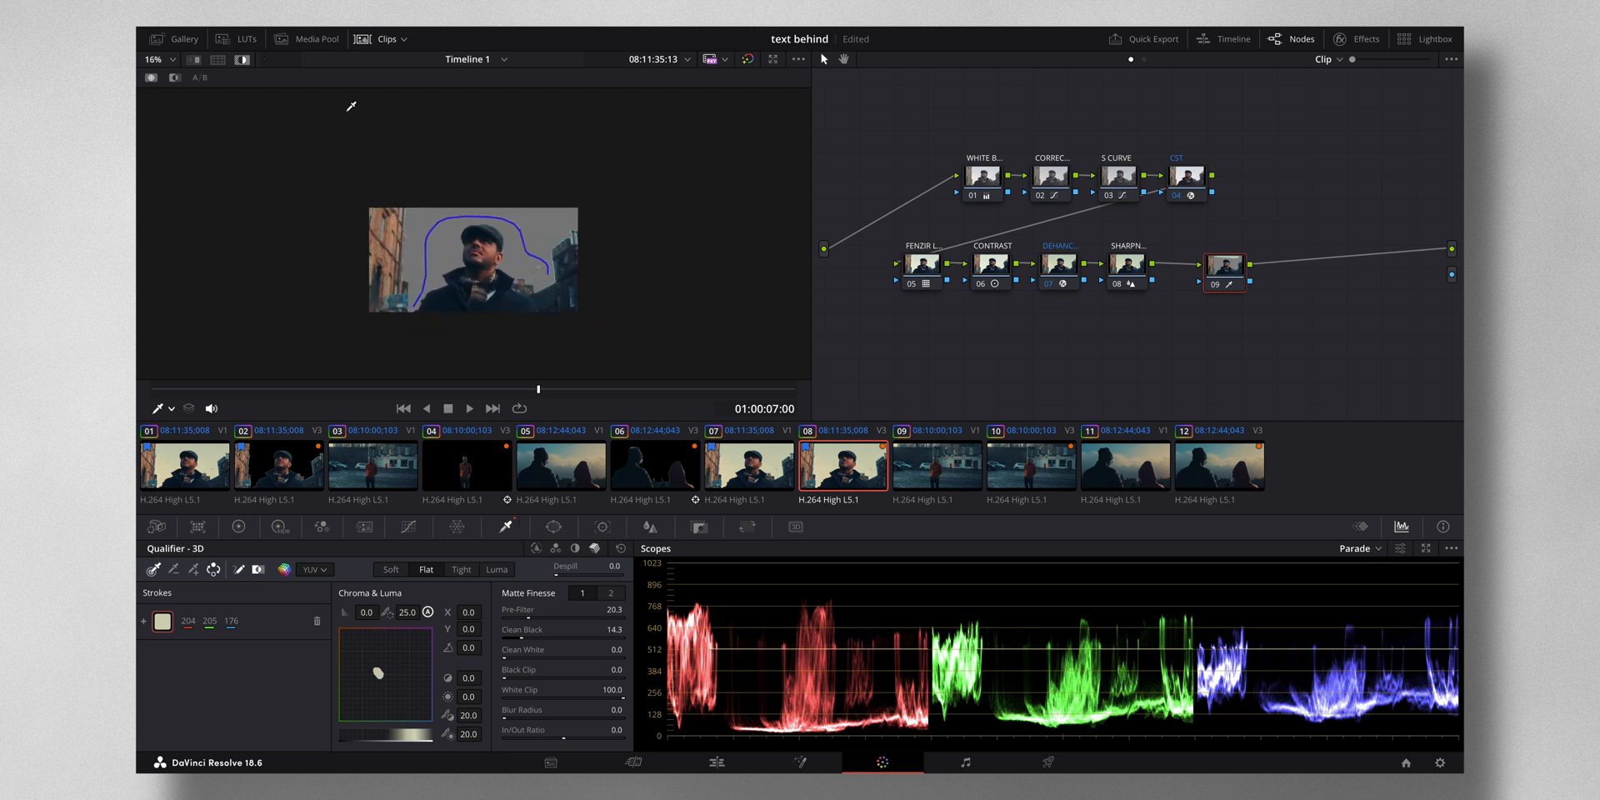
Turn off the highlight preview and add an alpha output to the clip's node graph
click(243, 63)
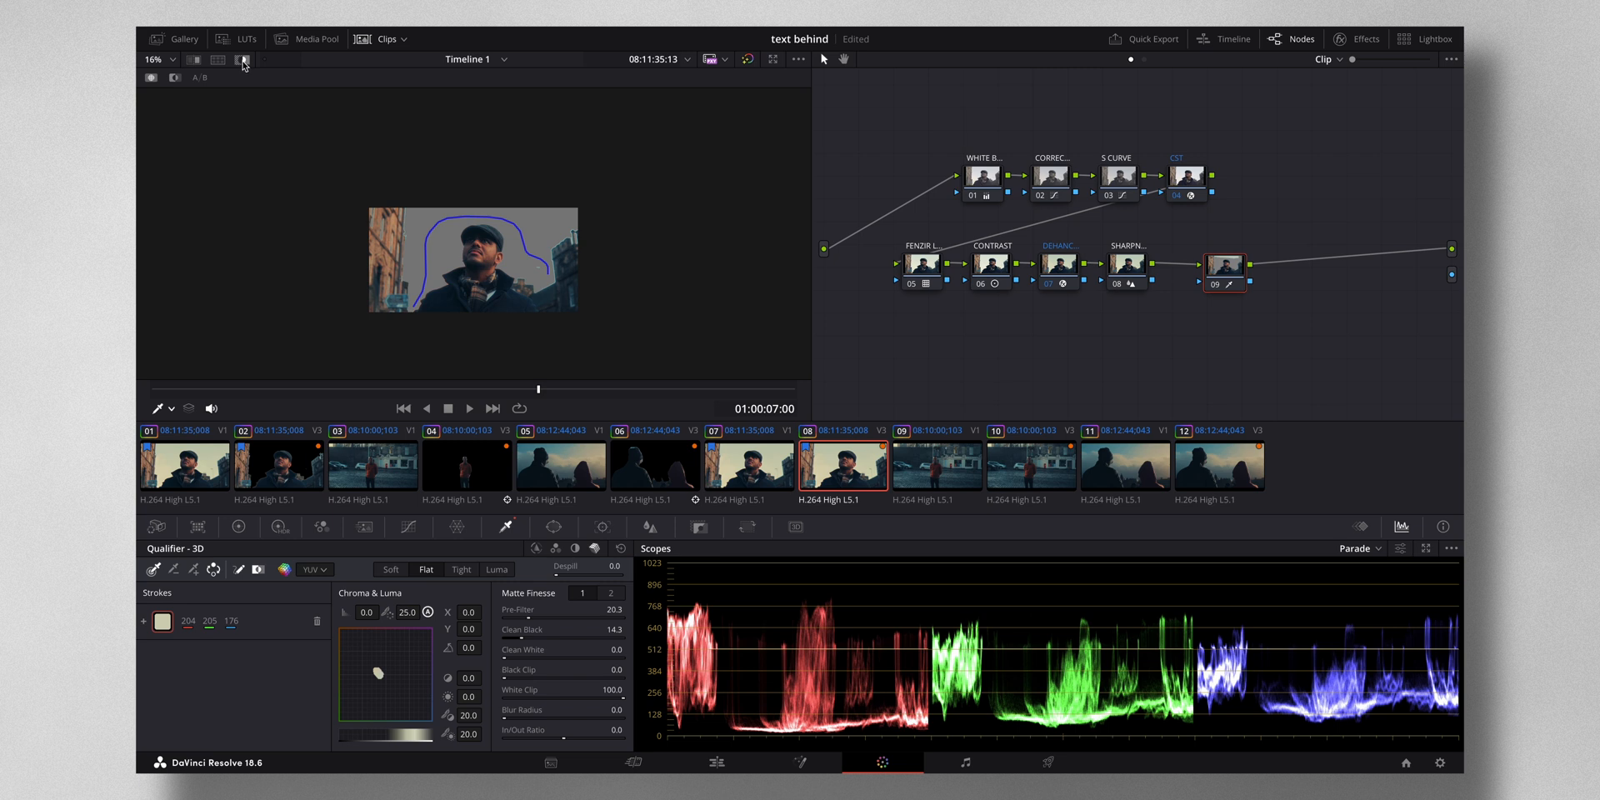
click(242, 60)
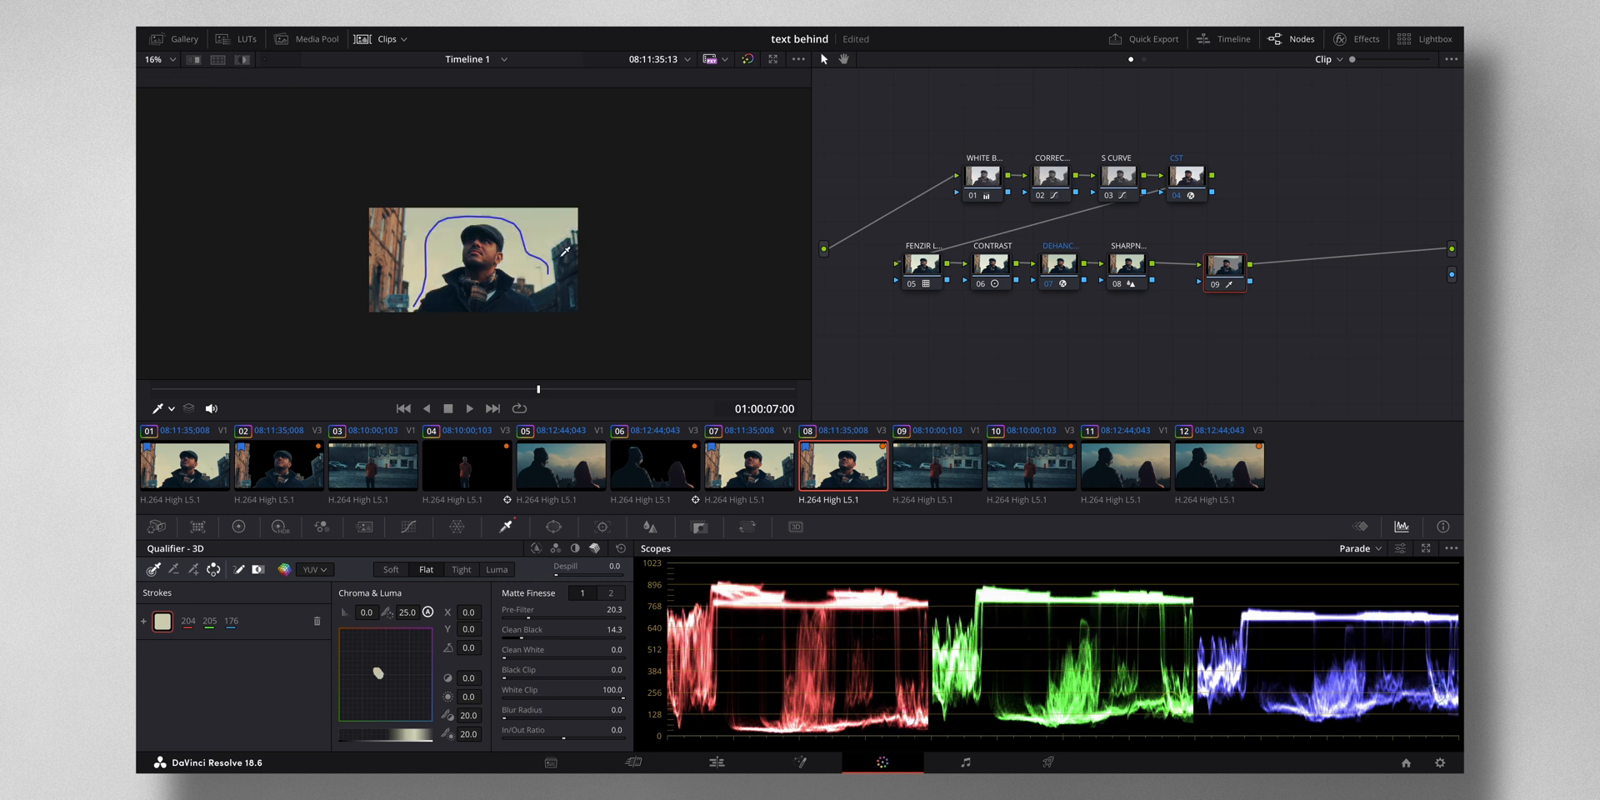
mouse_move(1275, 317)
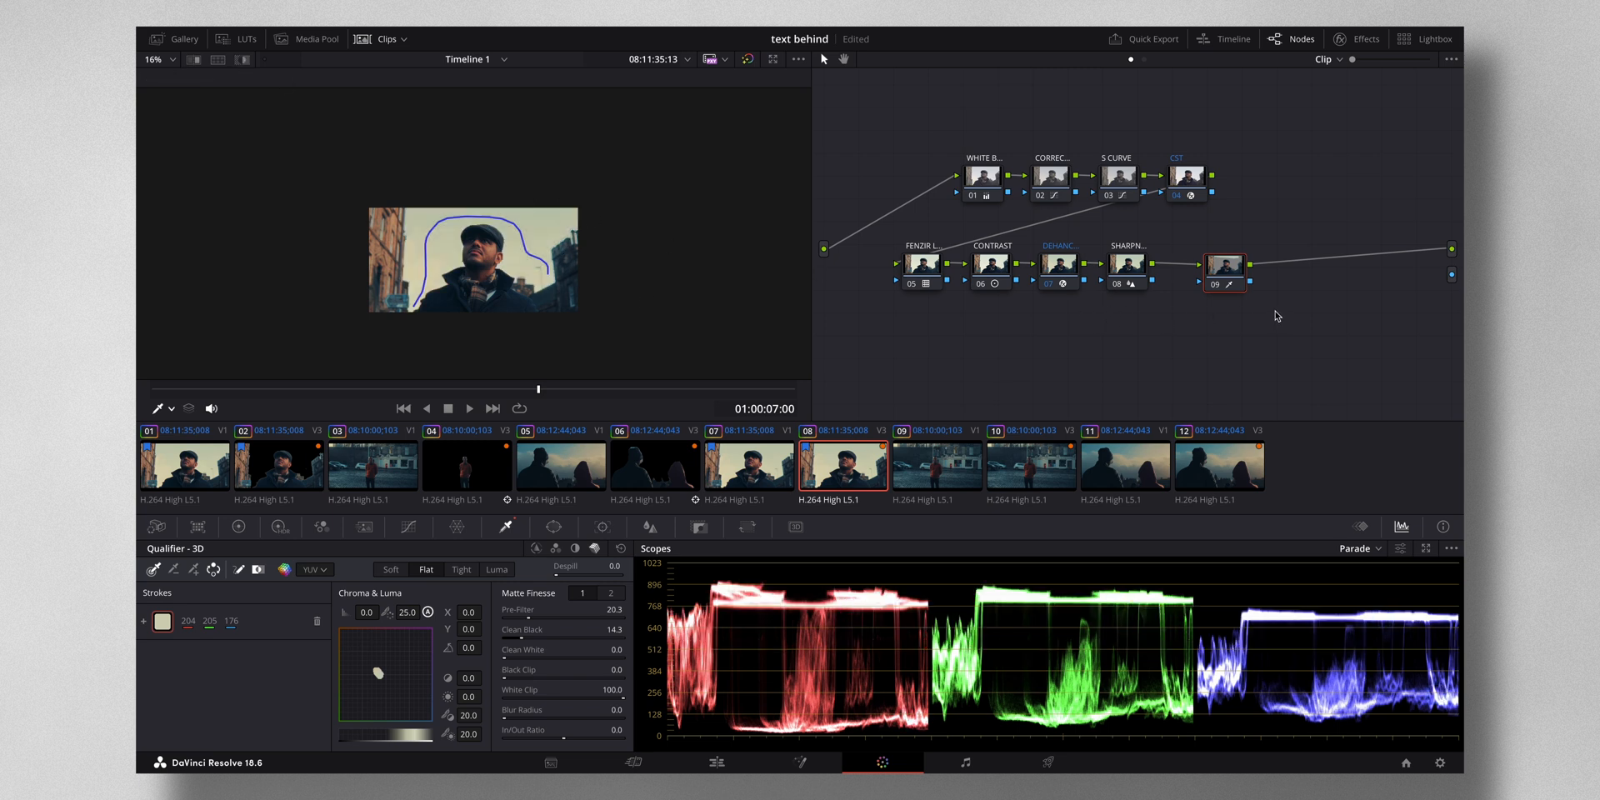
right_click(1275, 315)
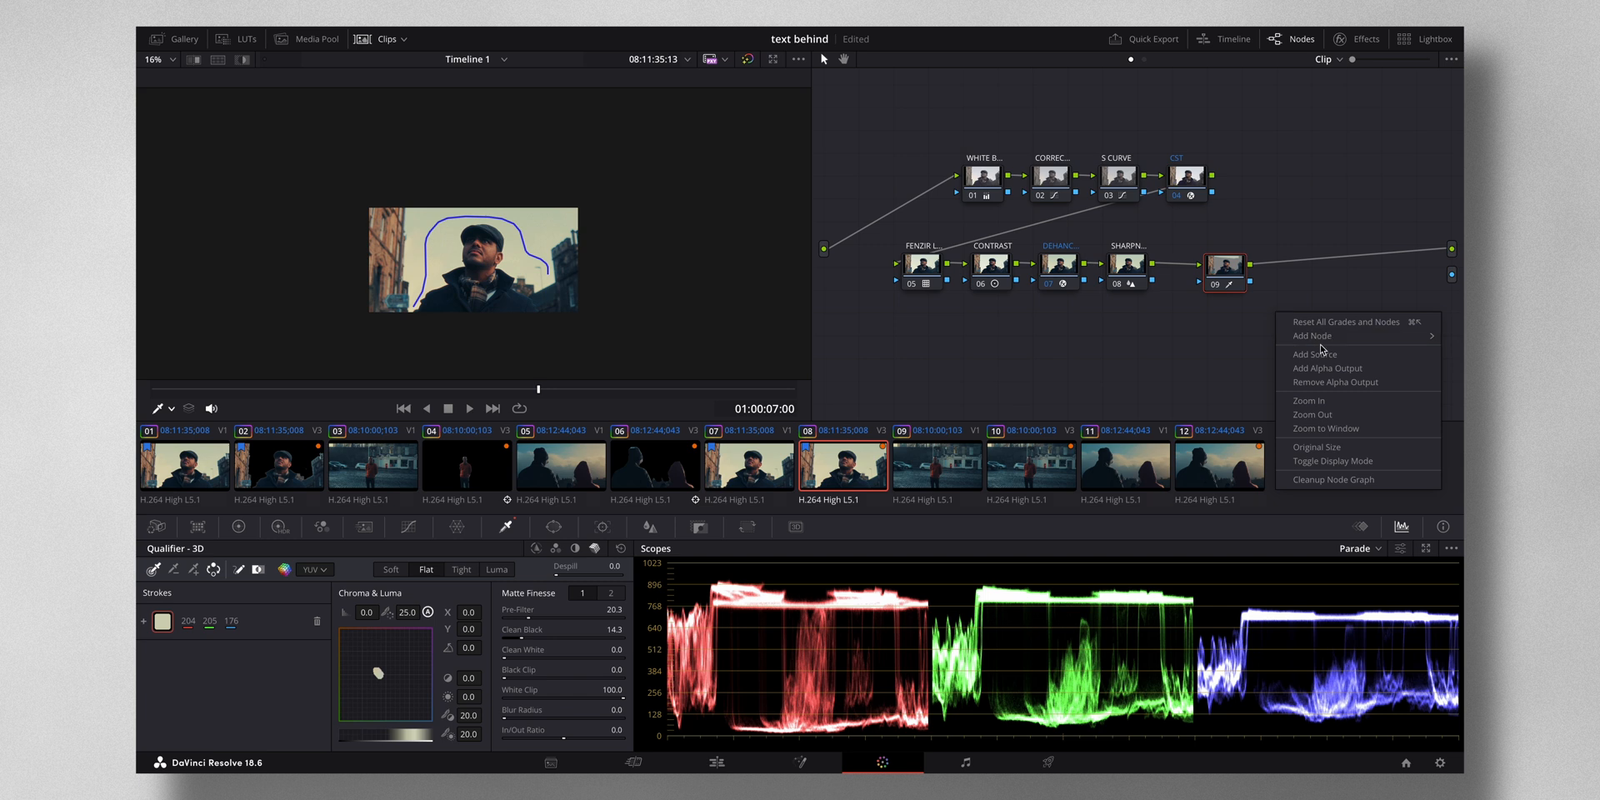
click(1438, 302)
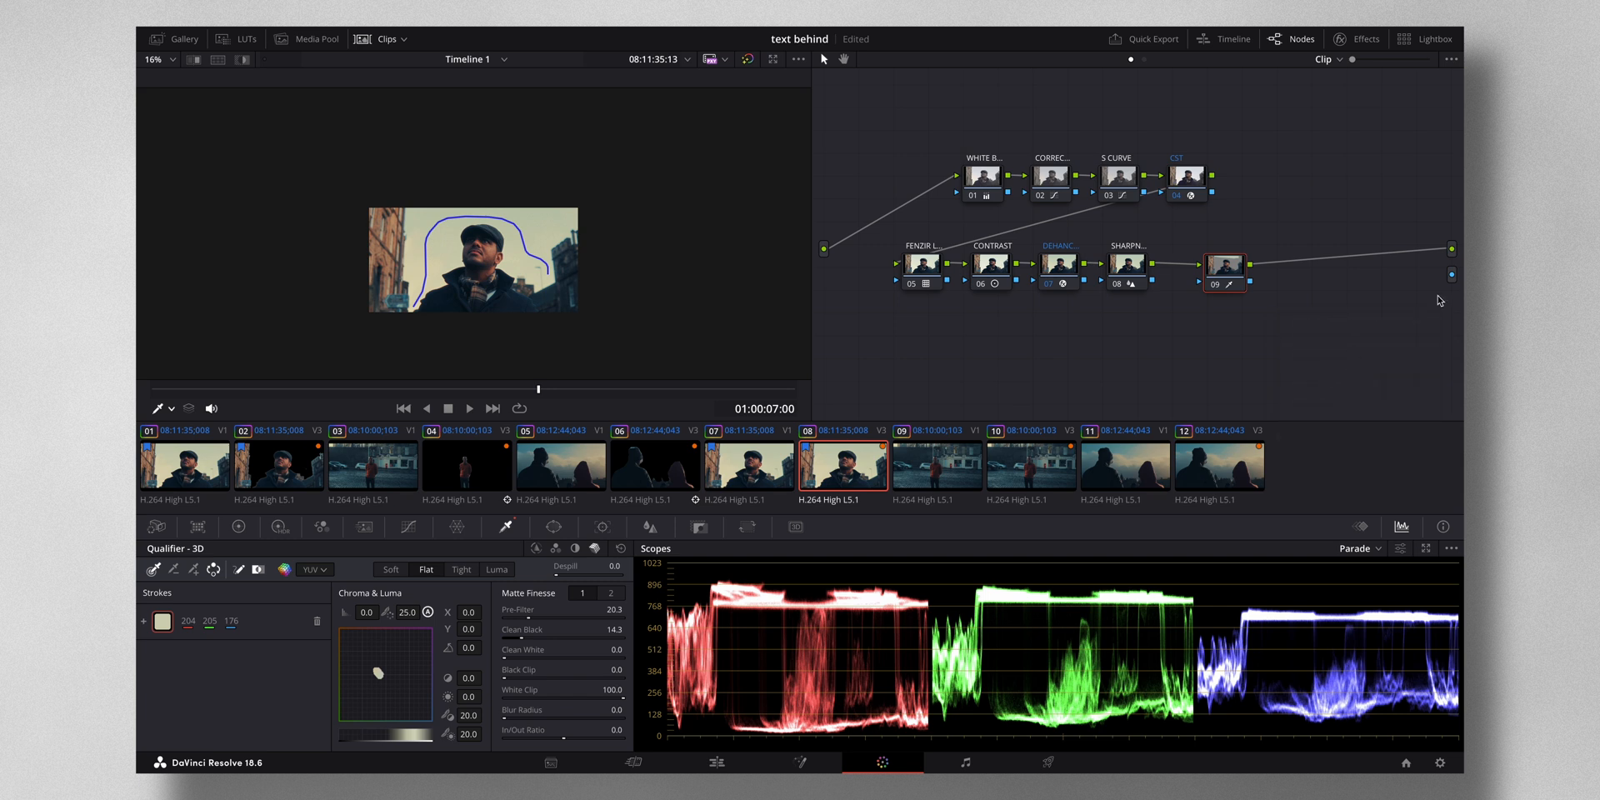
mouse_move(1271, 282)
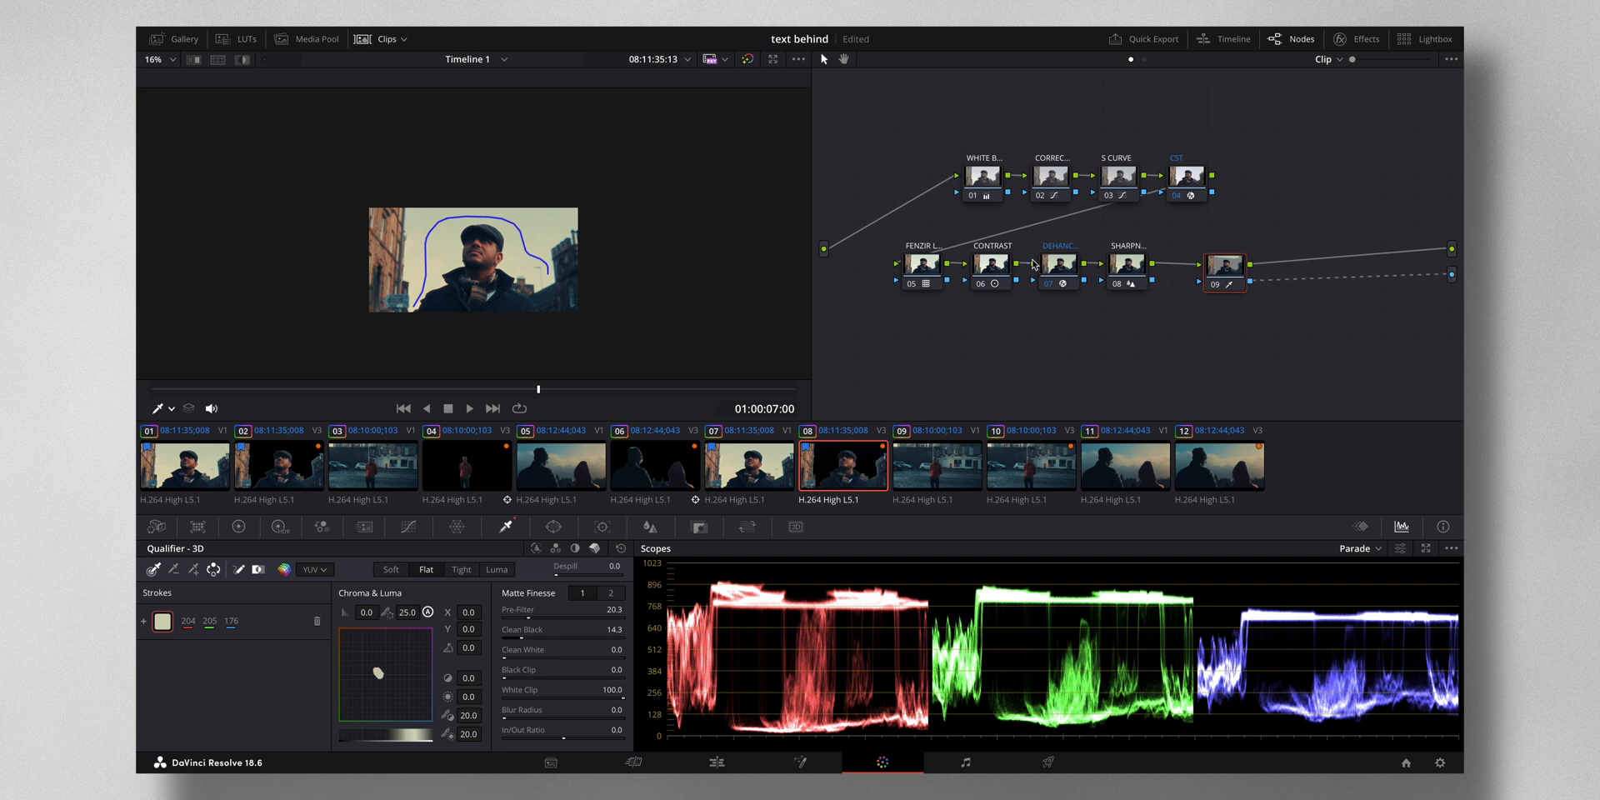
mouse_move(715, 761)
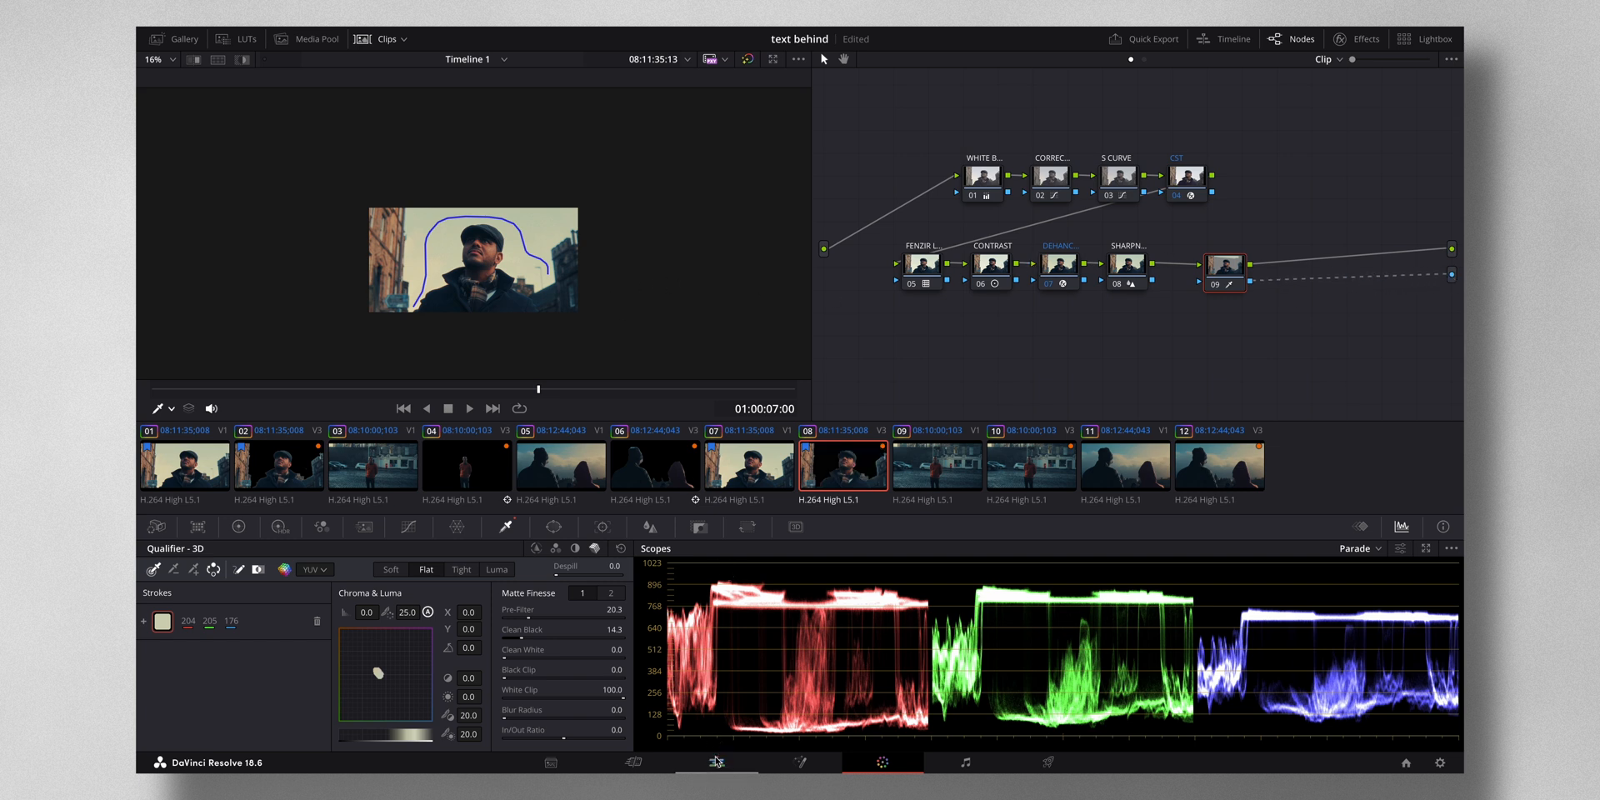
Return to the Edit page showing the man's clip with the sky knocked out
click(716, 761)
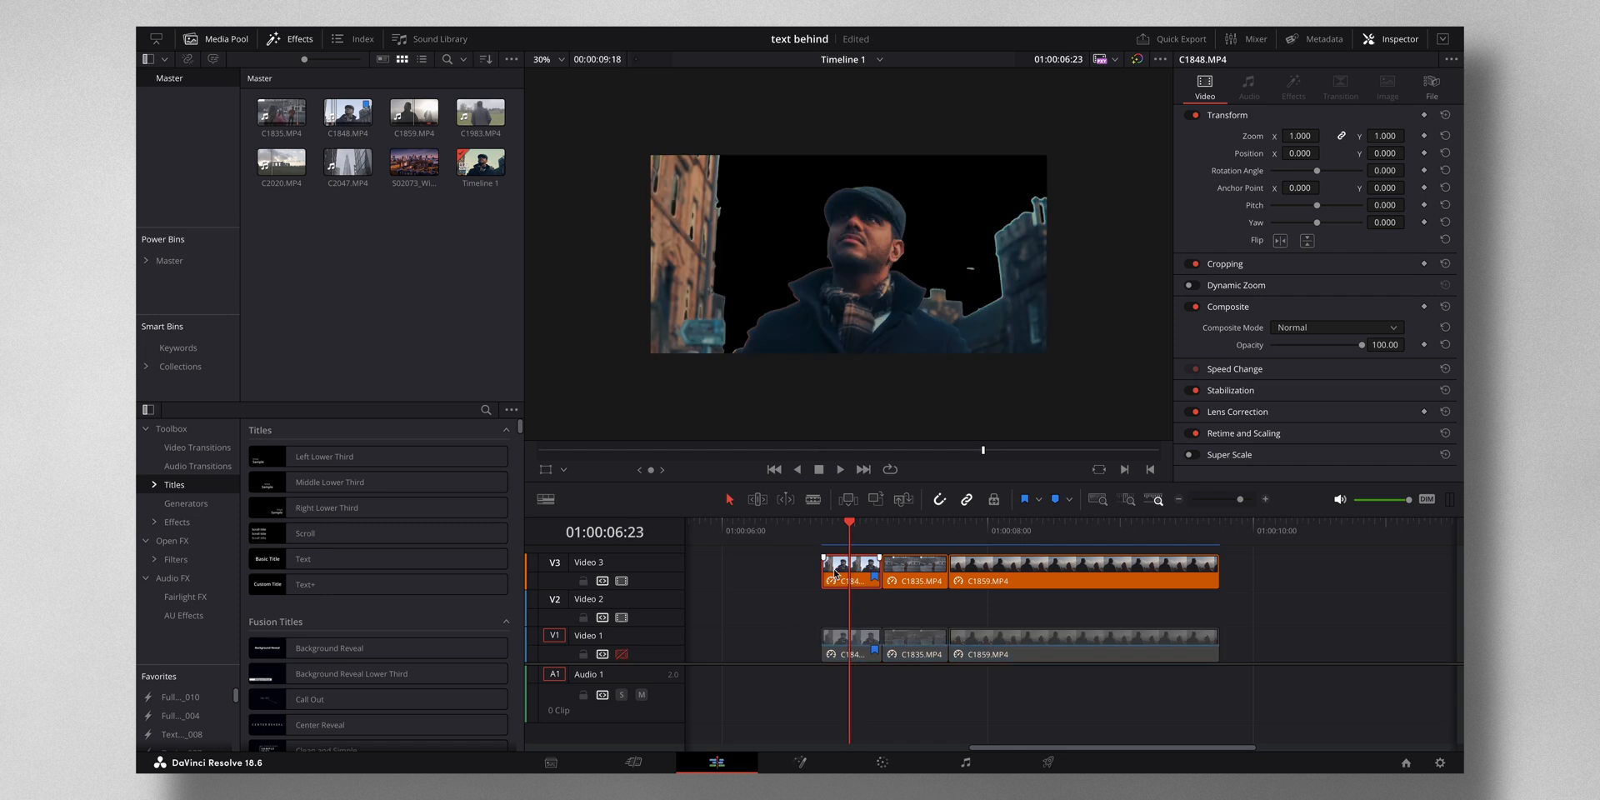
mouse_move(623, 653)
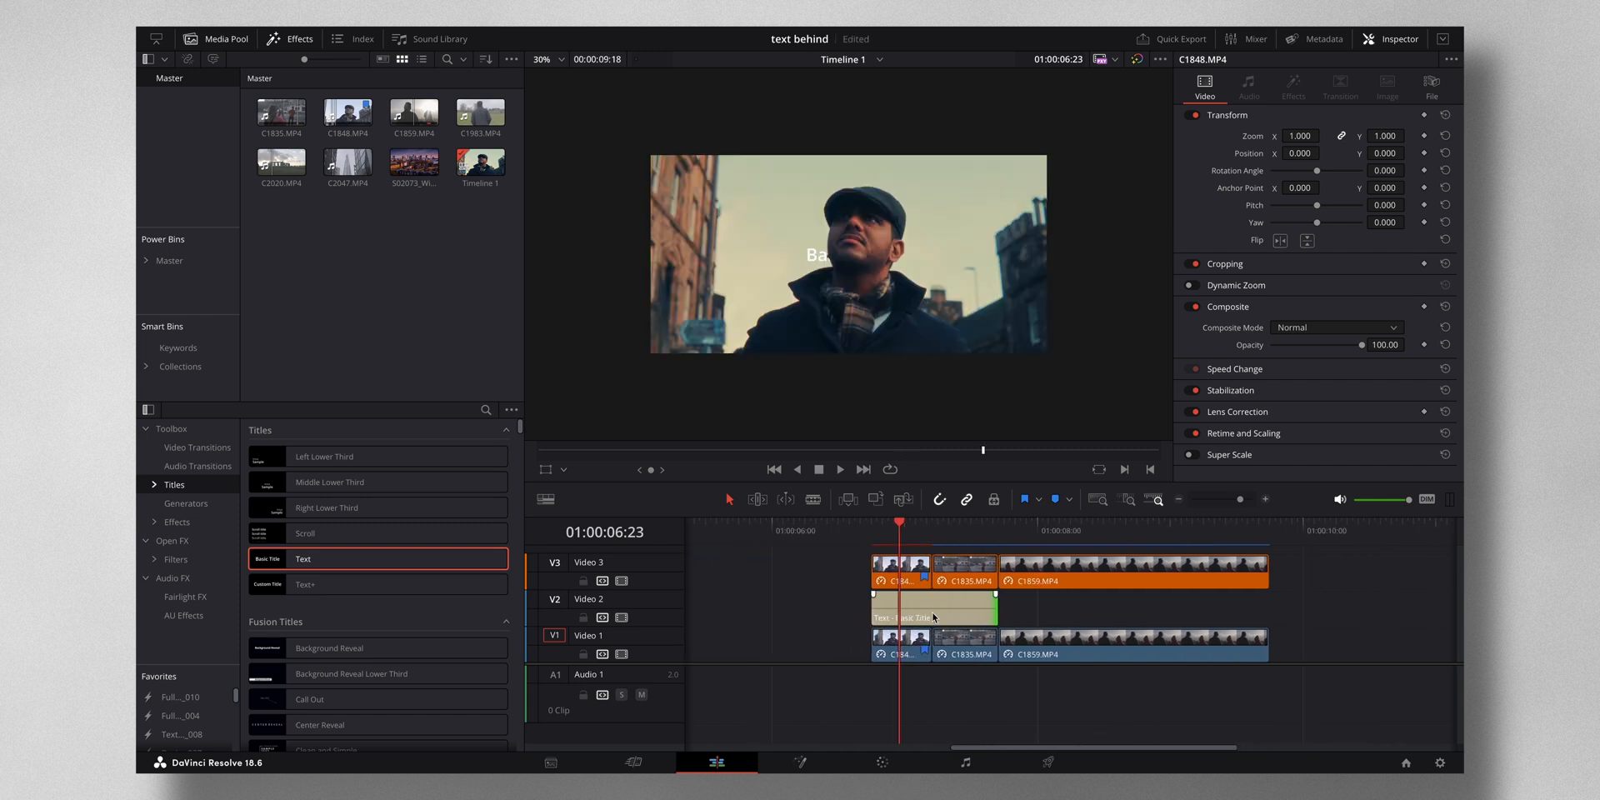
Make the Video 2 title read TEXT in the Bebas Neue font
click(901, 608)
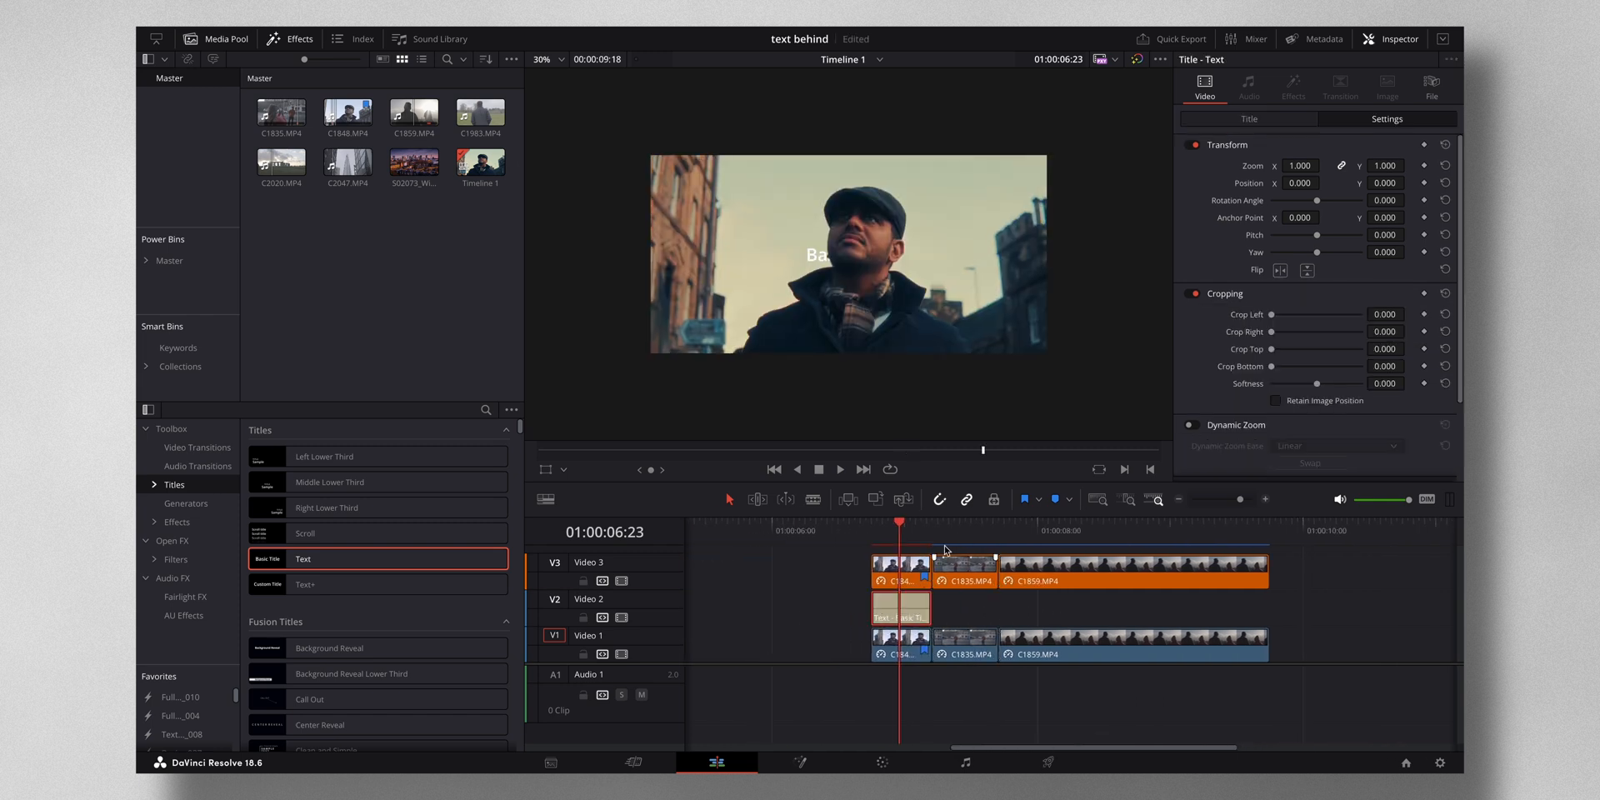
click(1248, 119)
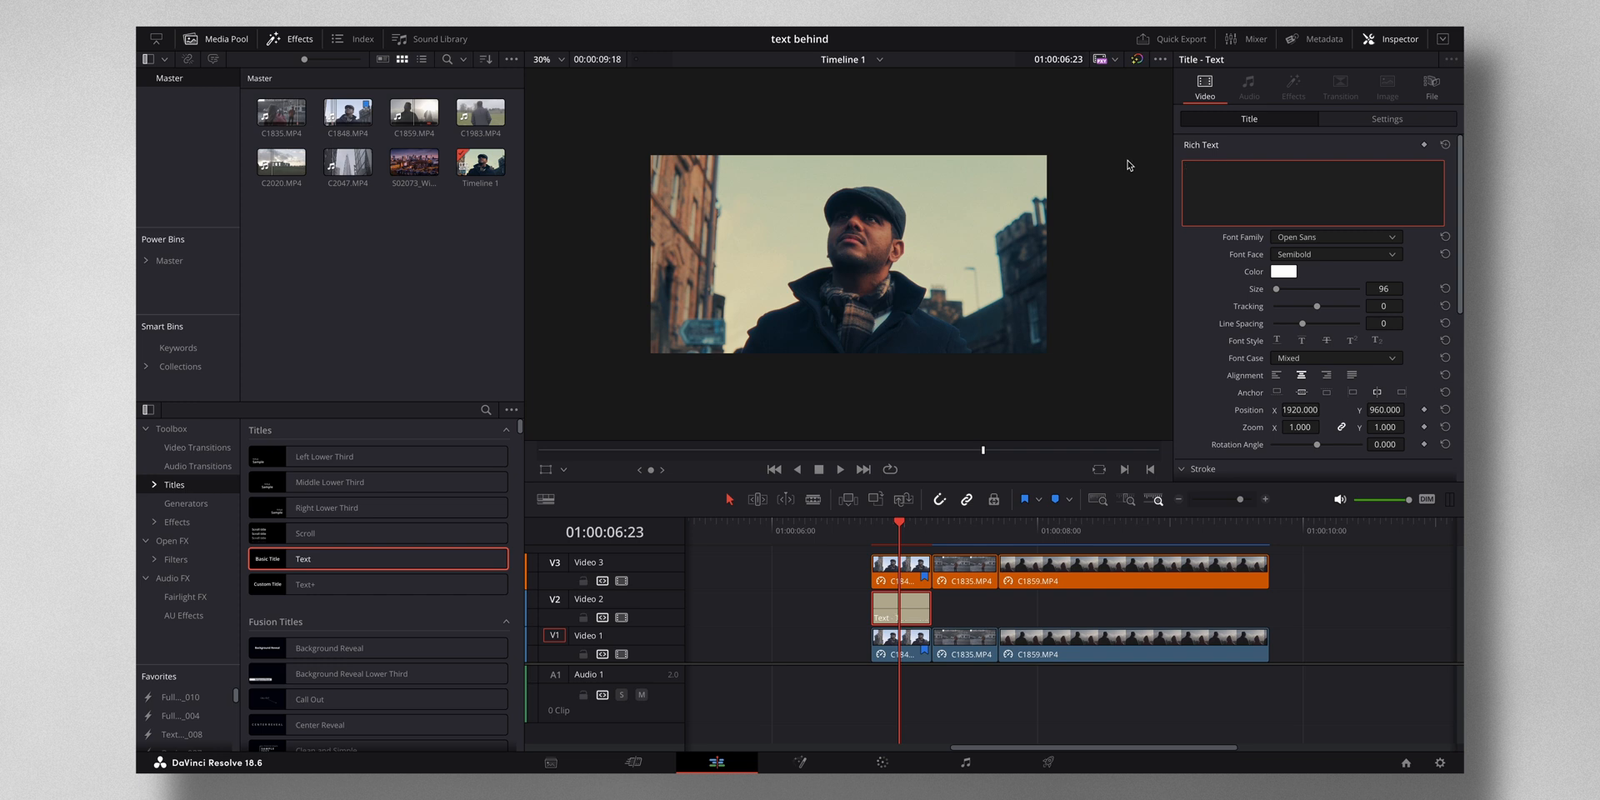
text(TEXT)
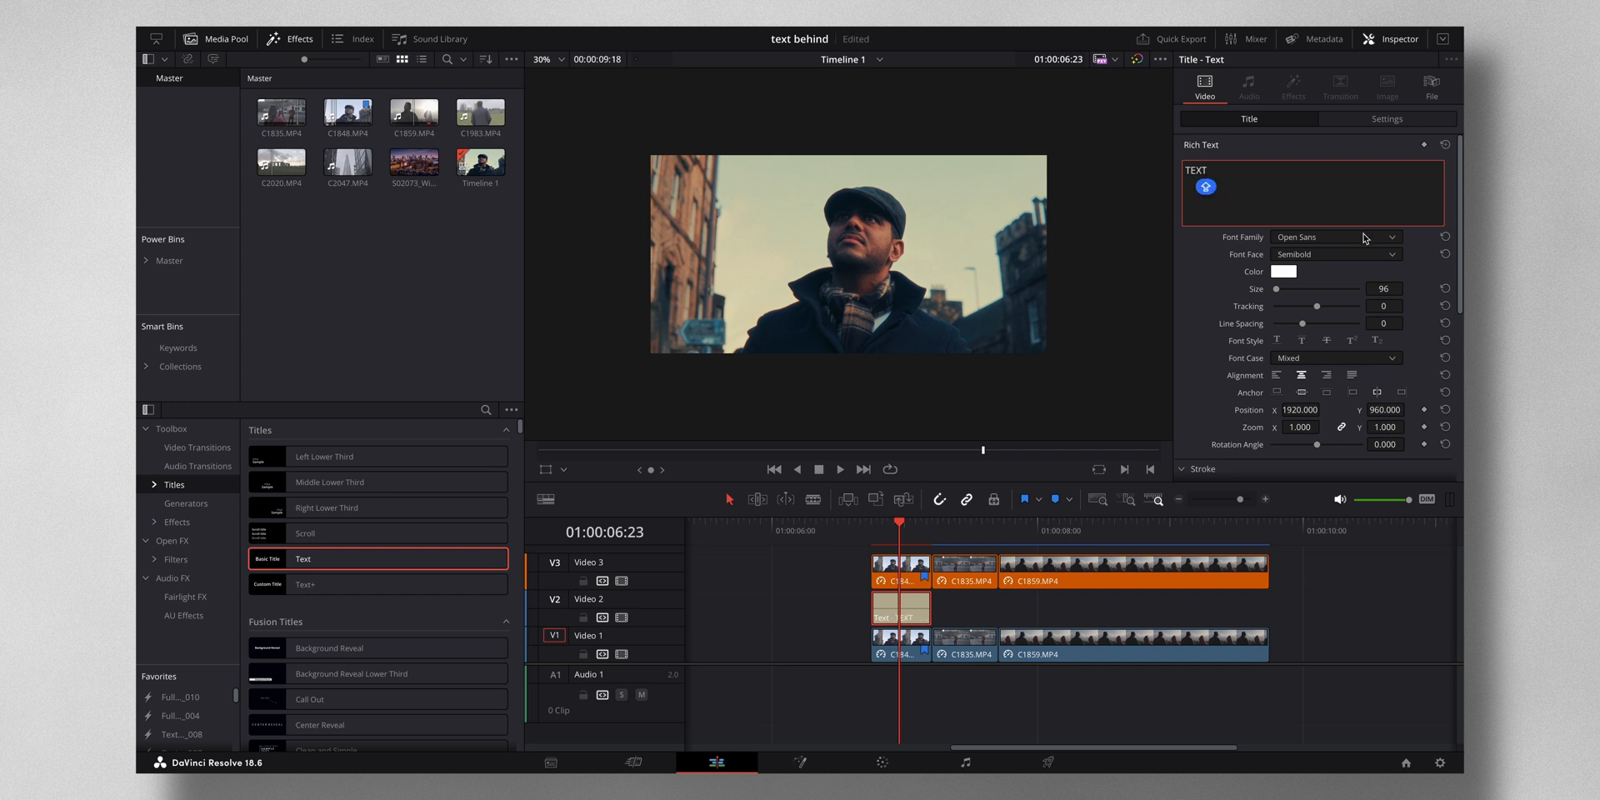
click(1390, 237)
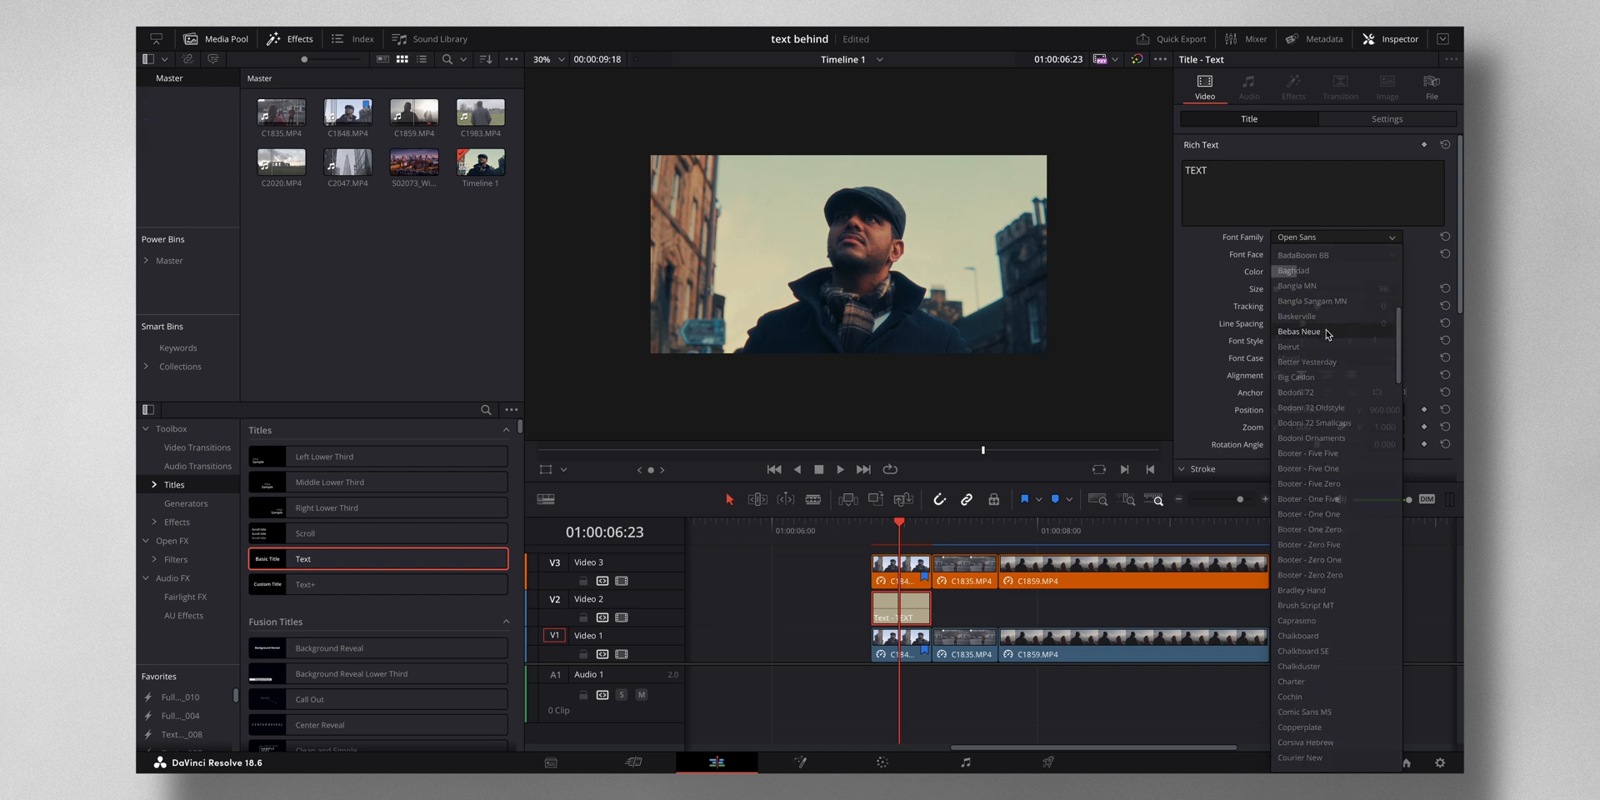
click(1303, 330)
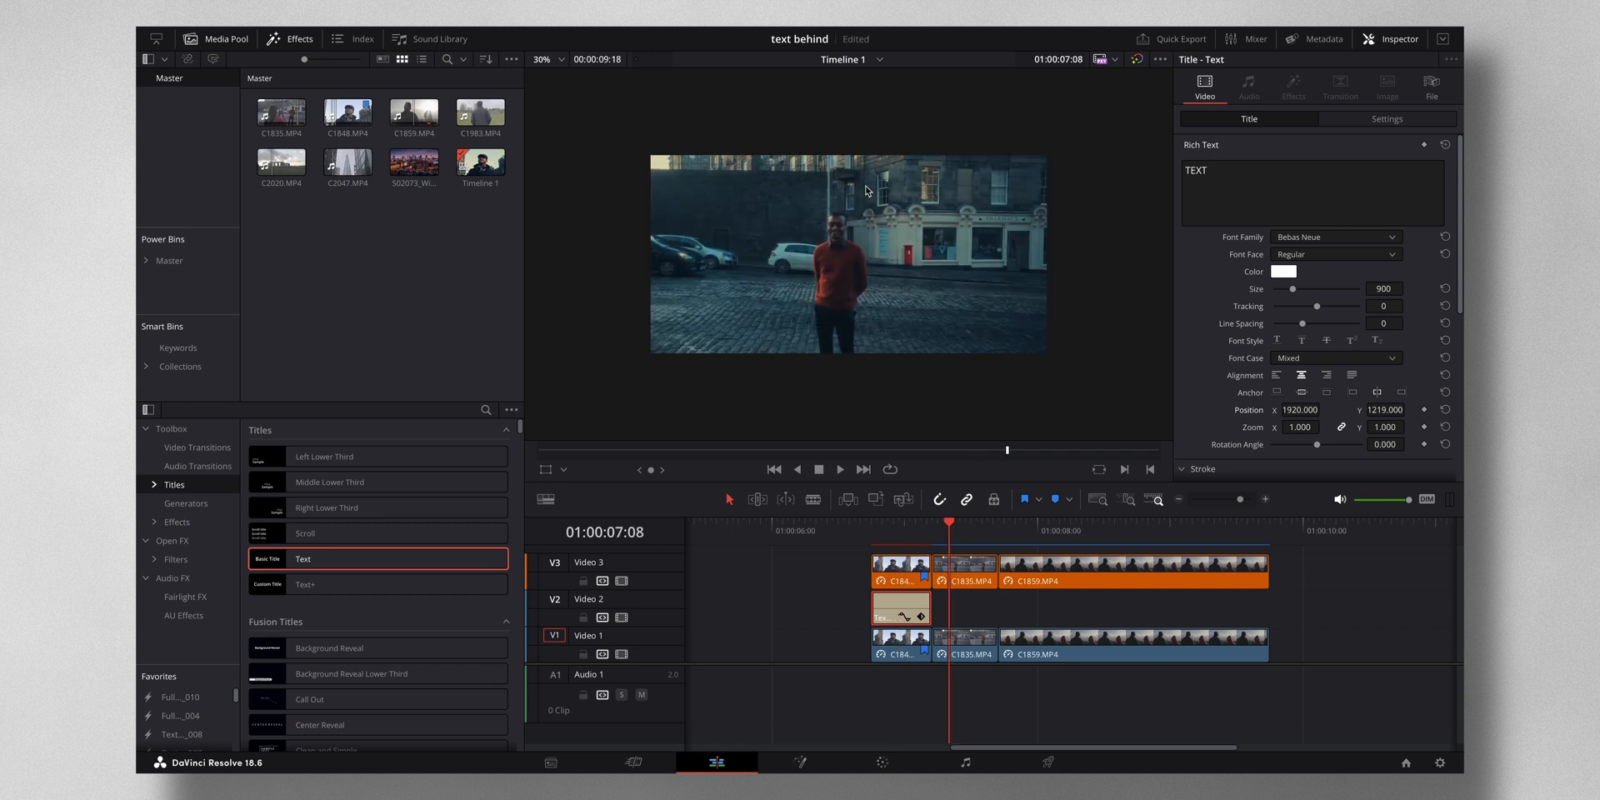
mouse_move(859, 239)
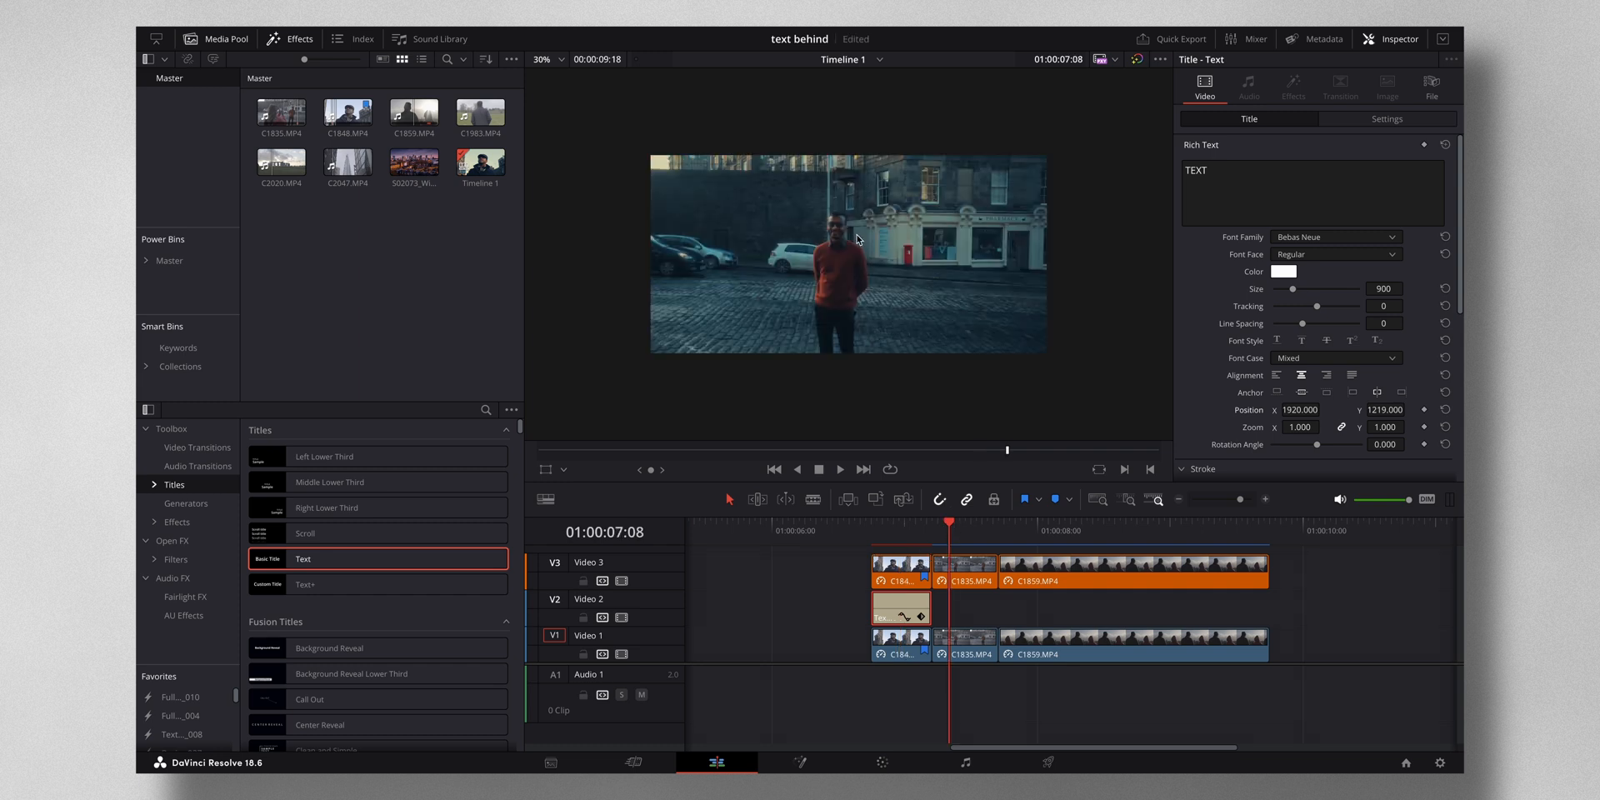
Select the C1835 clip on Video 3 and load it on the Color page
click(965, 643)
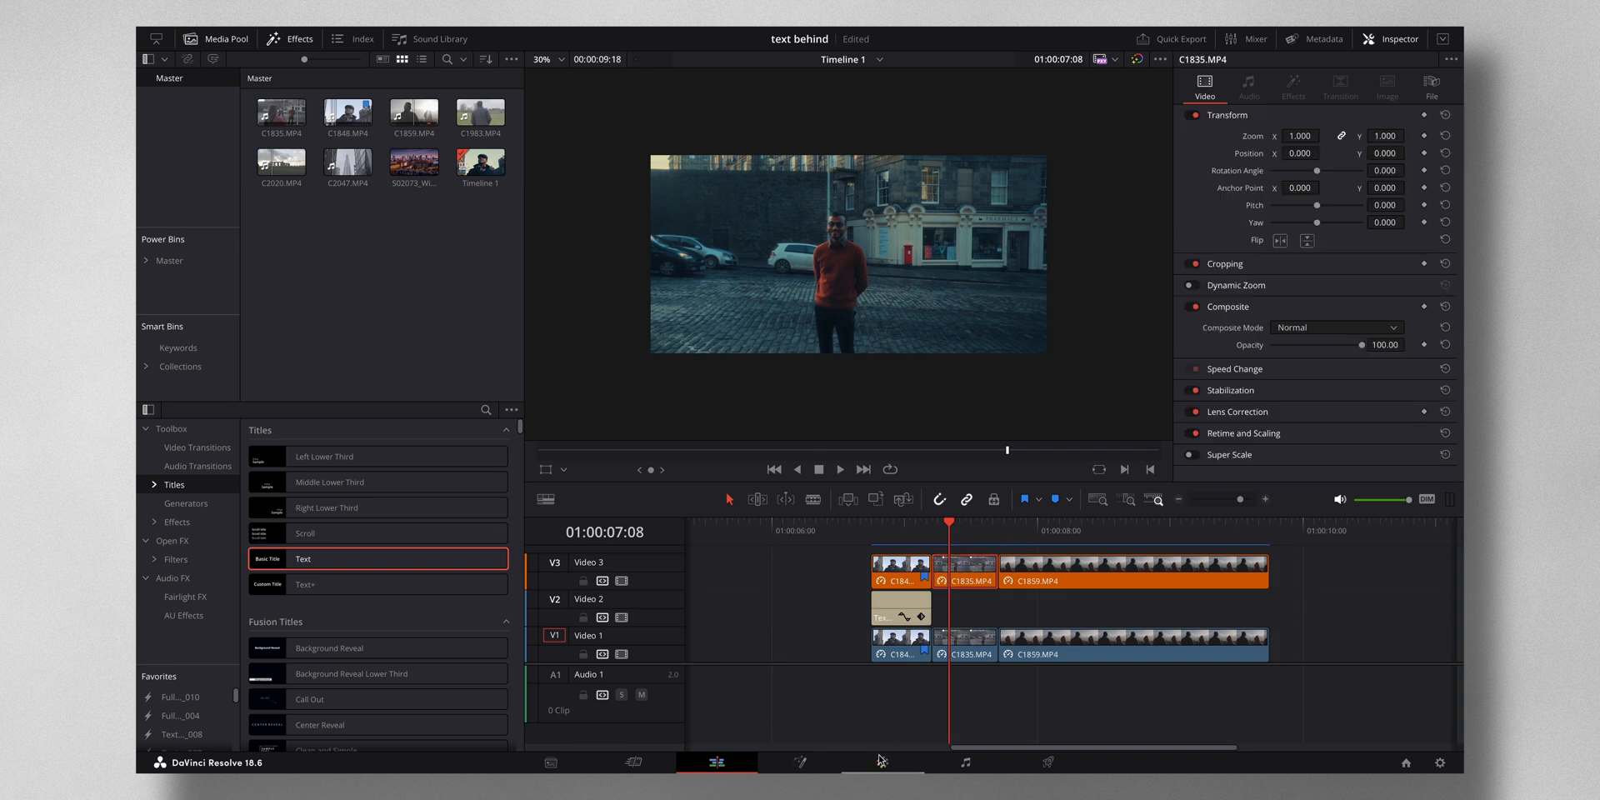
click(882, 761)
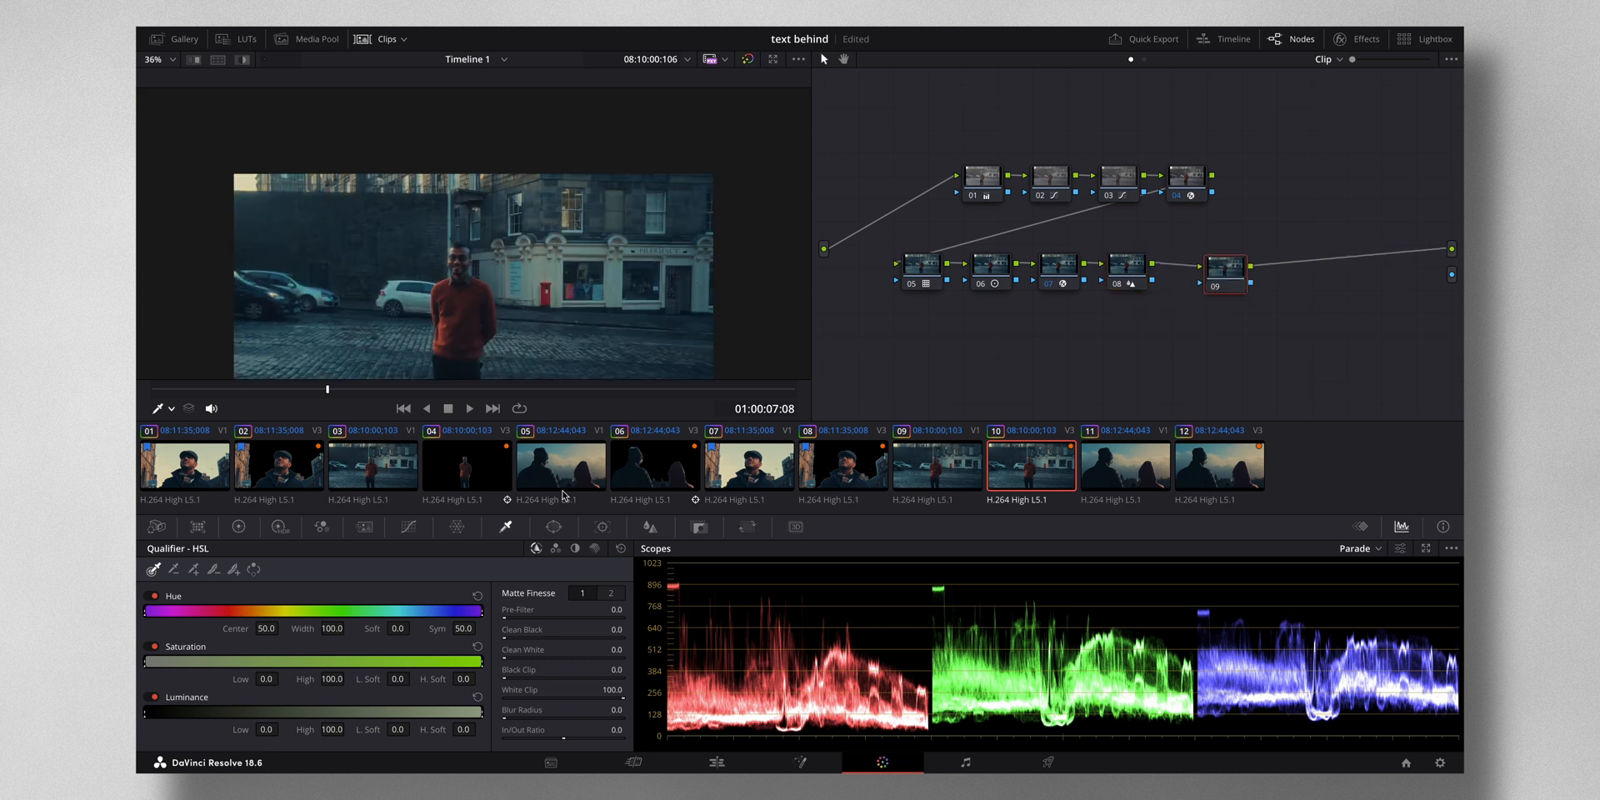
Draw a pen-tool window around the man in the red jumper on the last node
click(553, 527)
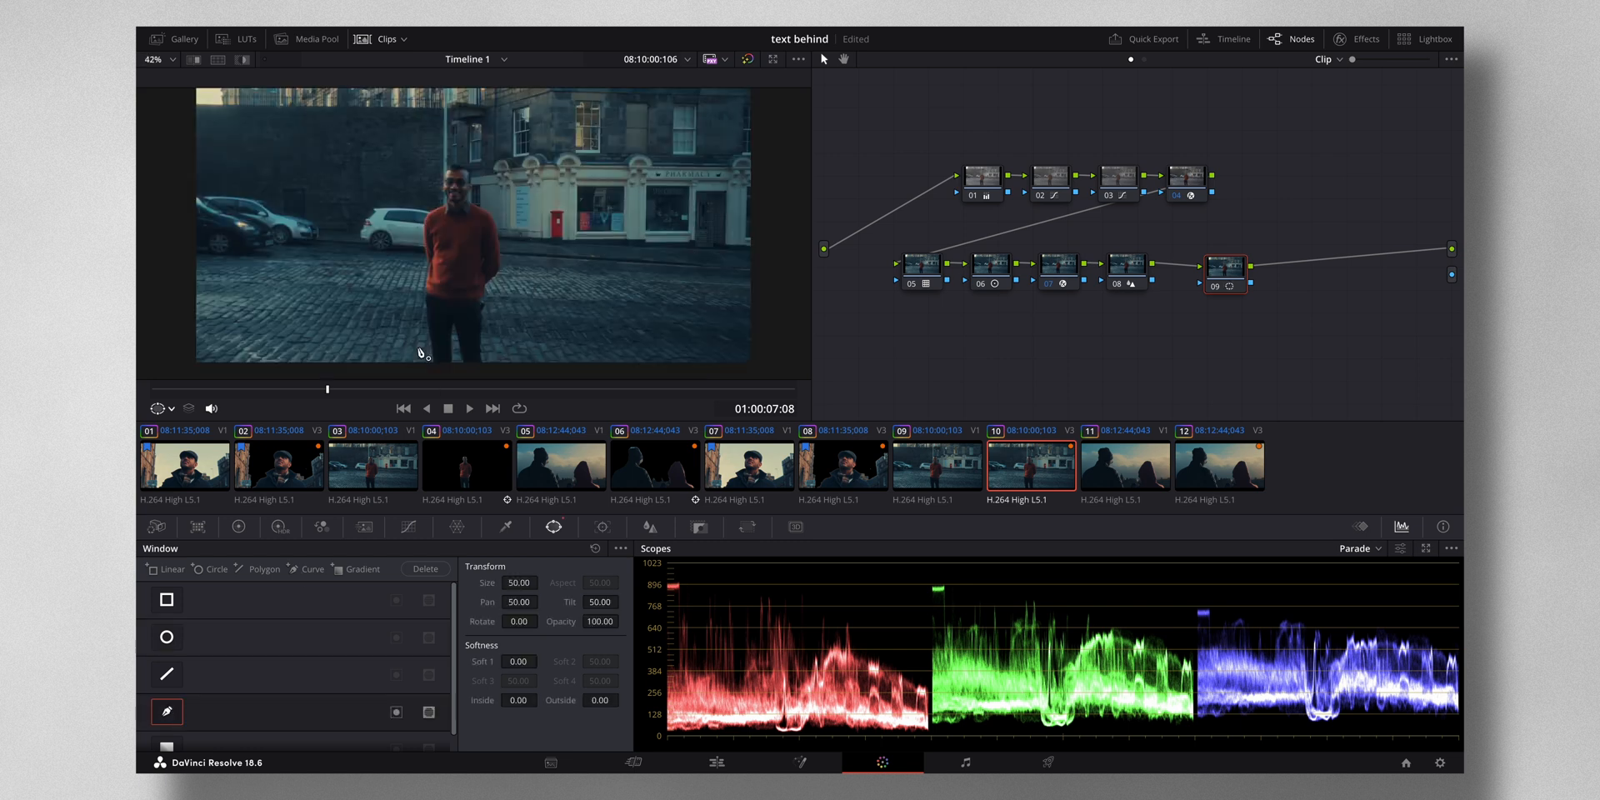
mouse_move(433, 346)
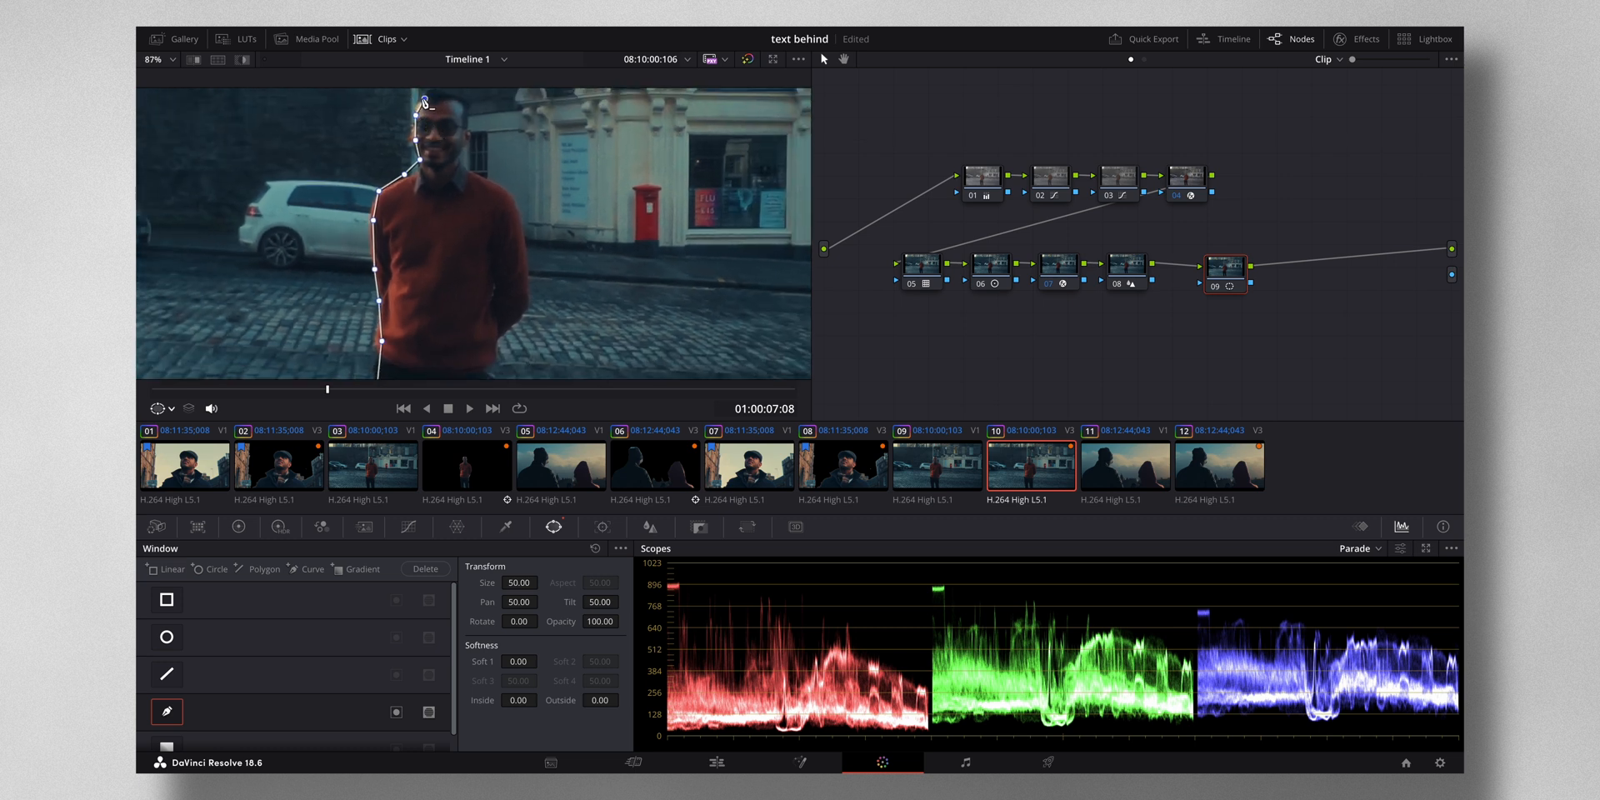
click(151, 60)
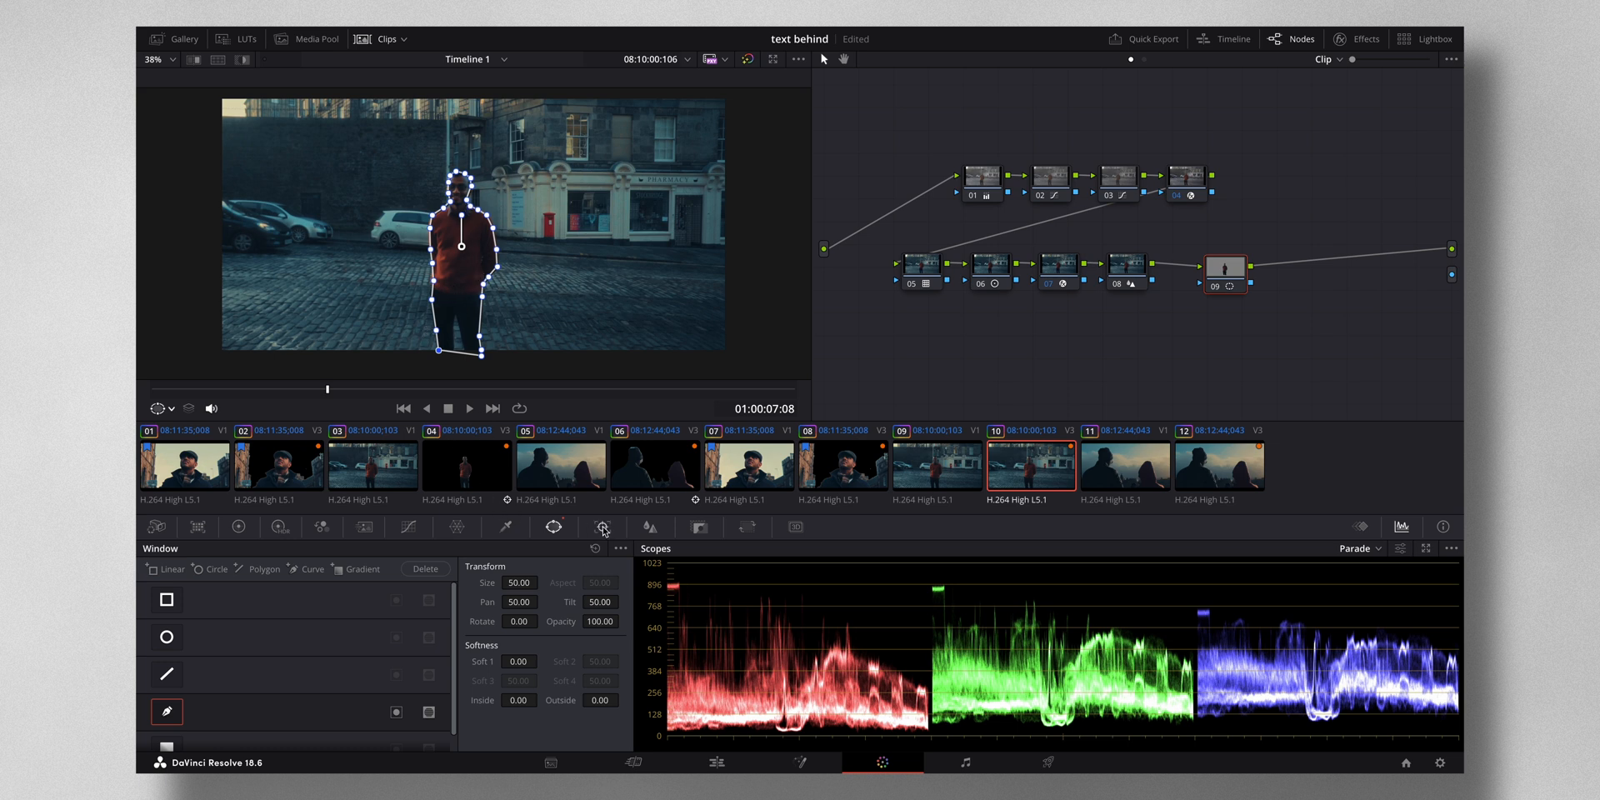
Run the tracker forward and reverse so the man's mask follows his movement
click(602, 526)
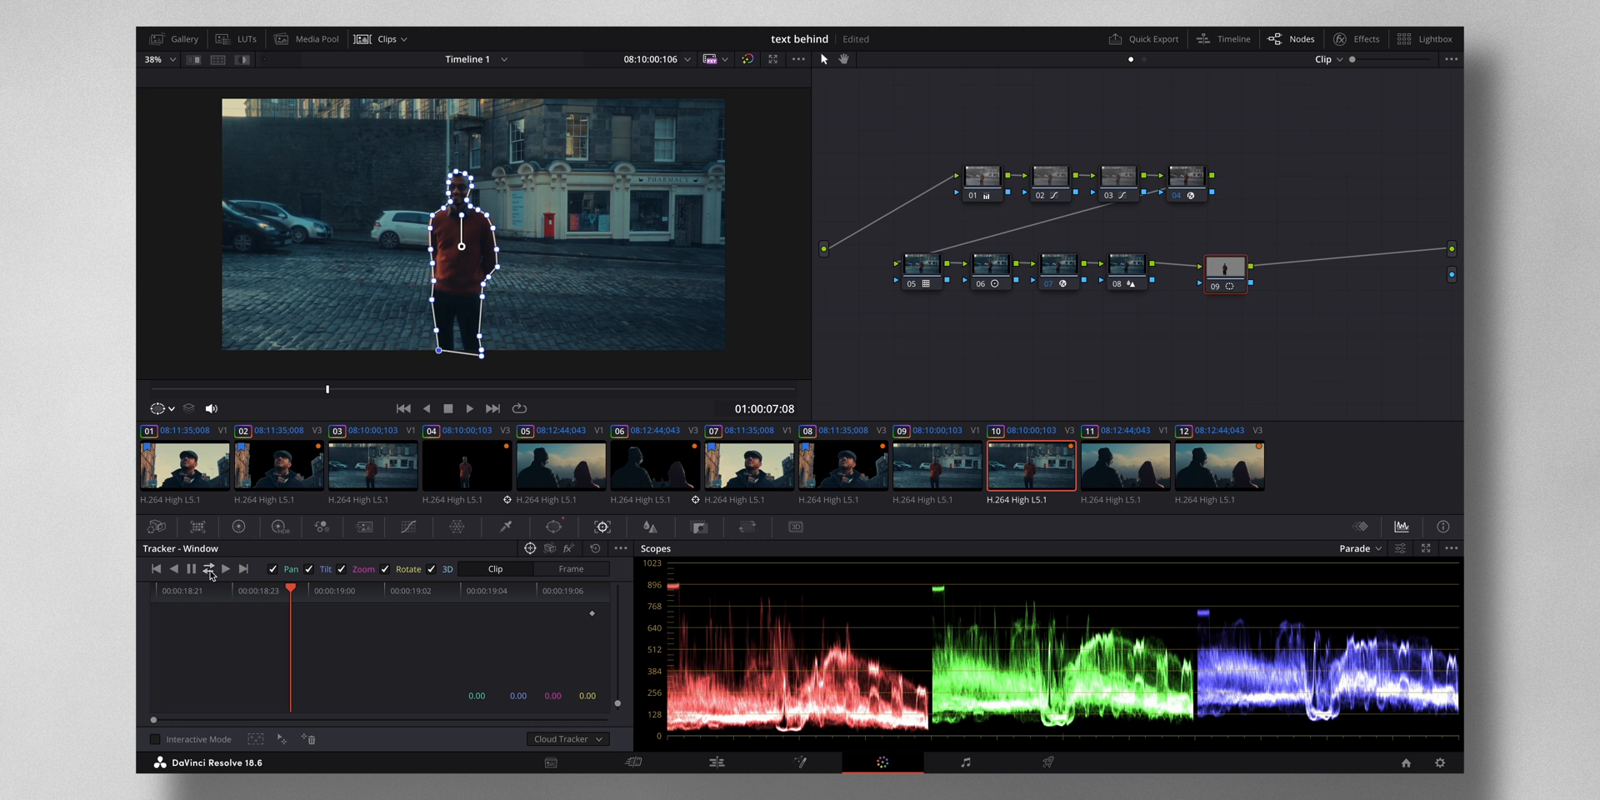
click(210, 570)
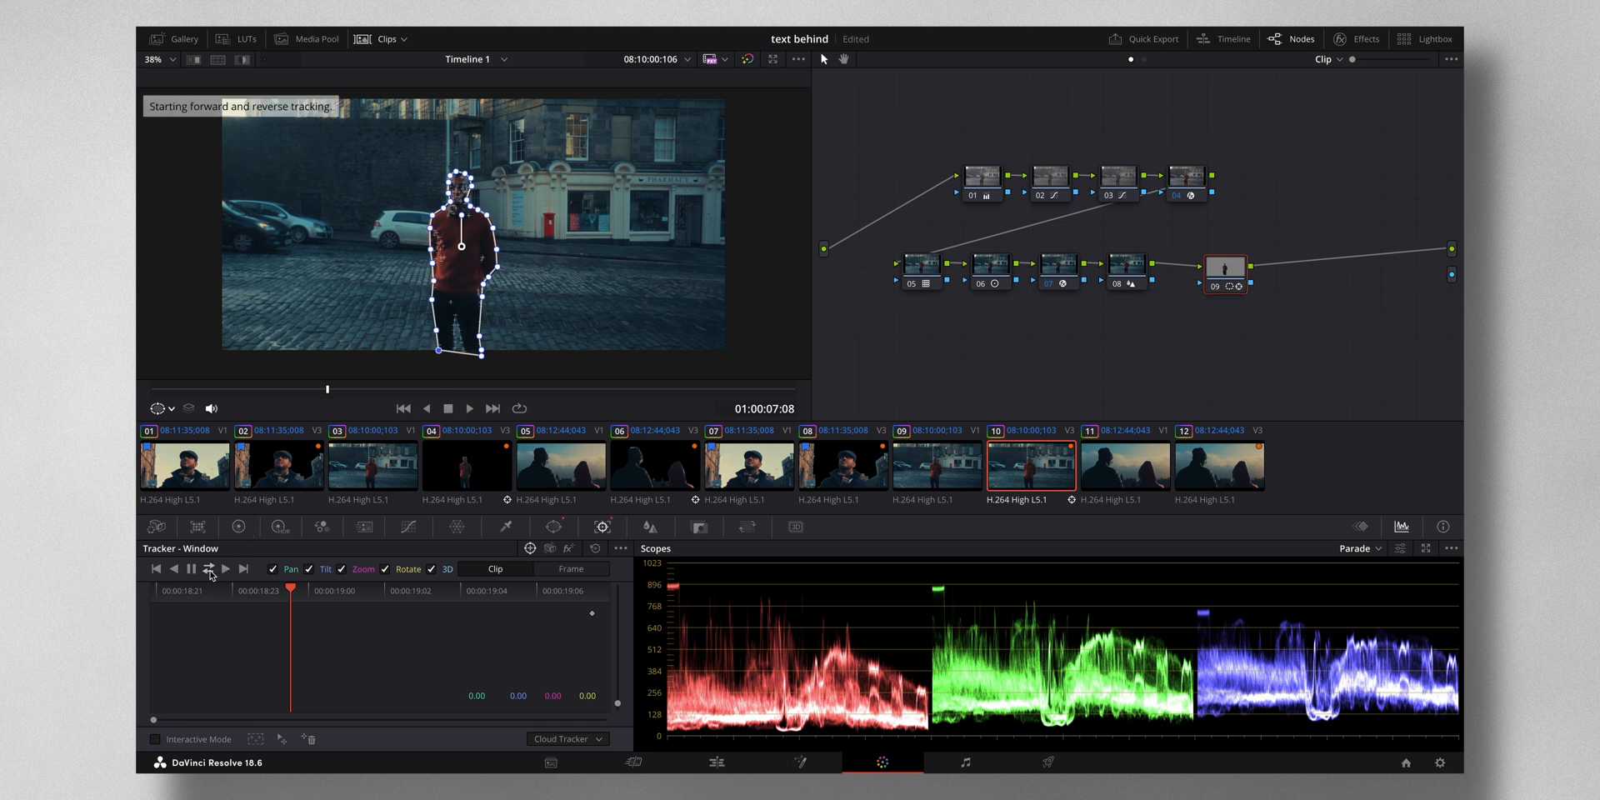
click(173, 569)
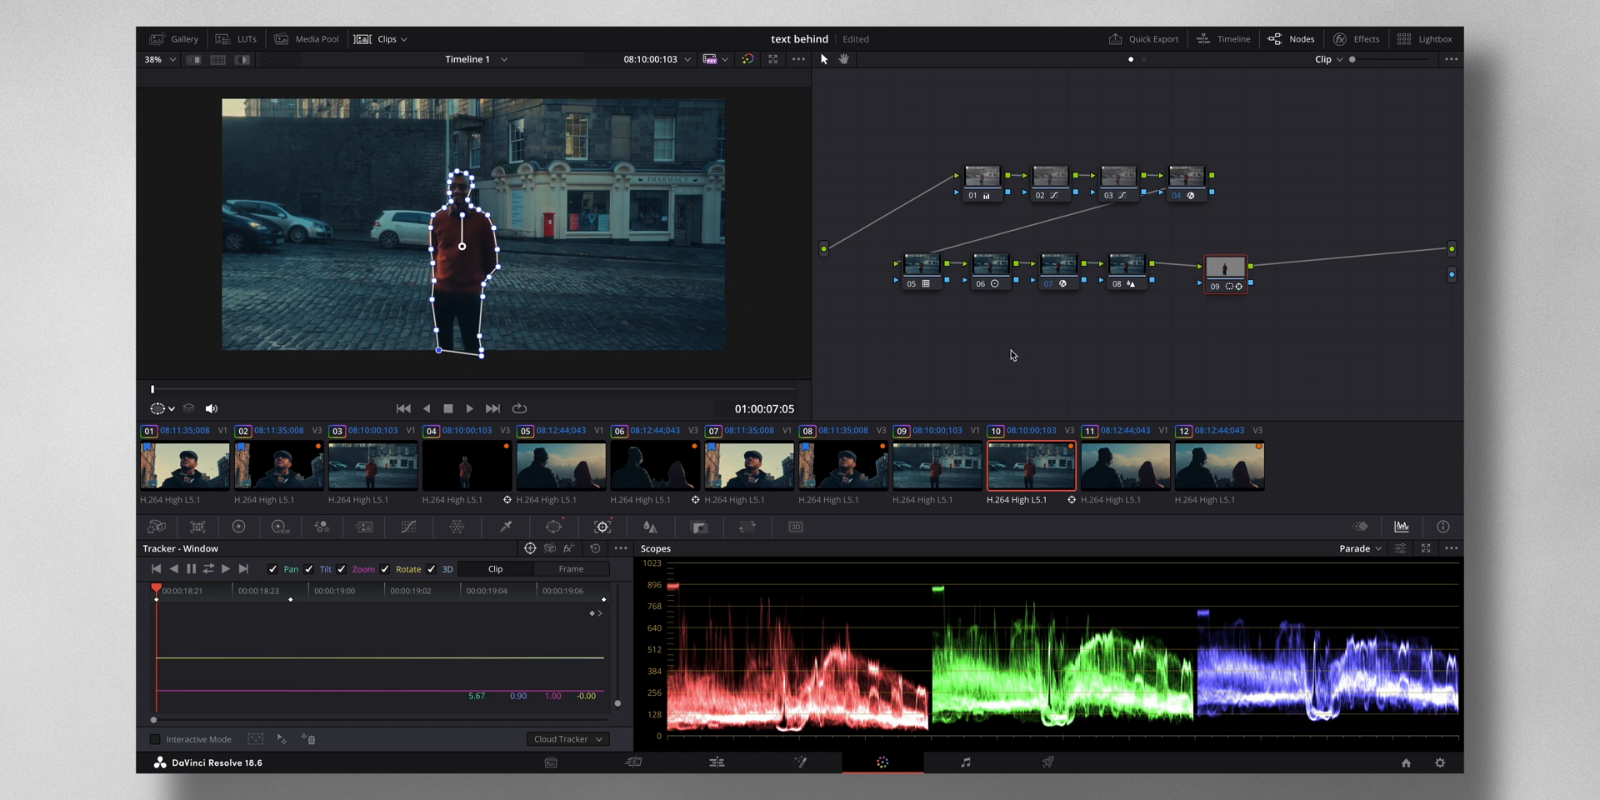
mouse_move(1428, 297)
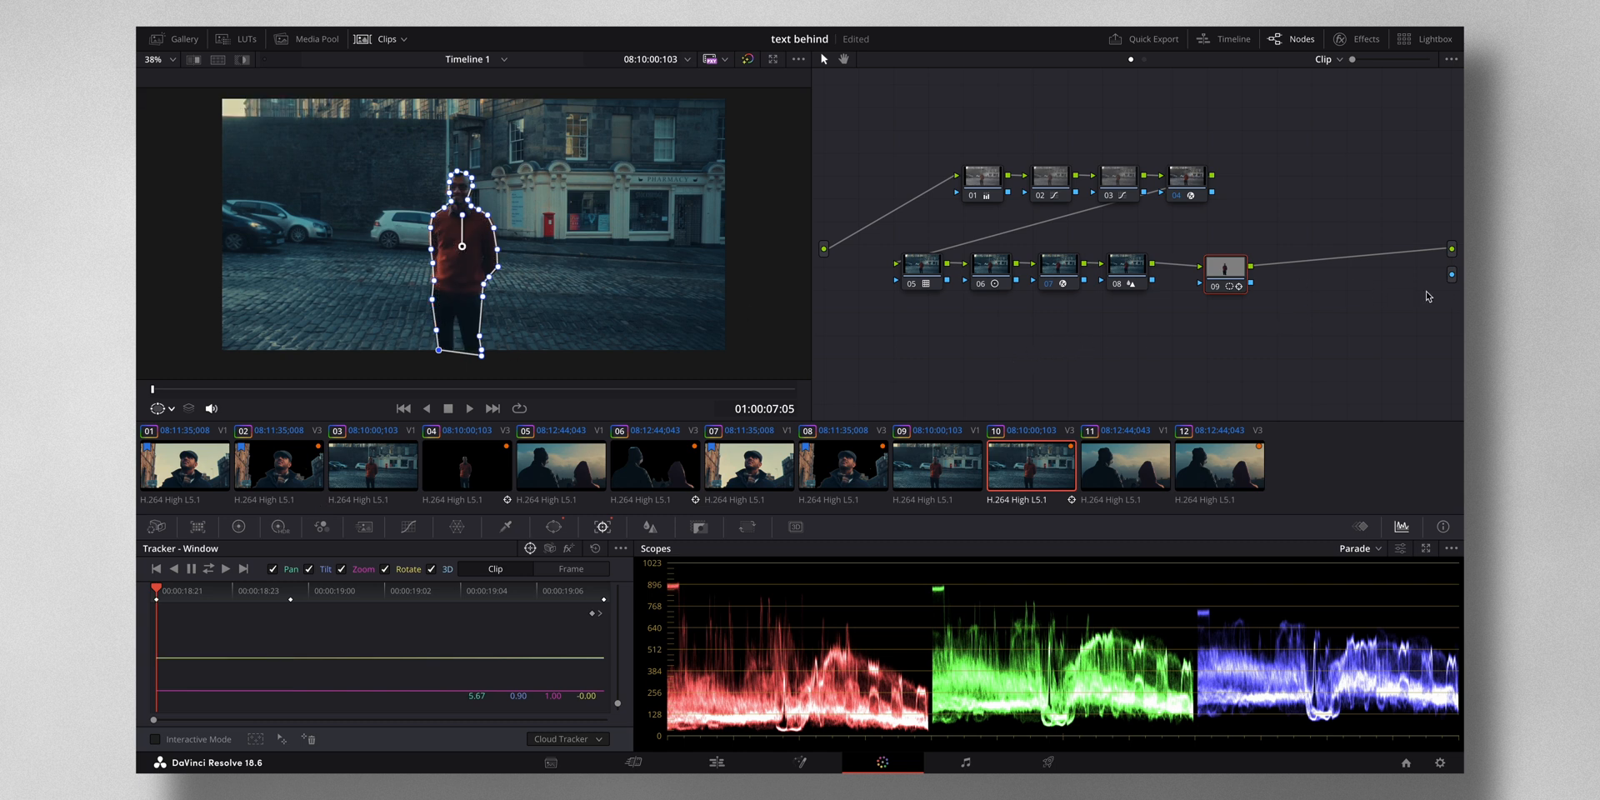
Add an Alpha Output and connect node 09's key so the TEXT title sits behind the man
right_click(1428, 297)
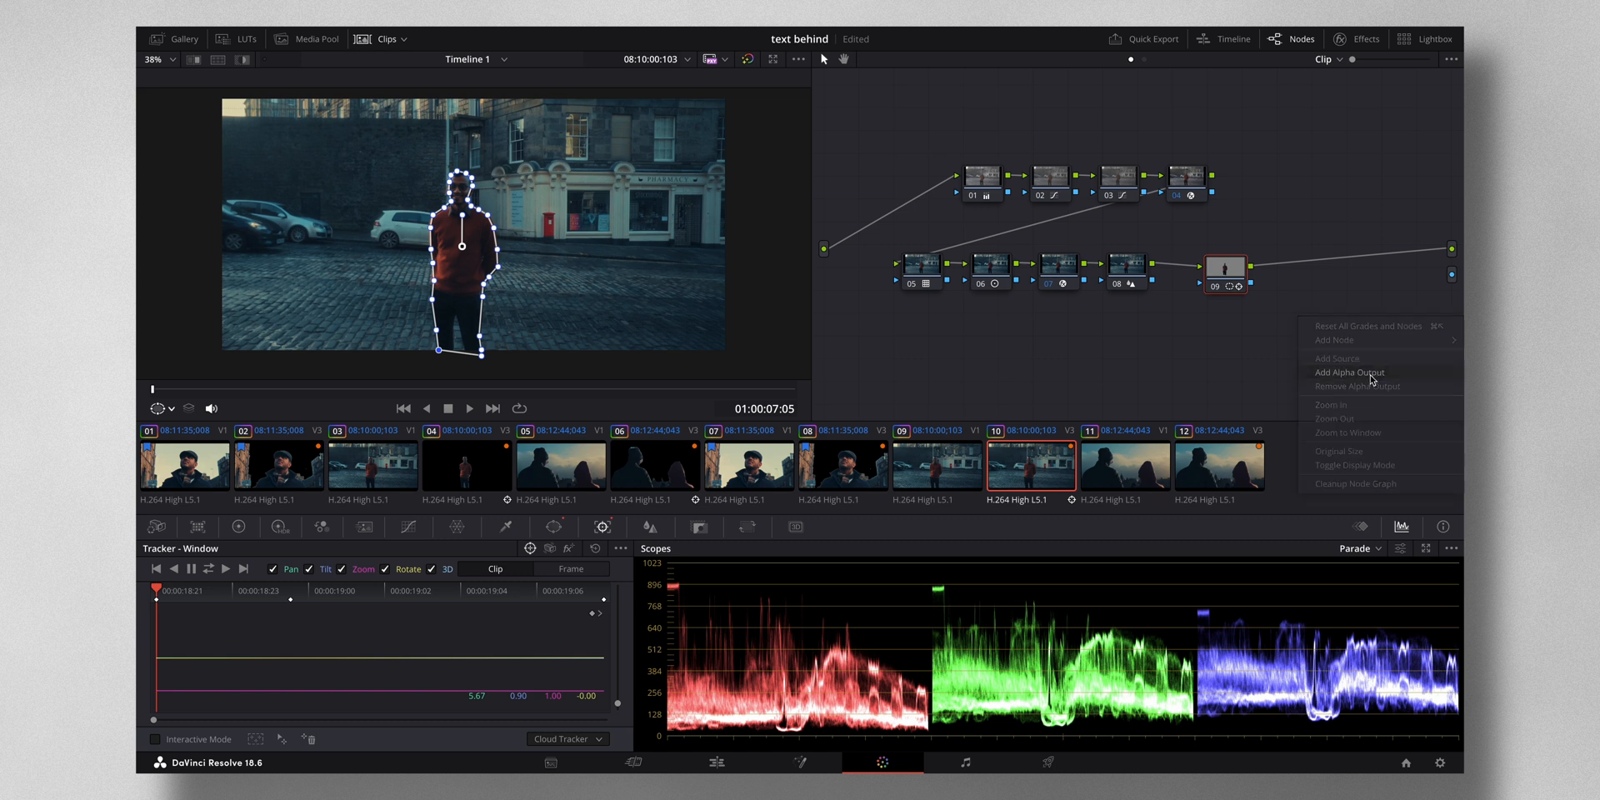
click(1293, 267)
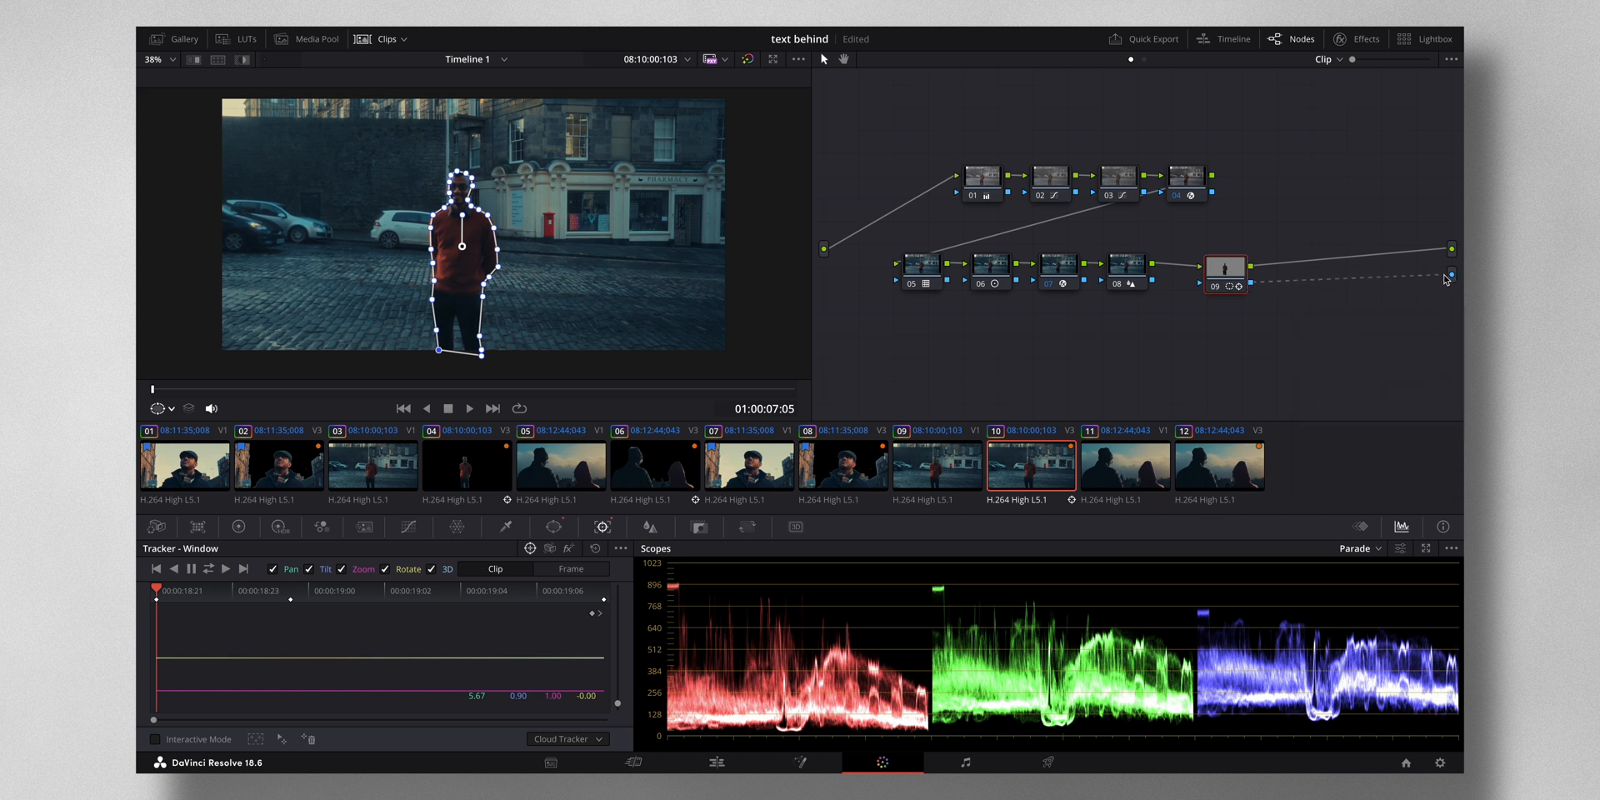
click(717, 762)
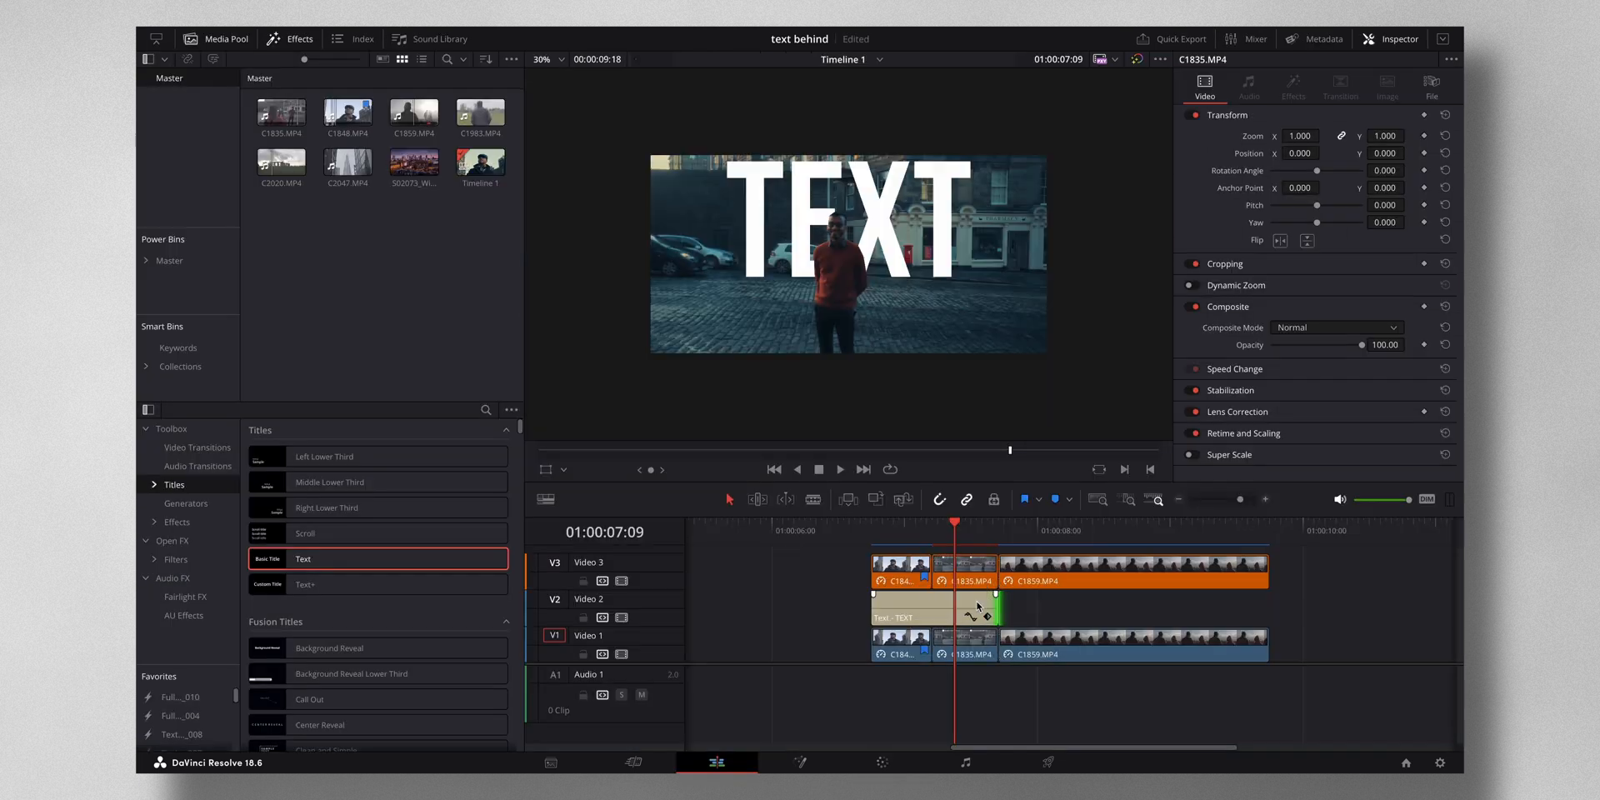
click(546, 58)
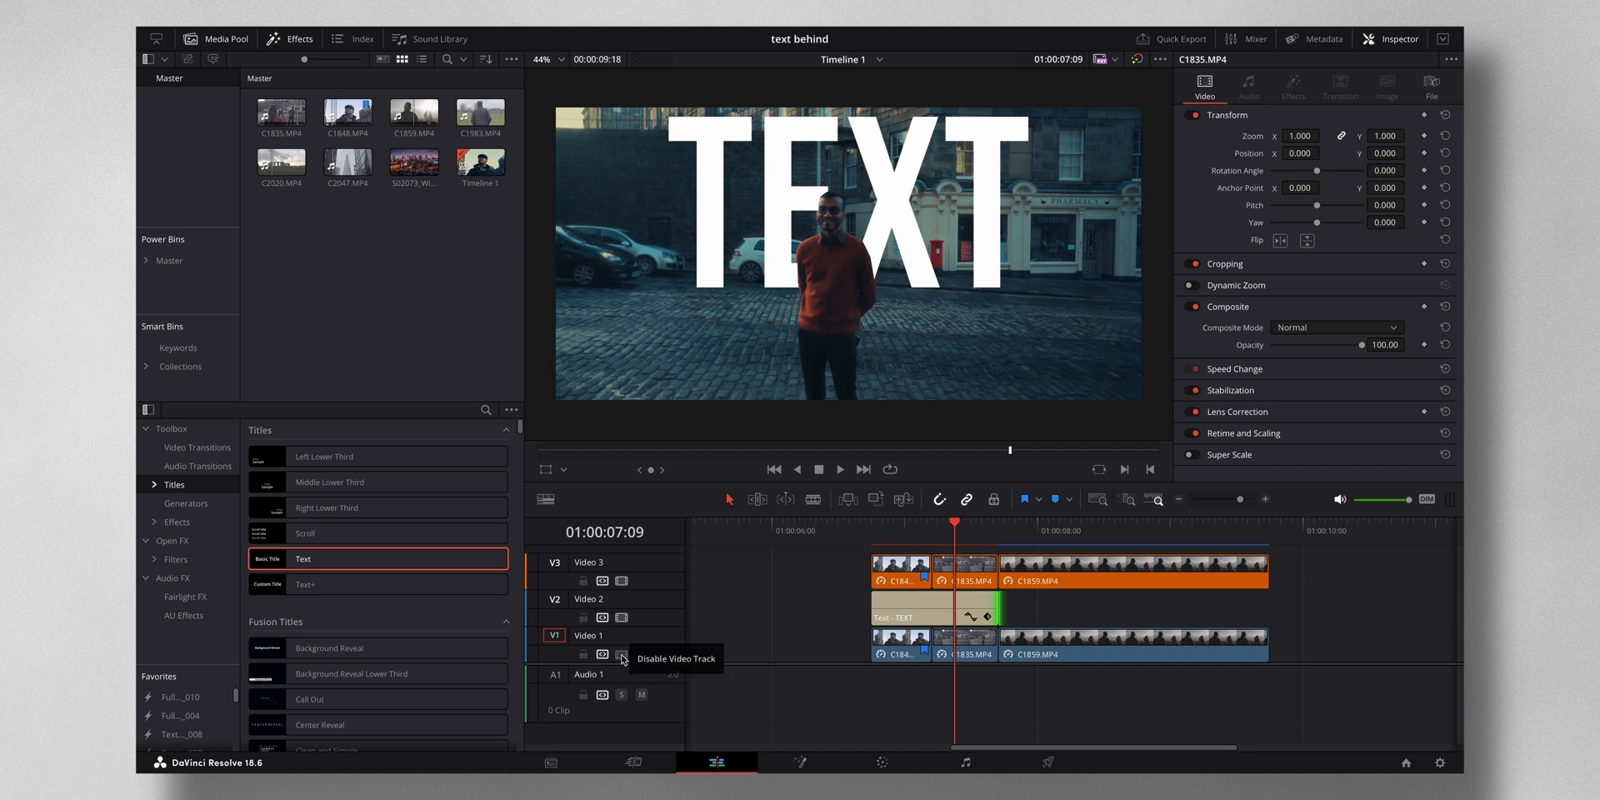
click(602, 653)
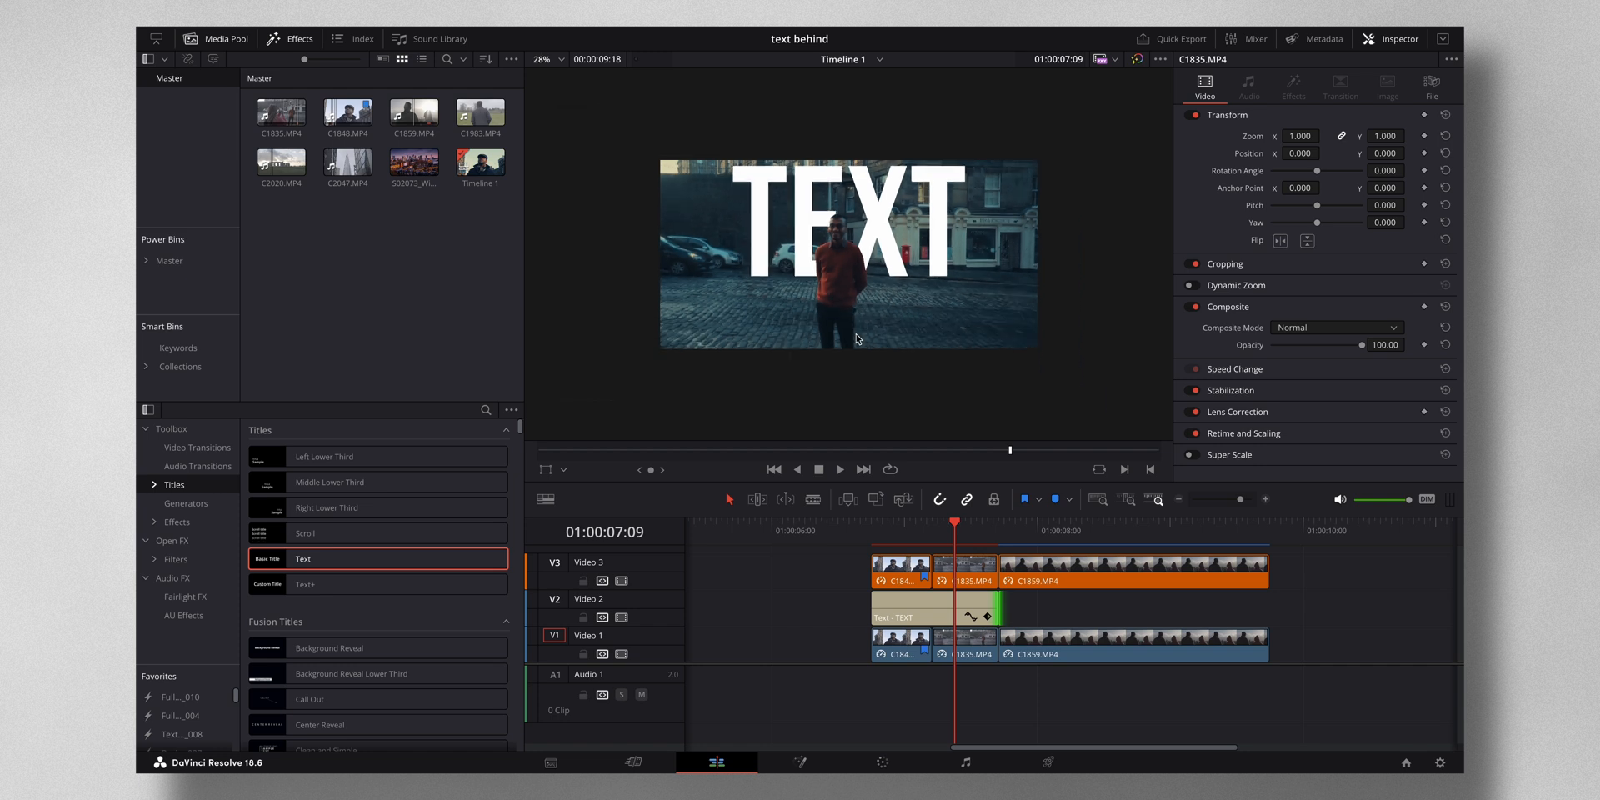
mouse_move(888, 252)
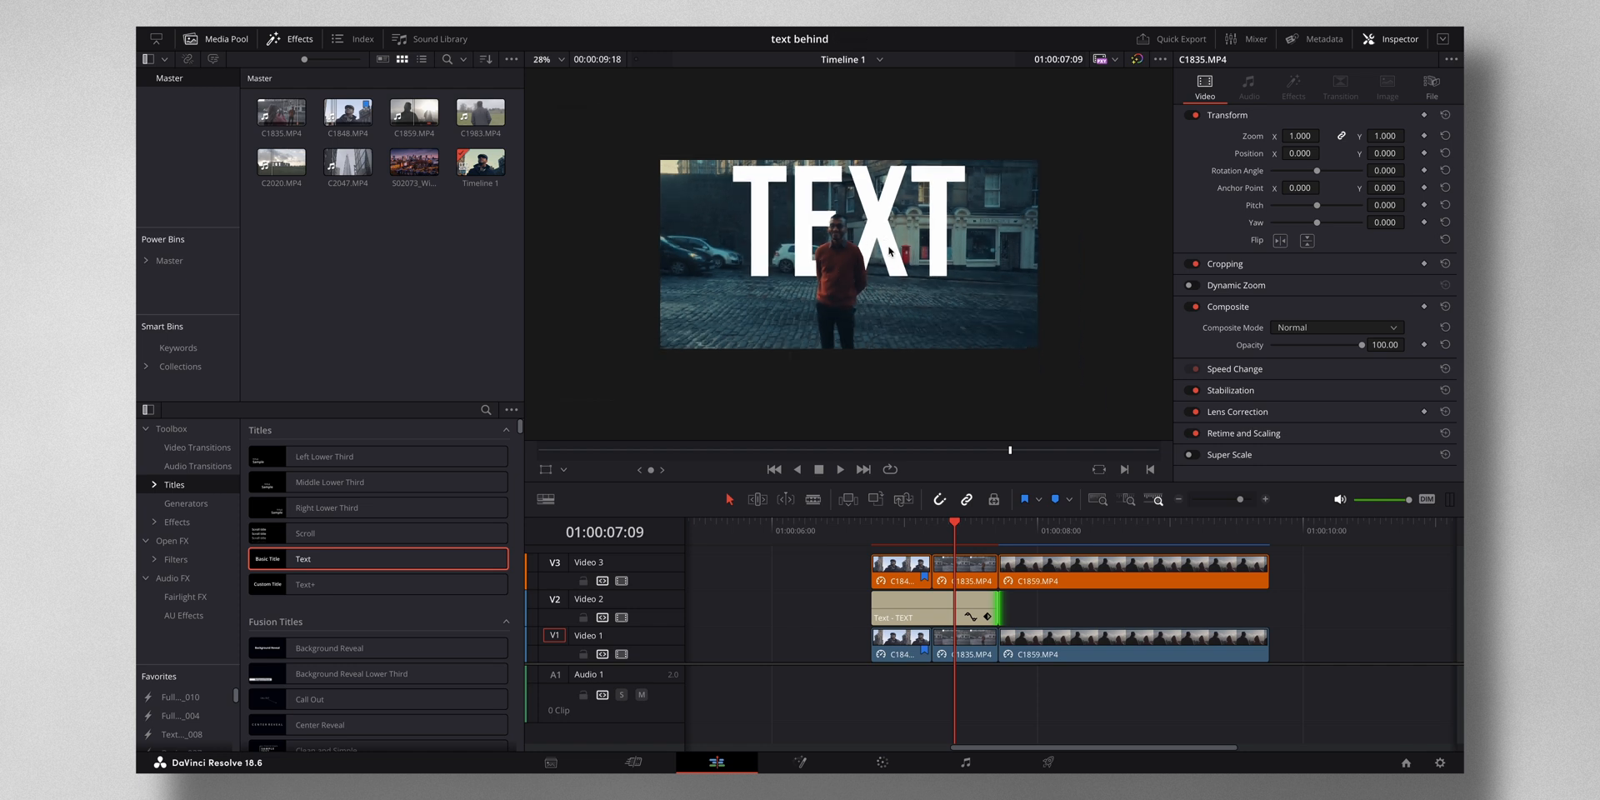
mouse_move(939, 542)
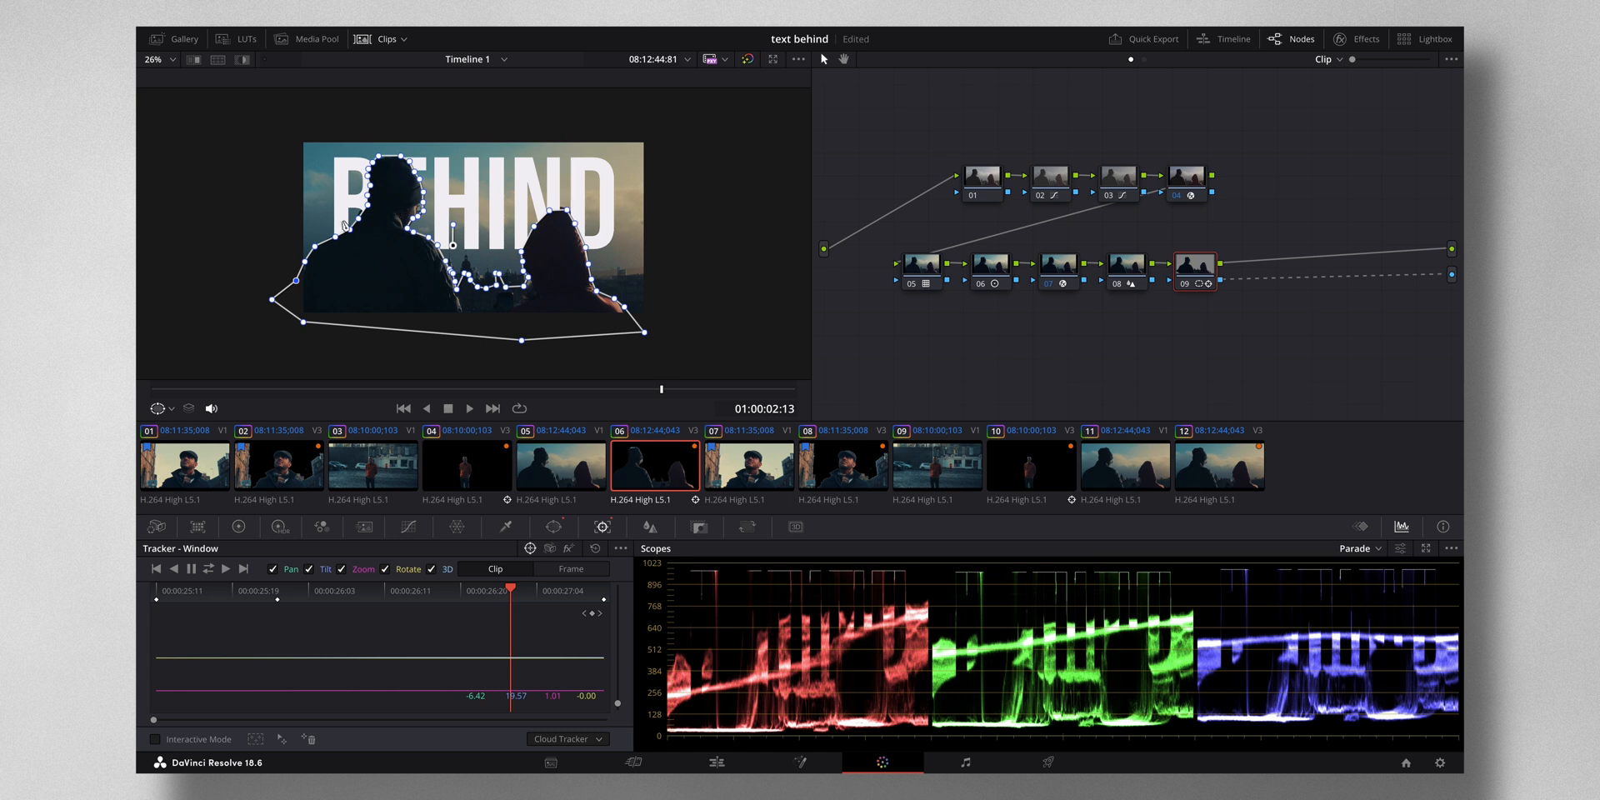
mouse_move(343, 240)
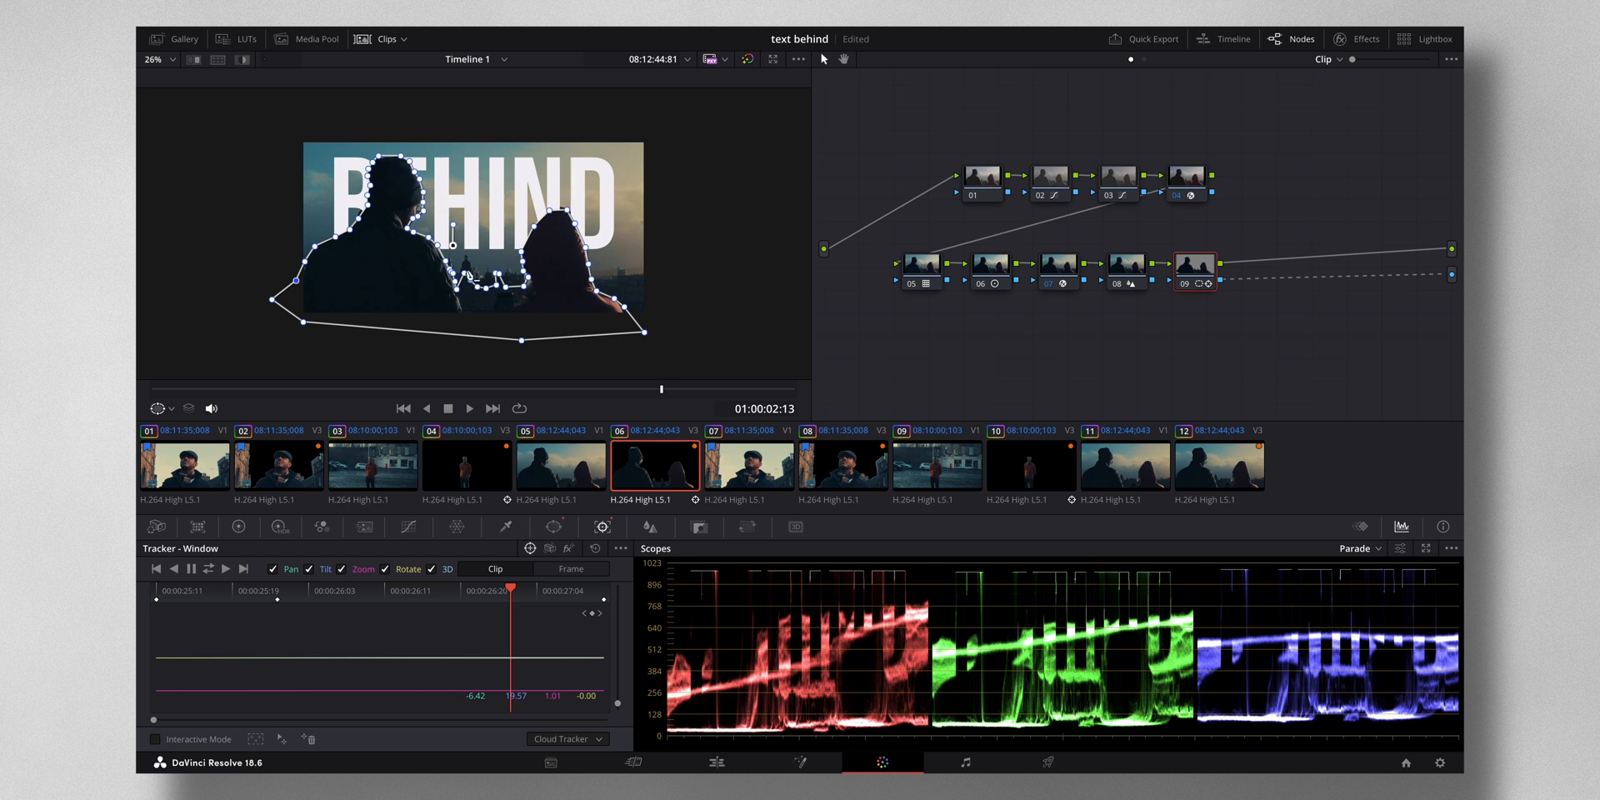
mouse_move(694, 633)
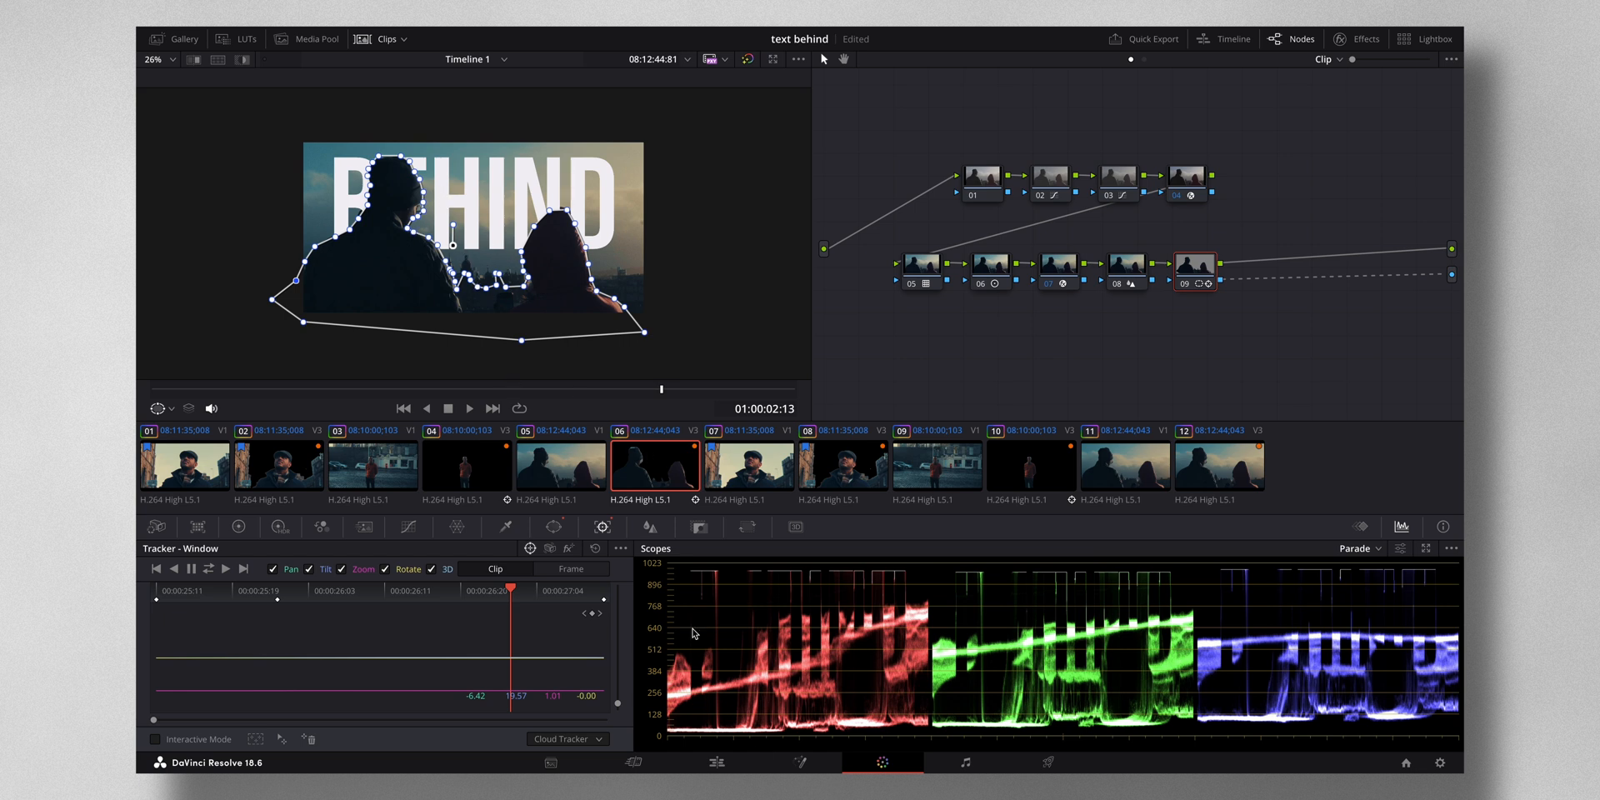
Return to the Edit page and scrub to preview the ADDING, TEXT and BEHIND titles behind their subjects
click(716, 761)
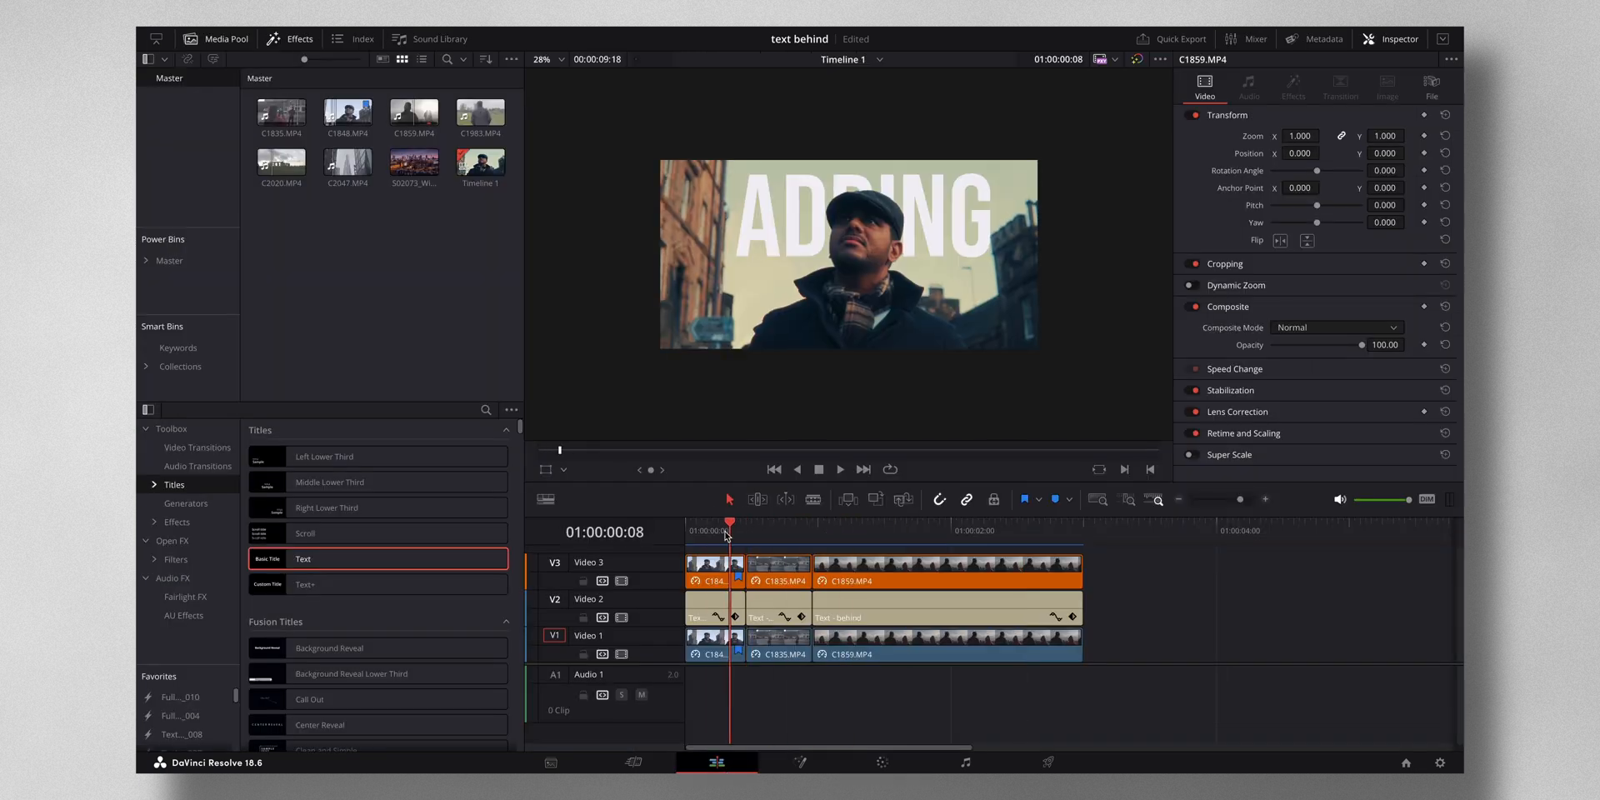
click(763, 530)
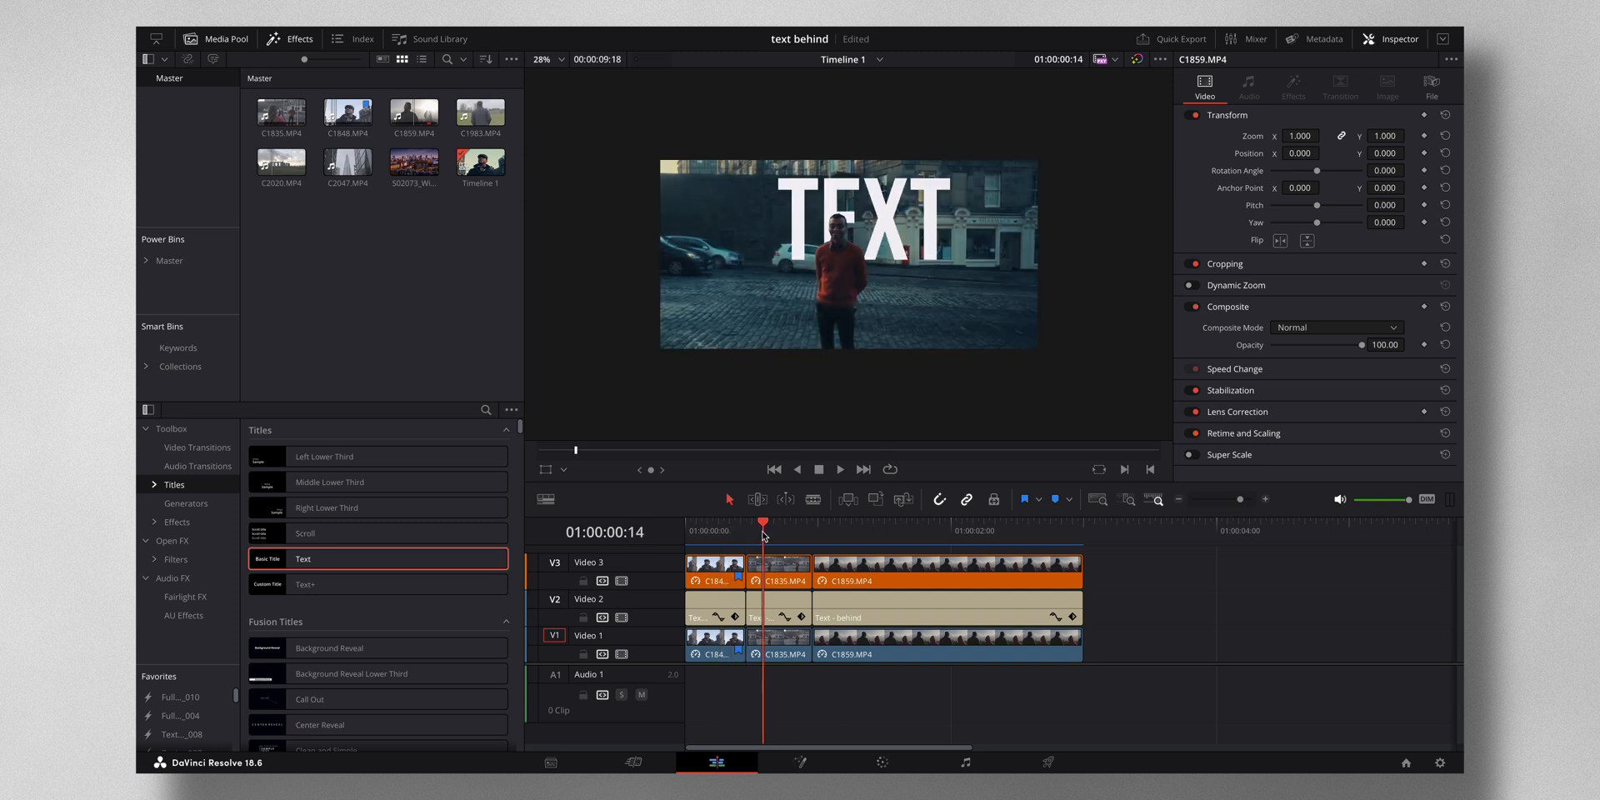